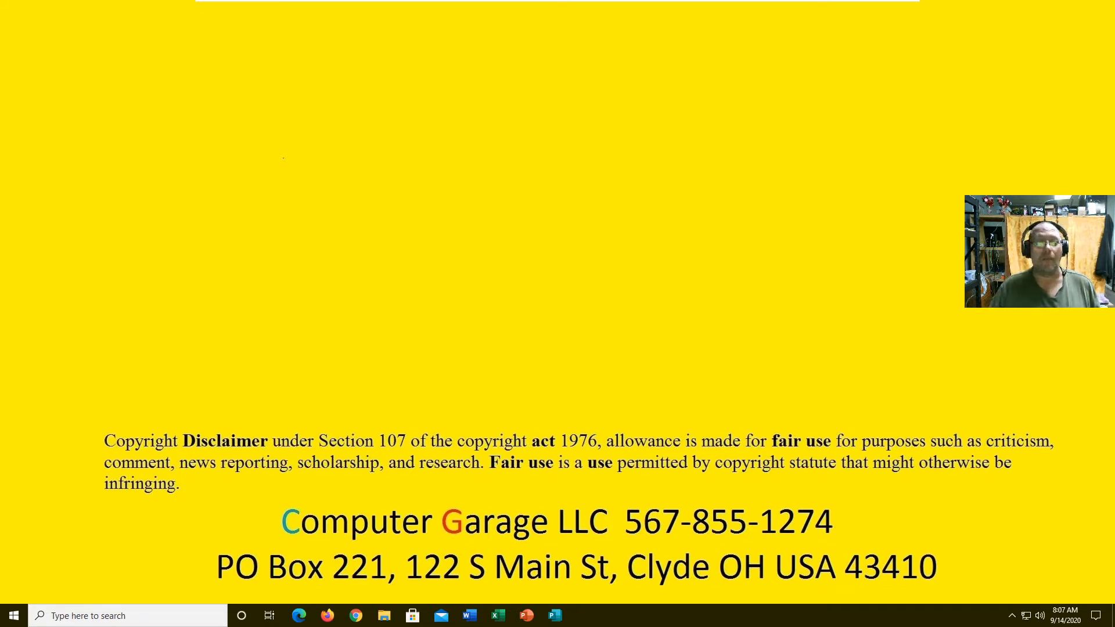
mouse_move(539, 373)
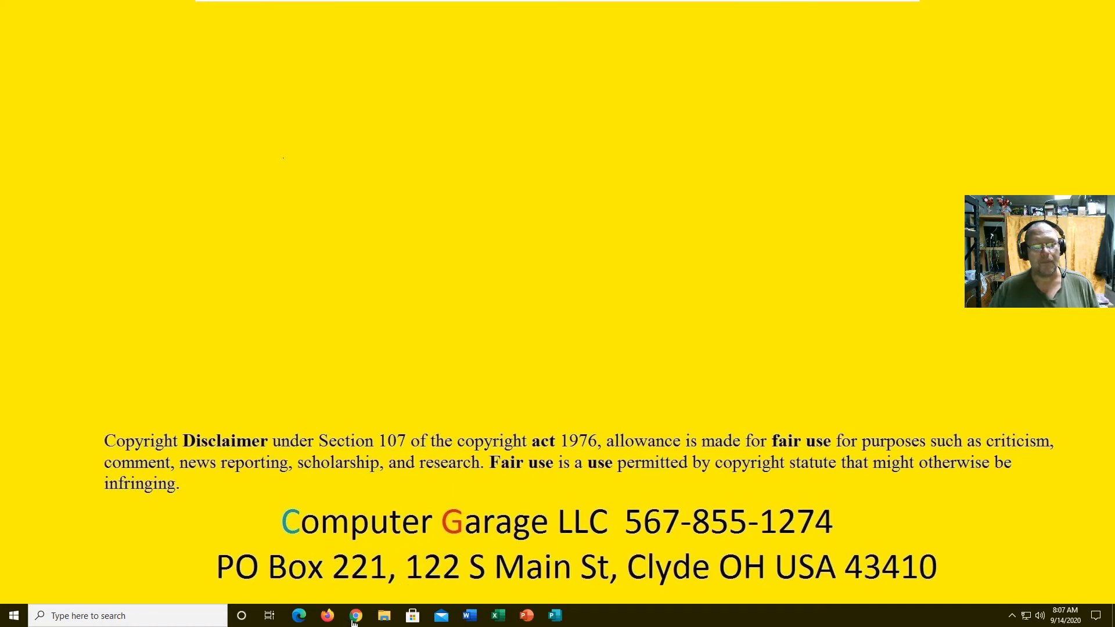
mouse_move(520, 450)
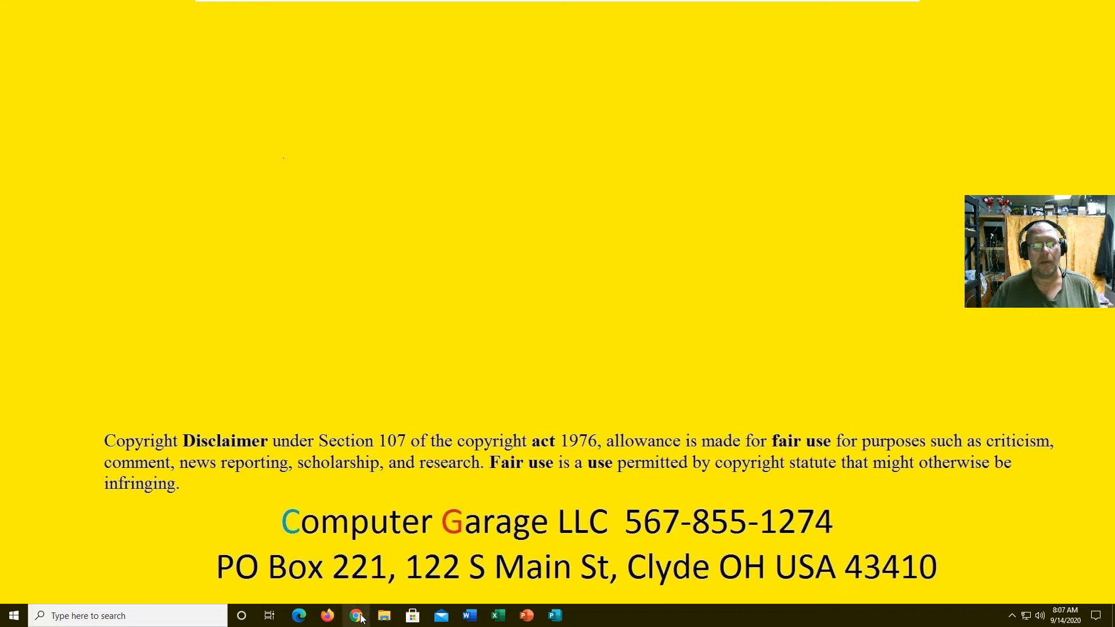
Open Google Drive in Chrome and create a new Google Sheets spreadsheet
click(357, 615)
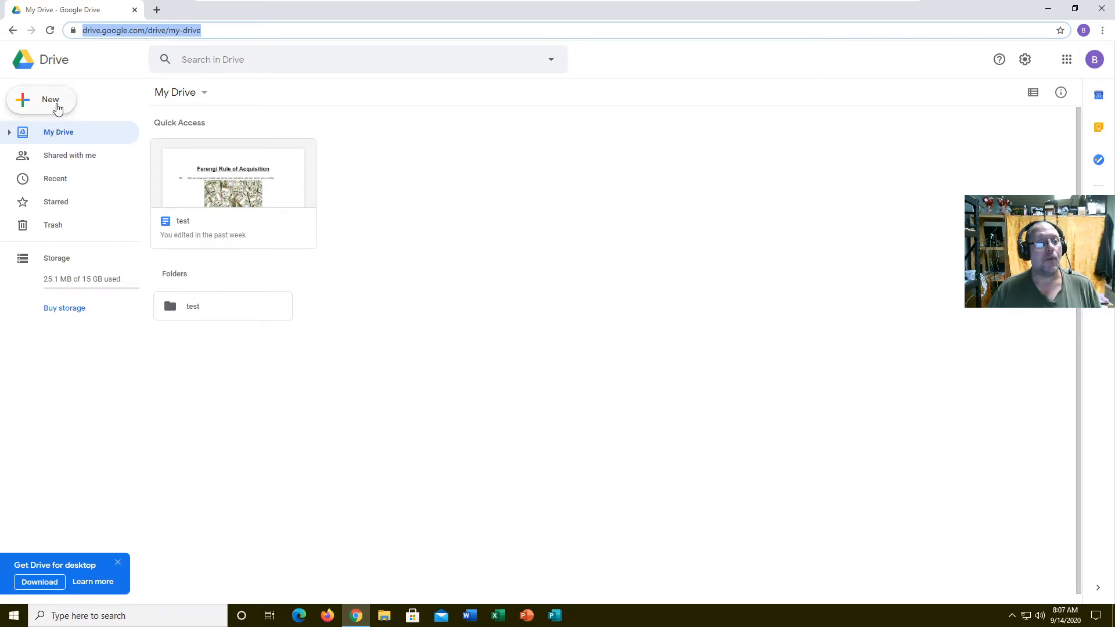
click(41, 99)
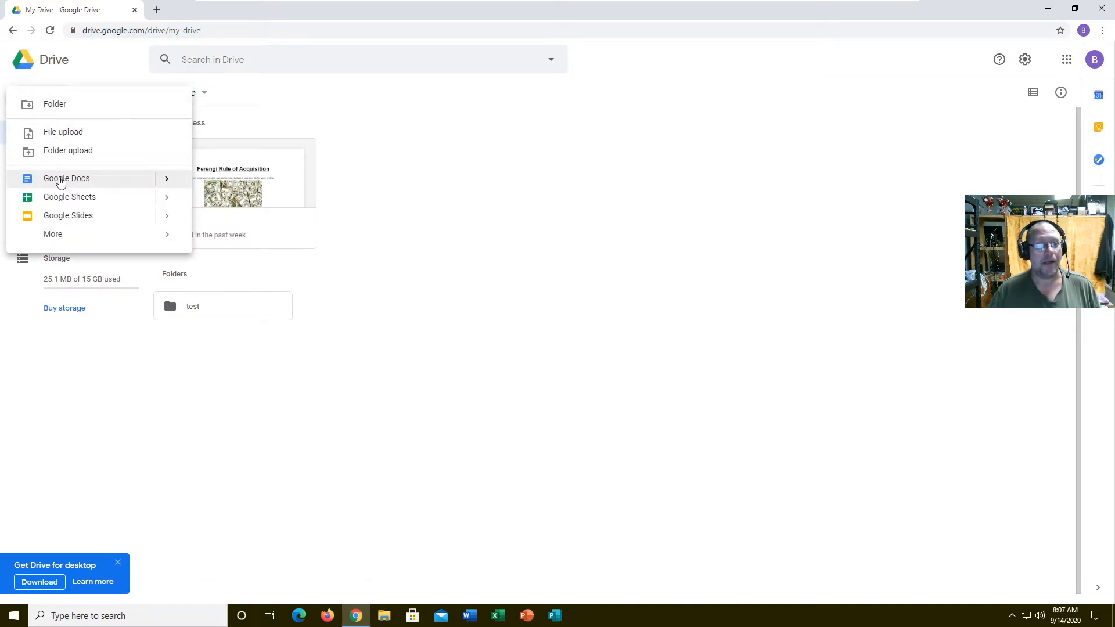
click(69, 197)
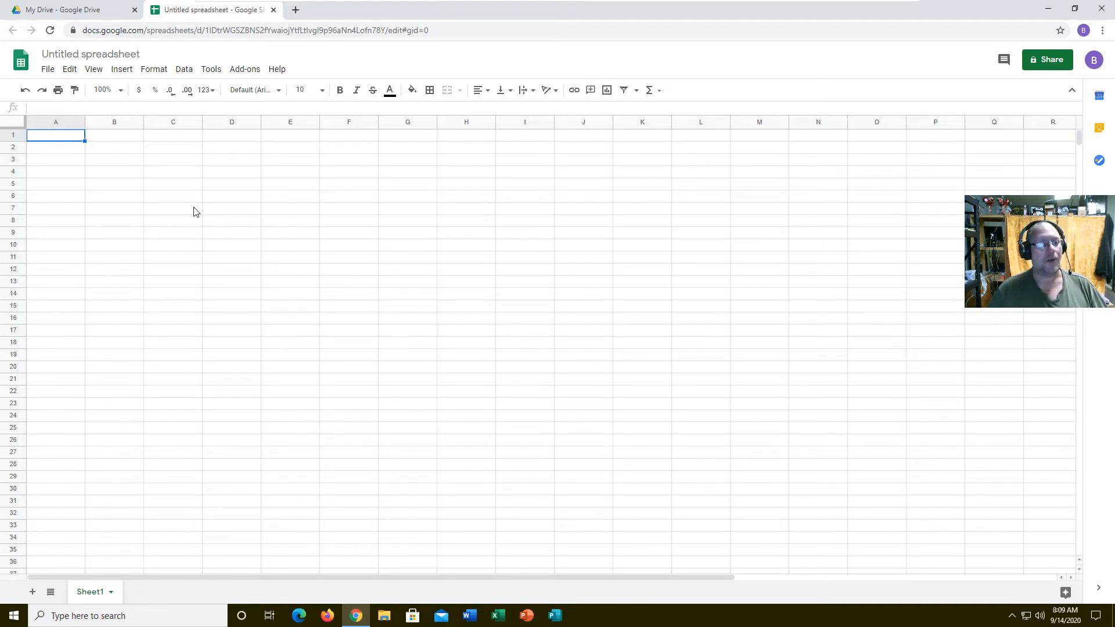
Rename the spreadsheet 'My Checkbook' and enter the Date heading in A1
click(90, 54)
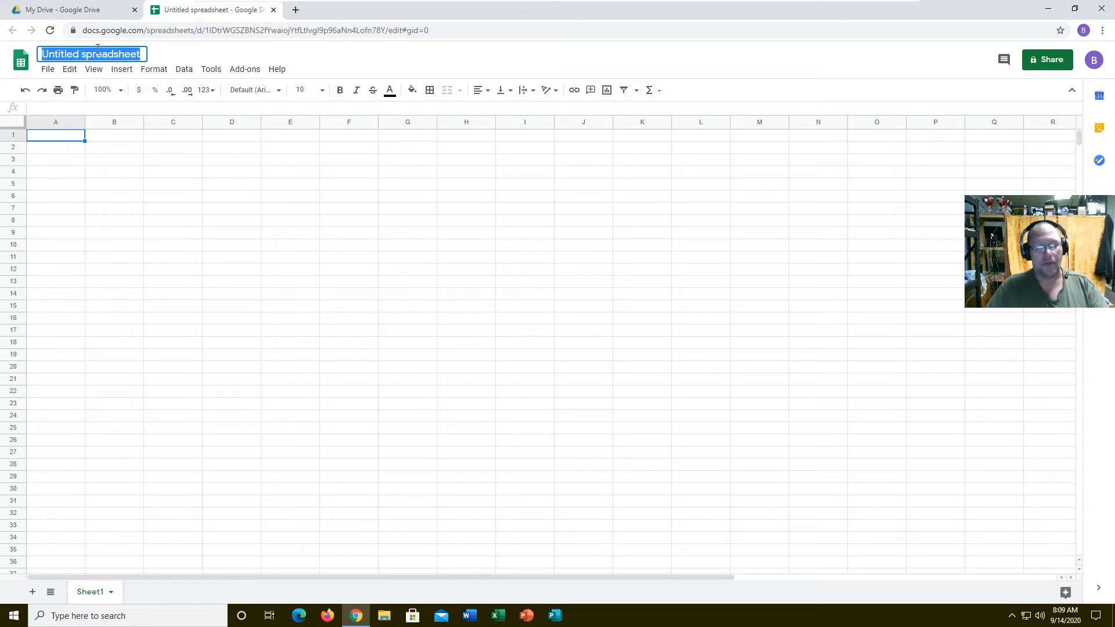
text(My Checkbook)
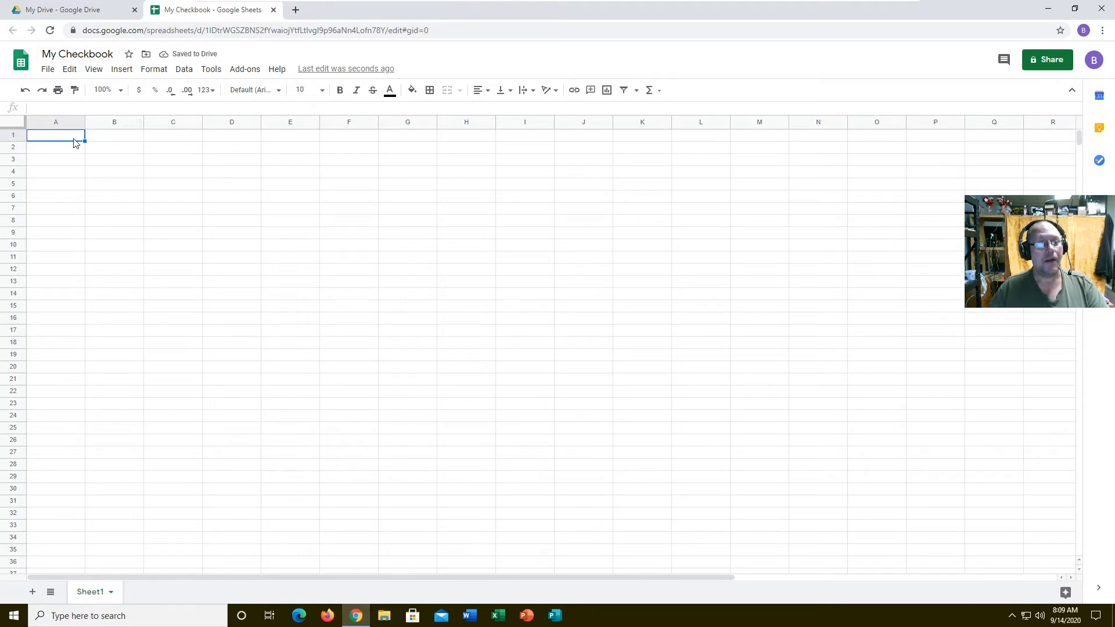
text(Da)
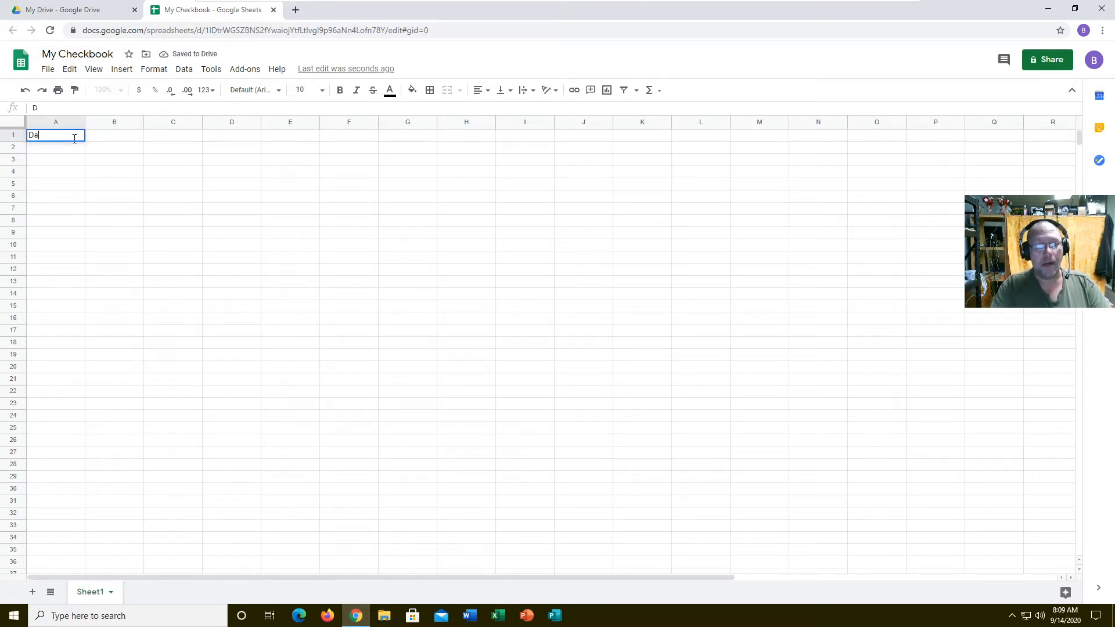
text(te)
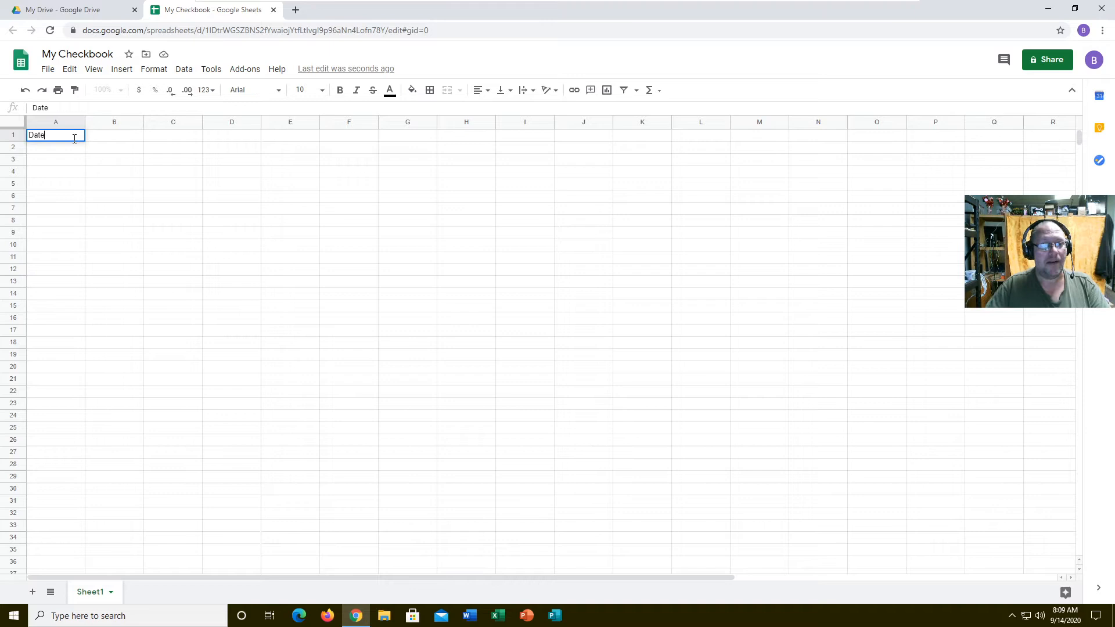
key(tab)
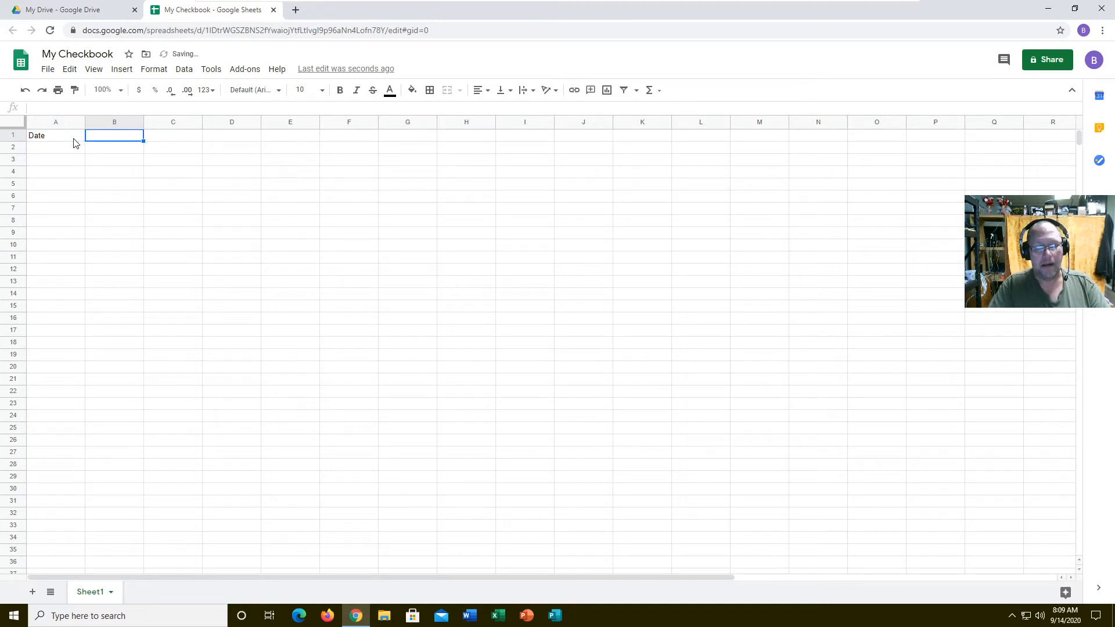
Add the headings Charge, Deposit, Balance and 'Who and what' in B1:E1
text(Charg)
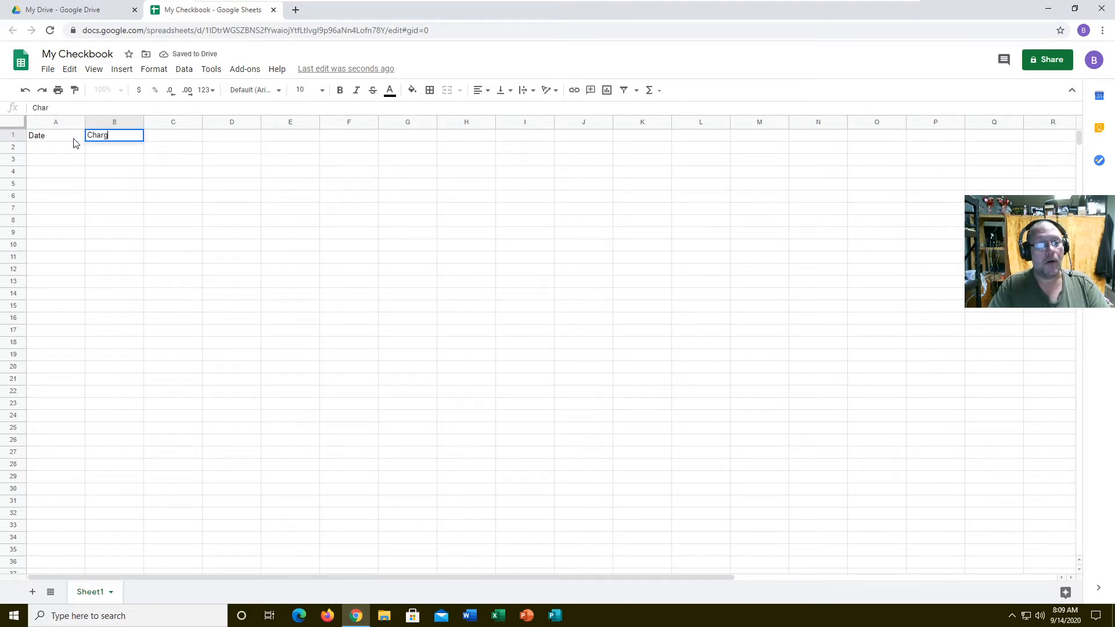
text(e)
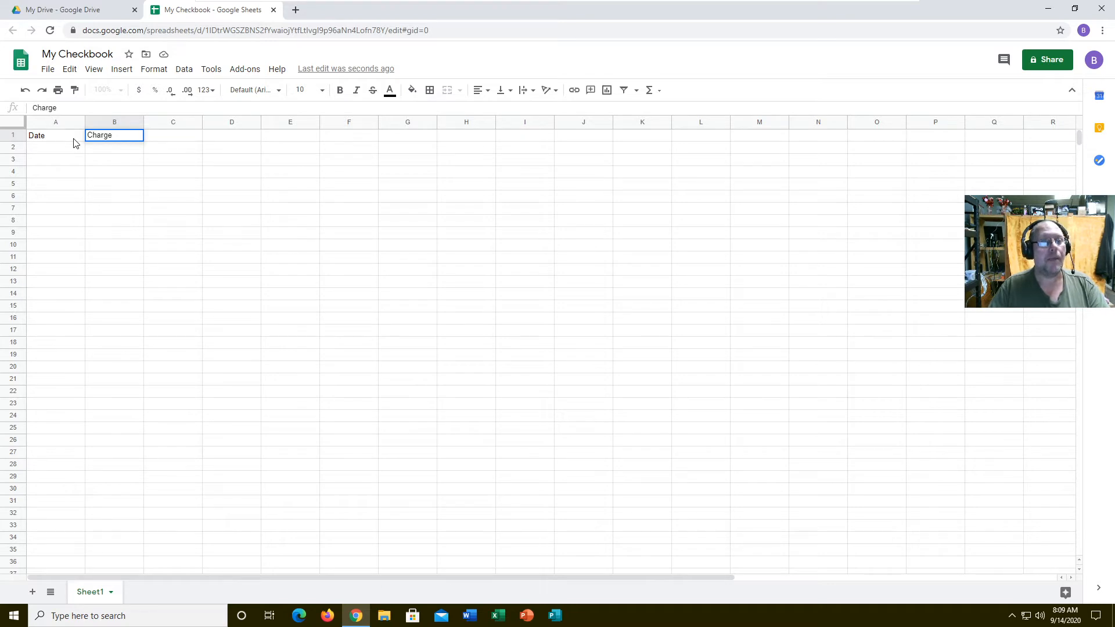
text(Deposit)
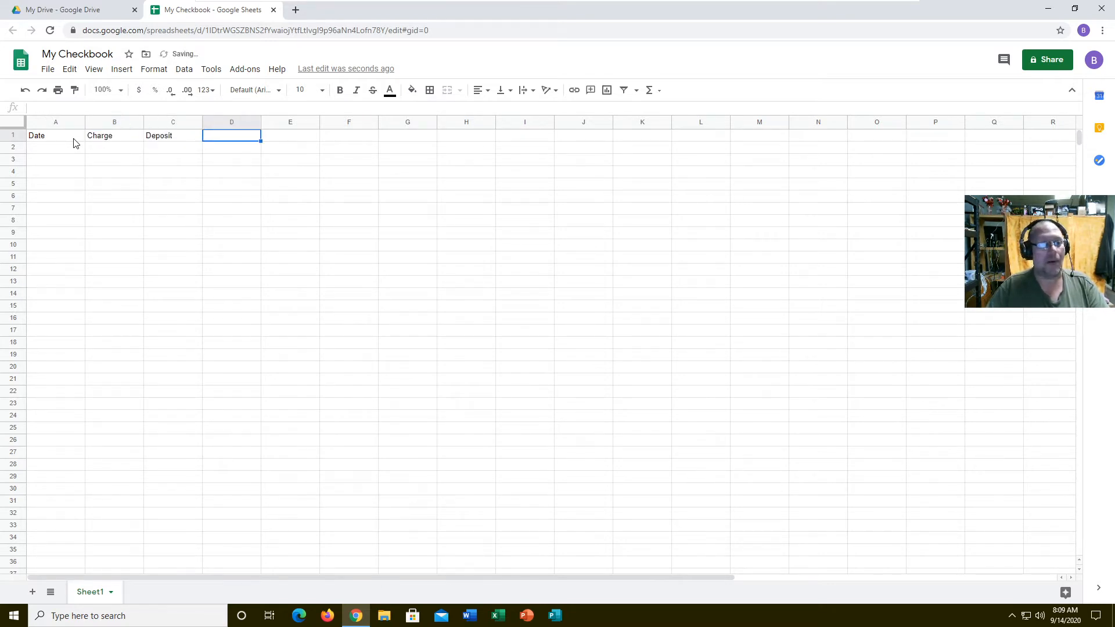
text(Ba)
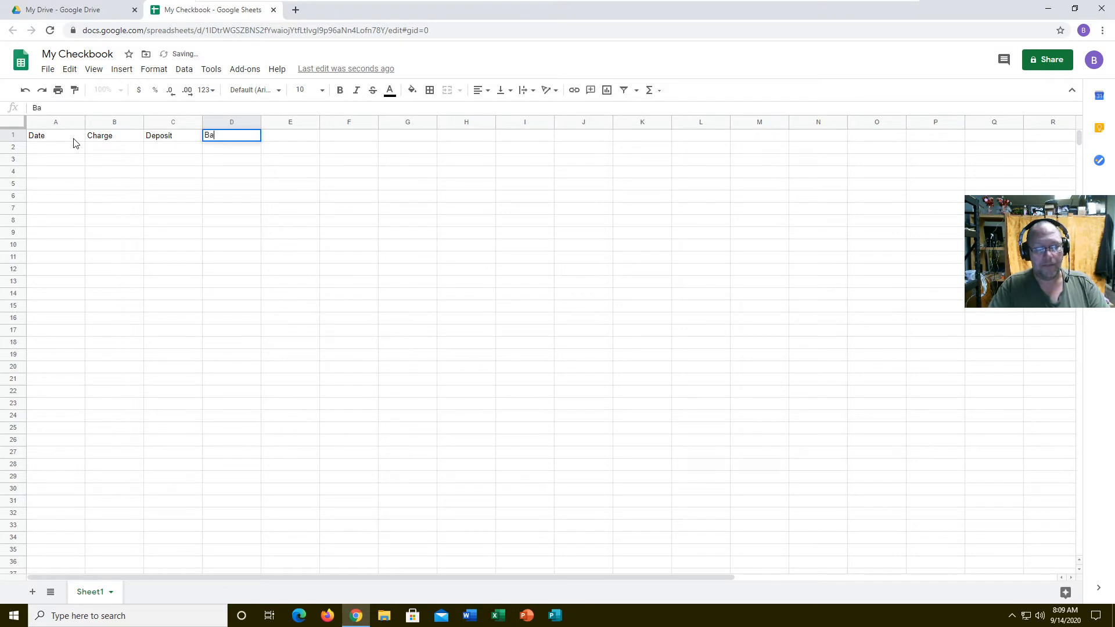
text(lance)
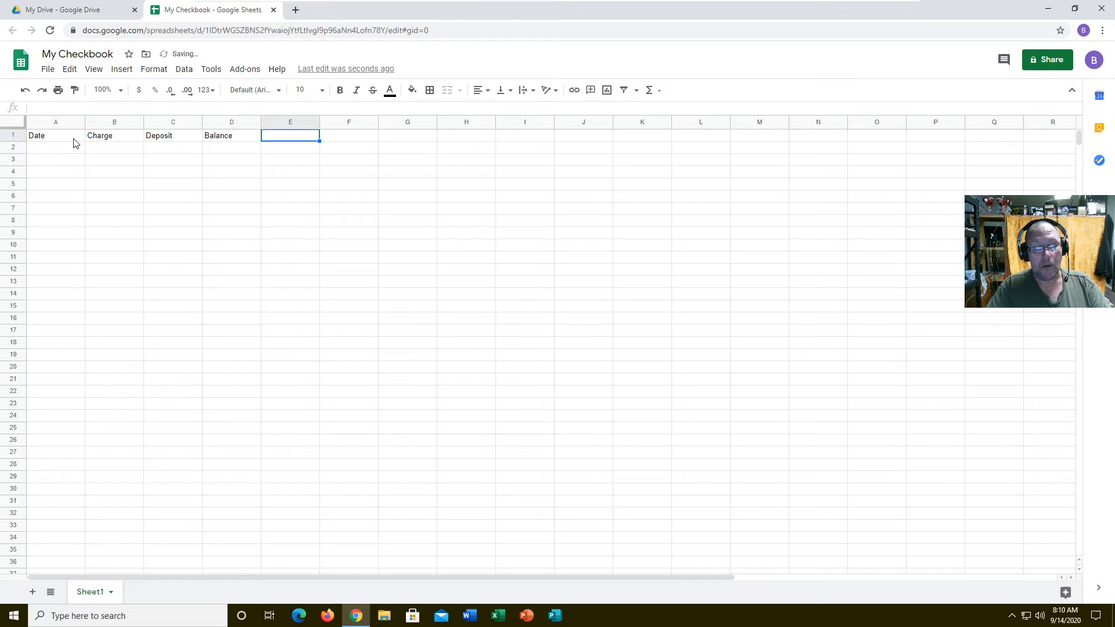
text(Who and)
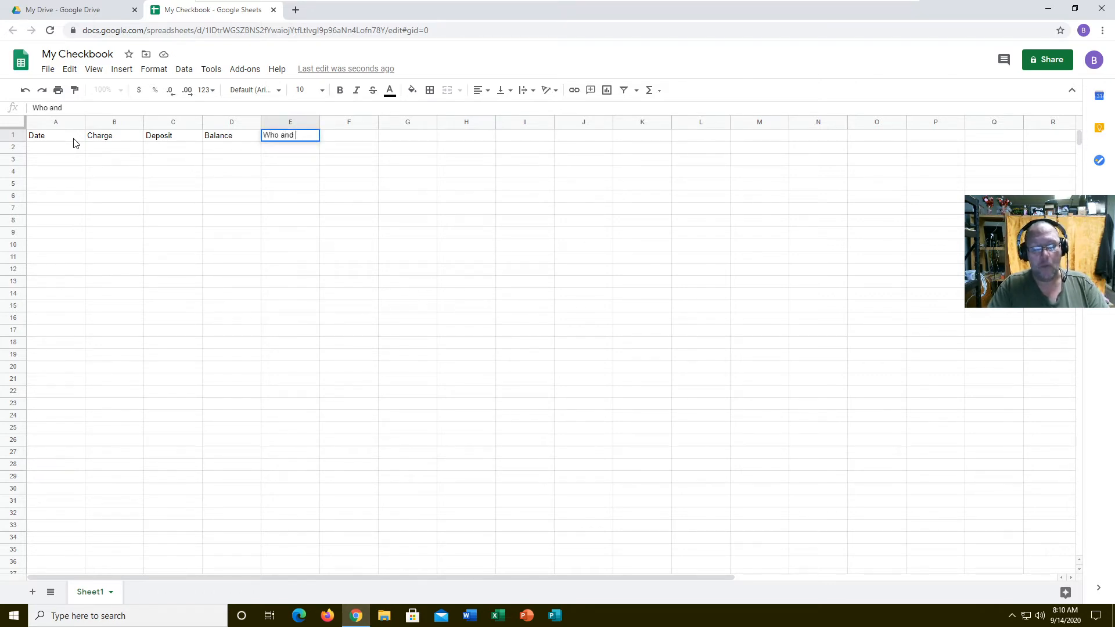
text(what)
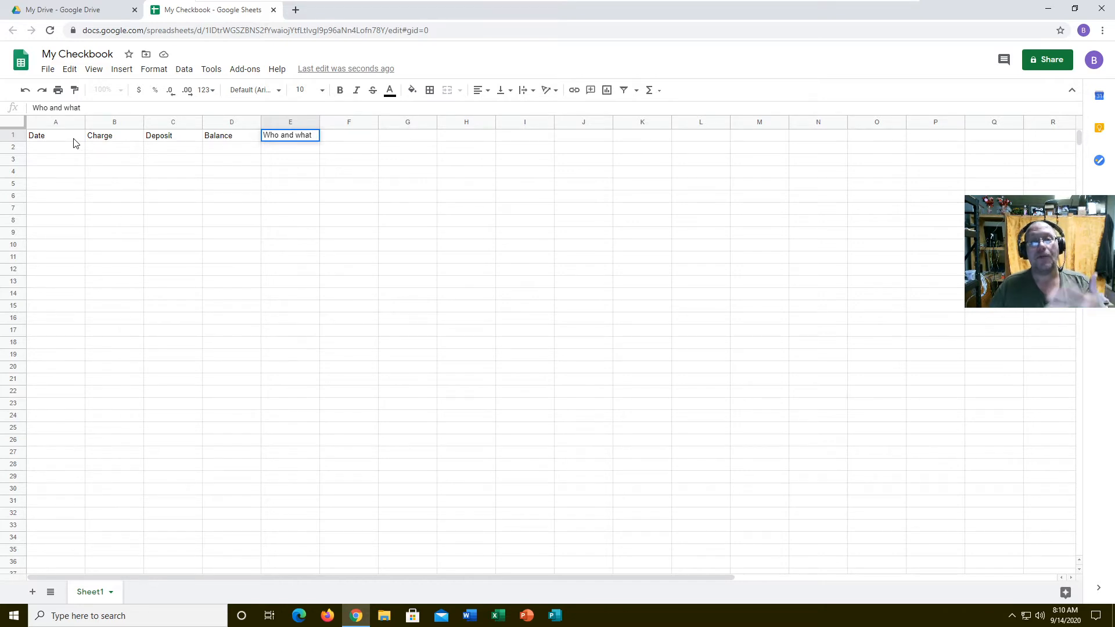
mouse_move(29, 146)
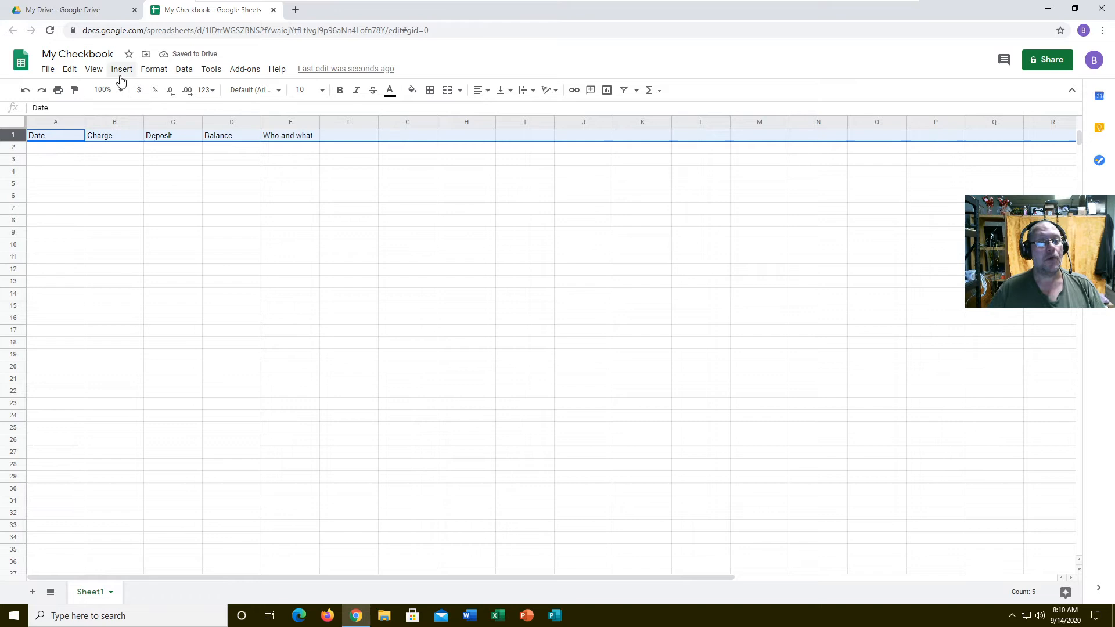
Freeze the heading row and scroll to confirm the headings stay visible
click(93, 68)
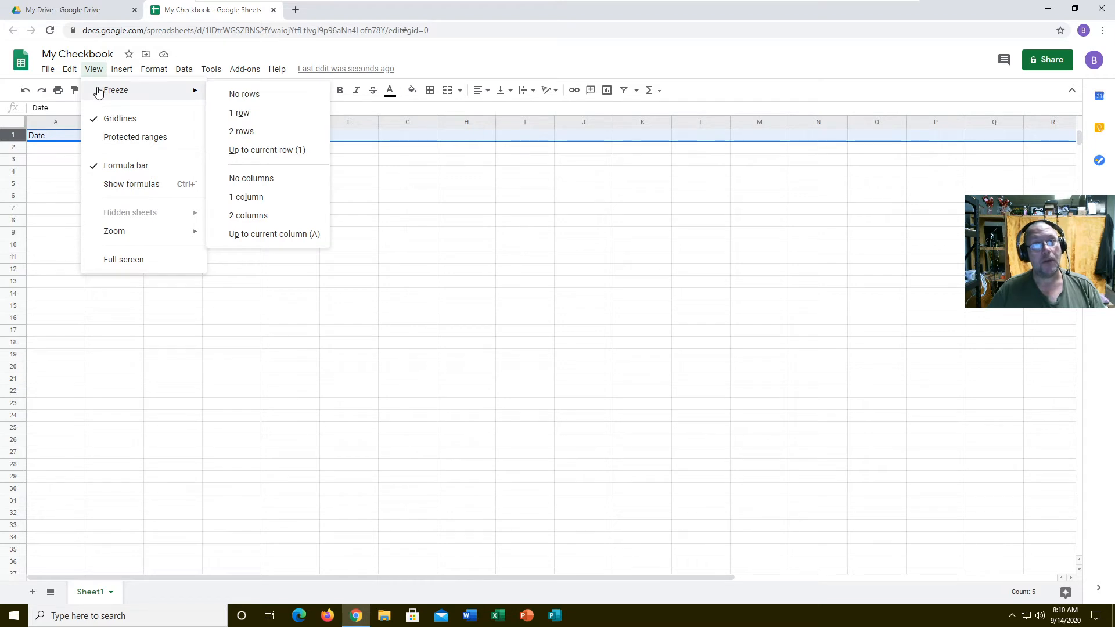
mouse_move(102, 93)
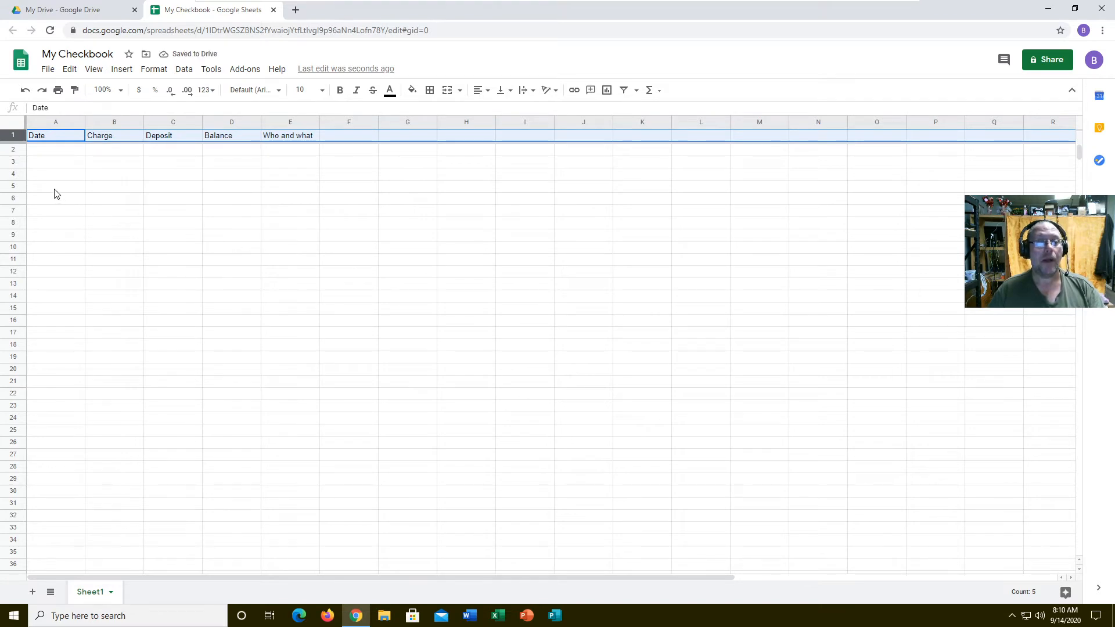
scroll(down, 3)
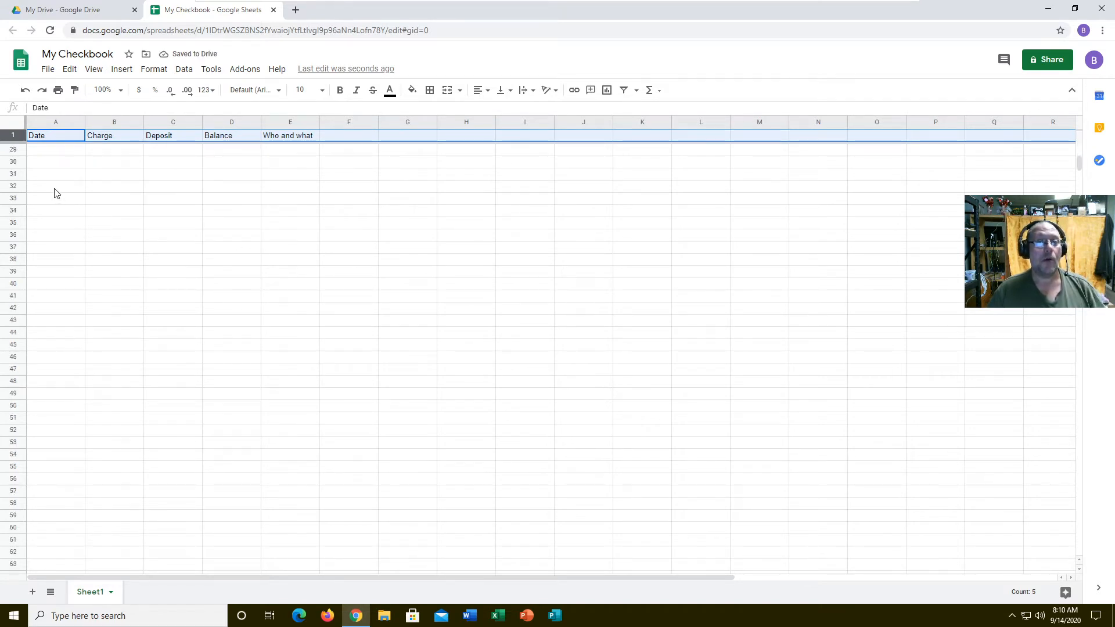
scroll(down, 3)
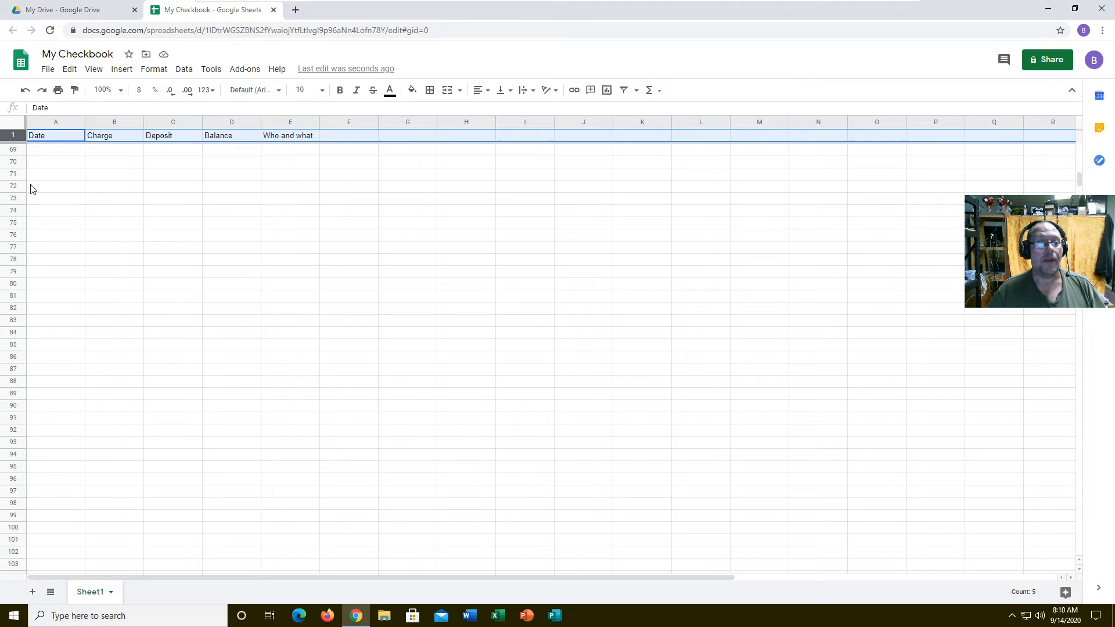
scroll(up, 3)
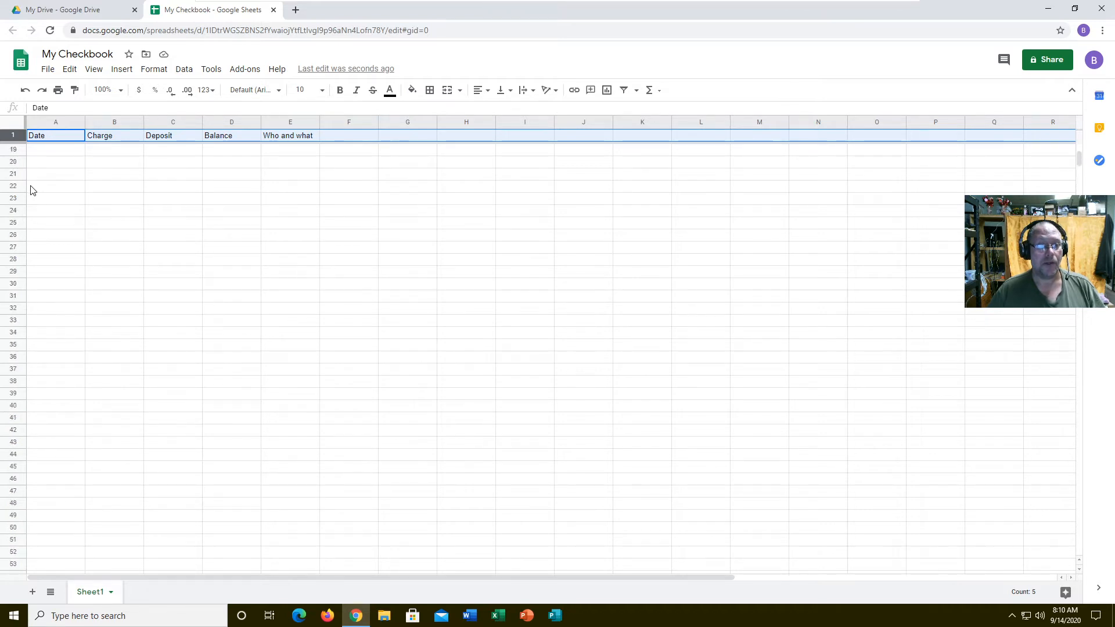
scroll(up, 3)
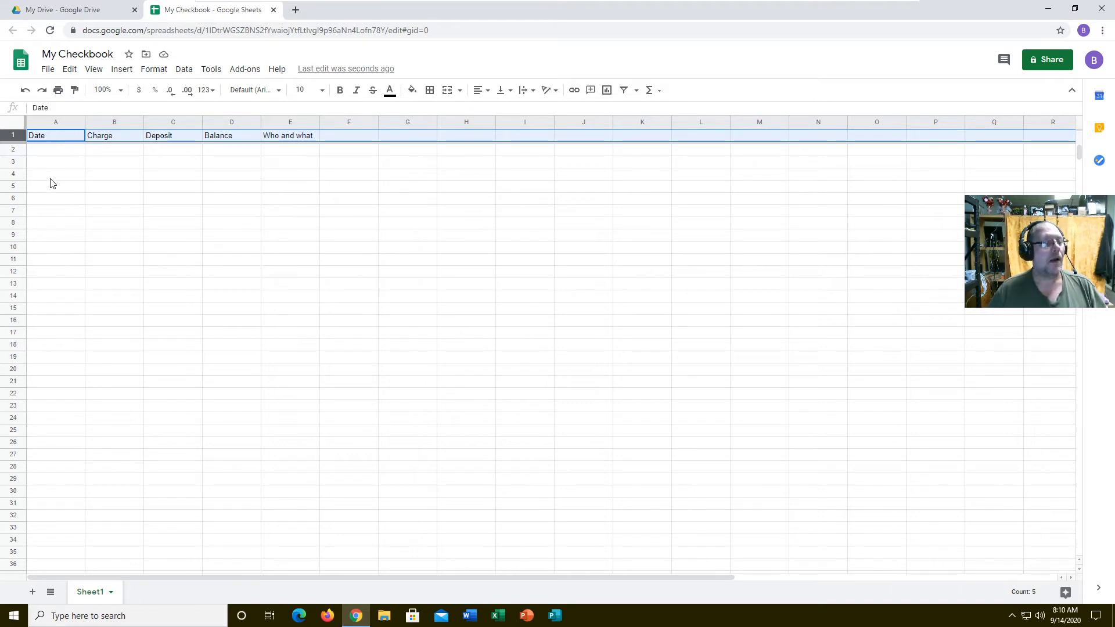
Enter dates 01-01-2020 and 01-05-2020, a 0 opening balance and a 647.34 deposit
click(56, 149)
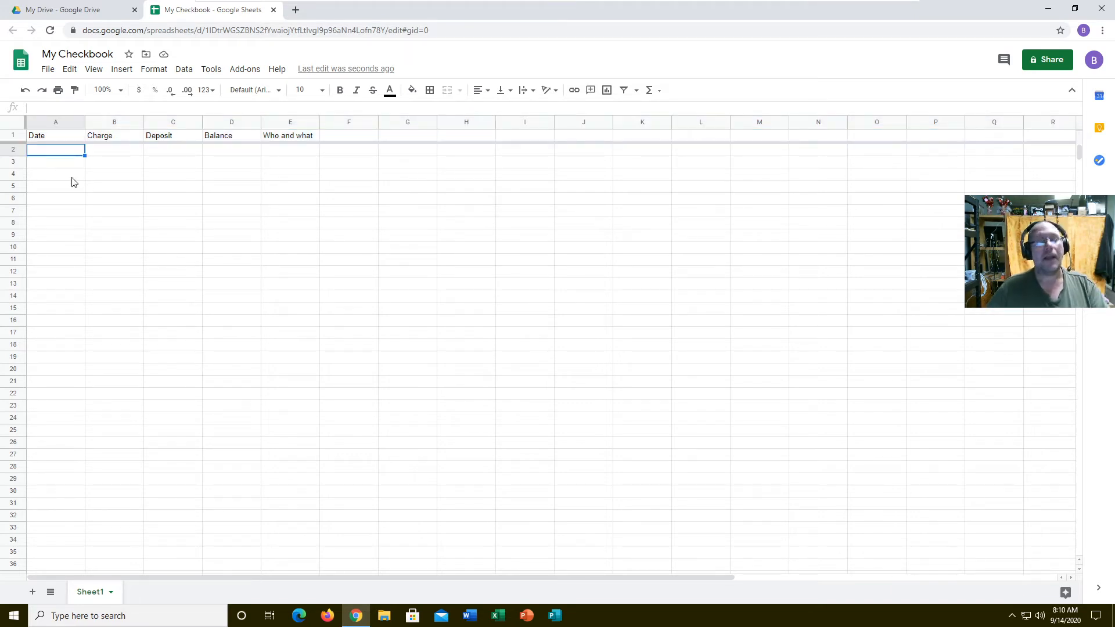
text(01-)
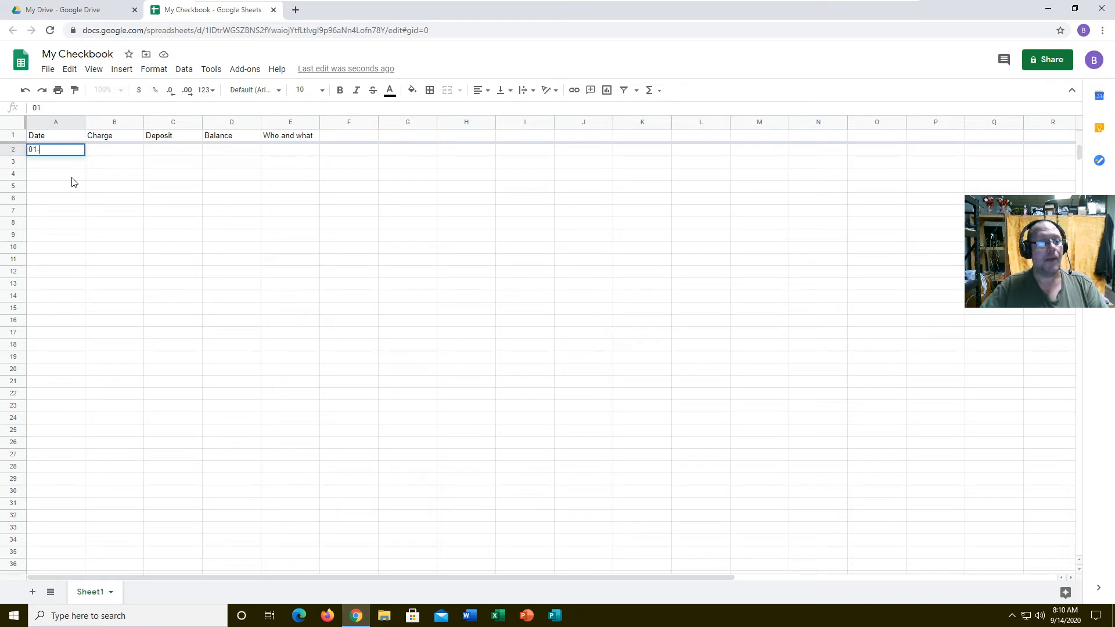
text(05-20202)
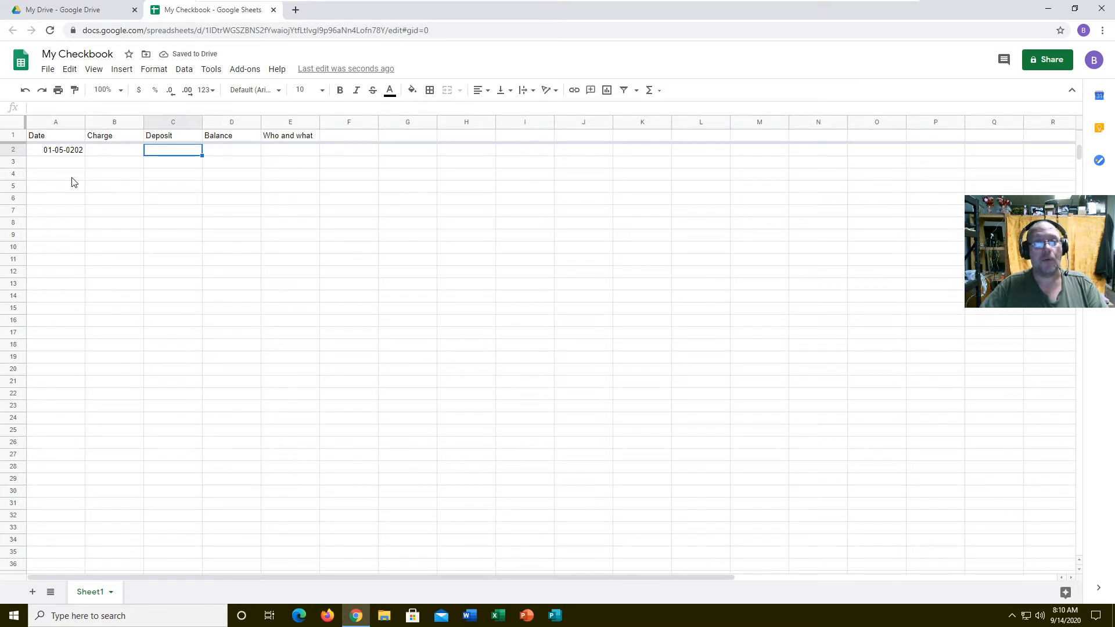
text(647.34)
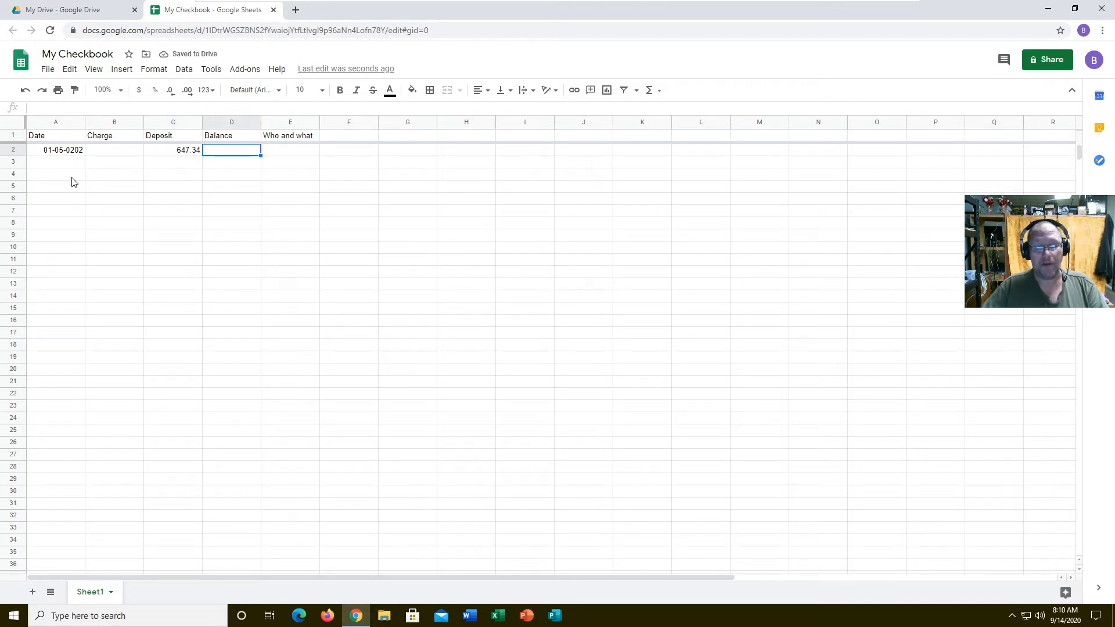
text(=)
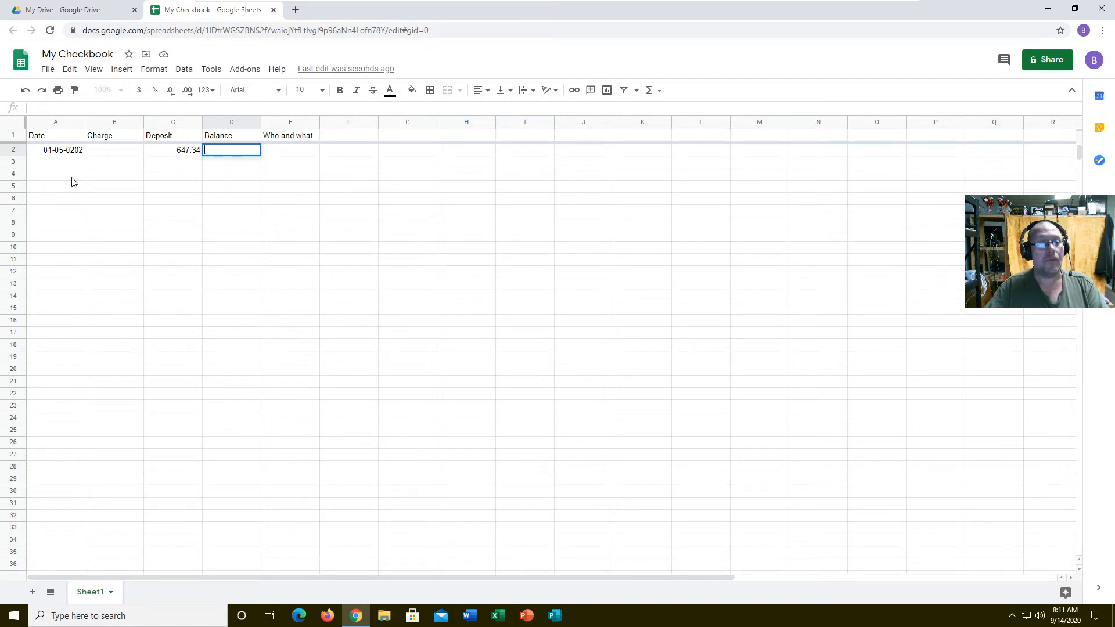
click(171, 149)
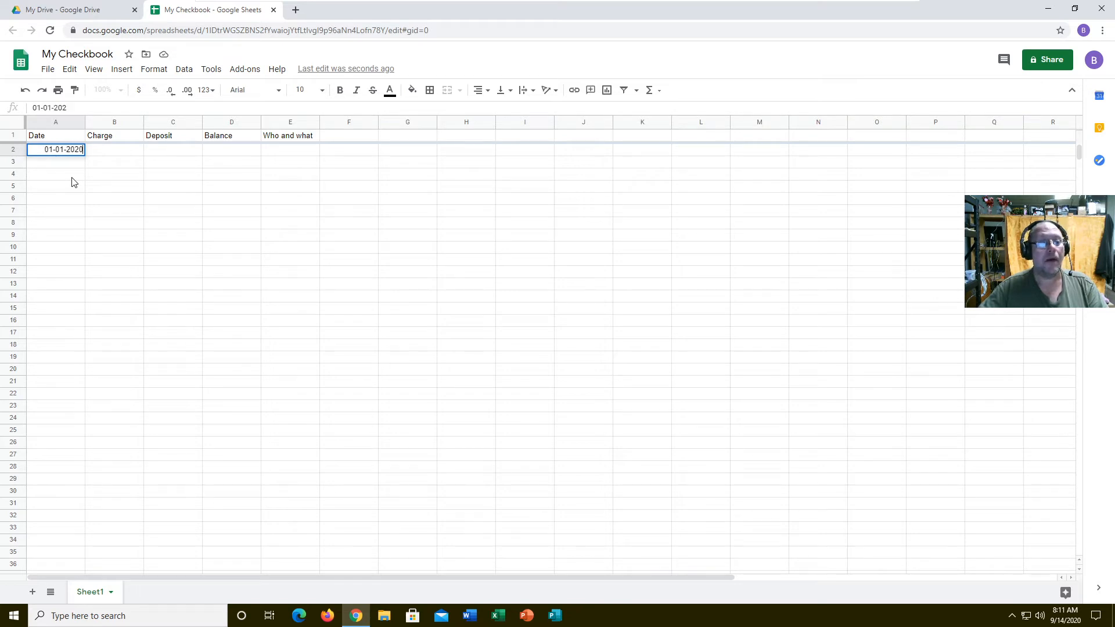
click(231, 149)
text(0)
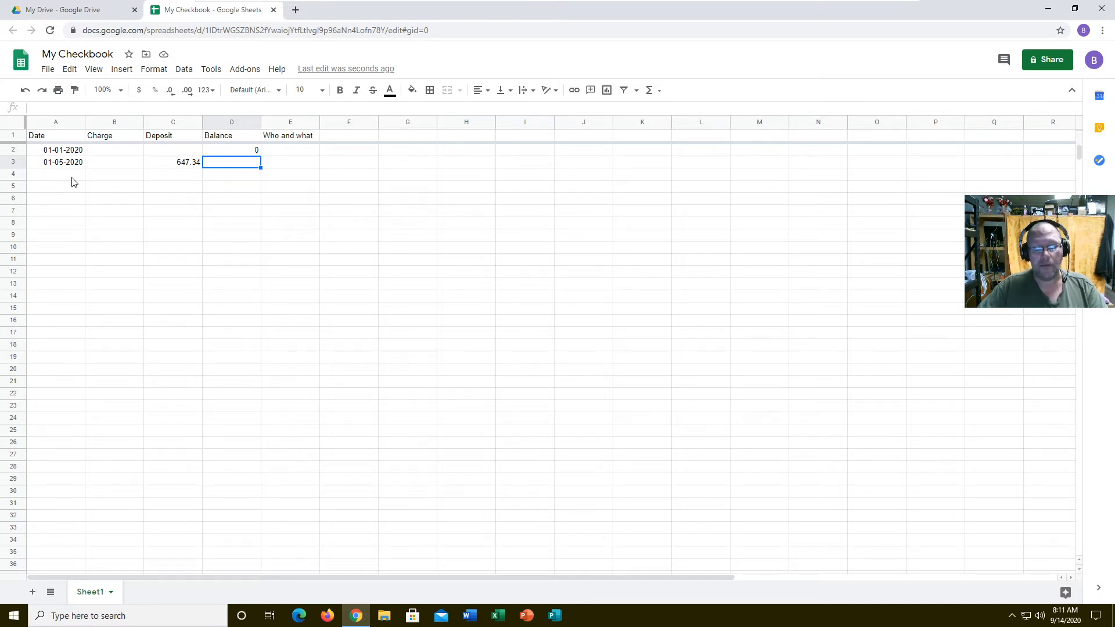
Enter =D2-B3+C3 in D3 so the row 3 balance shows 647.34
text(=)
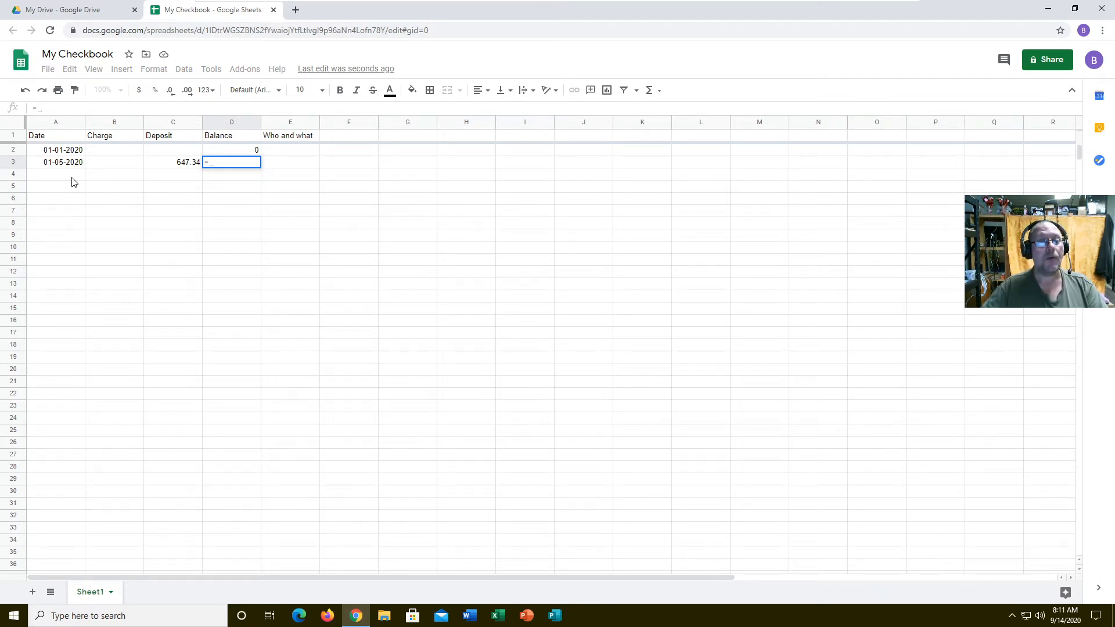
click(231, 149)
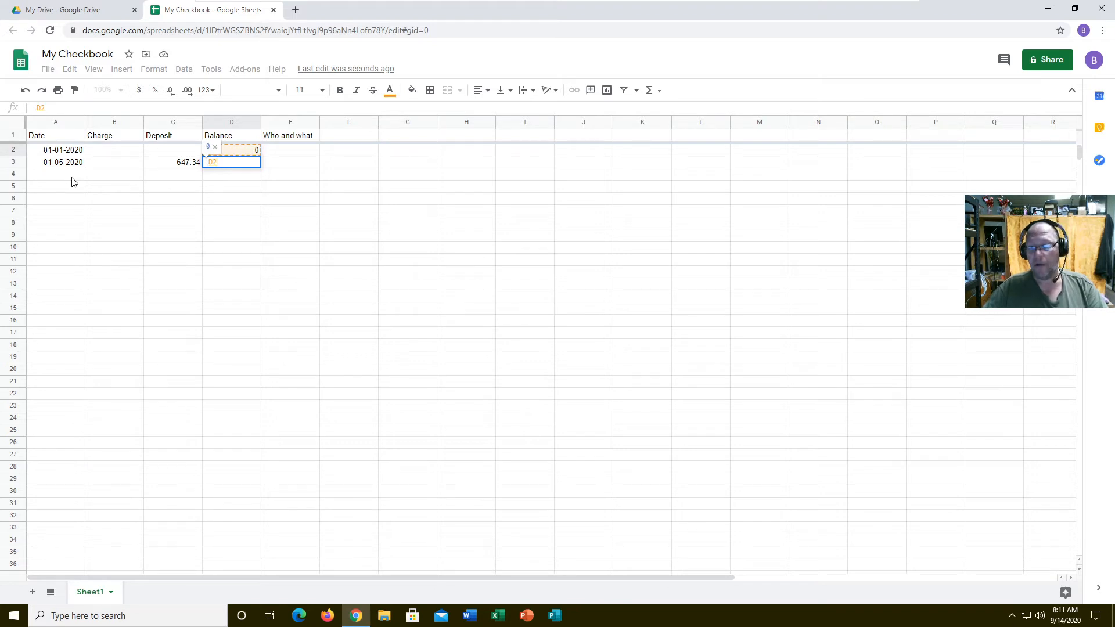
click(172, 162)
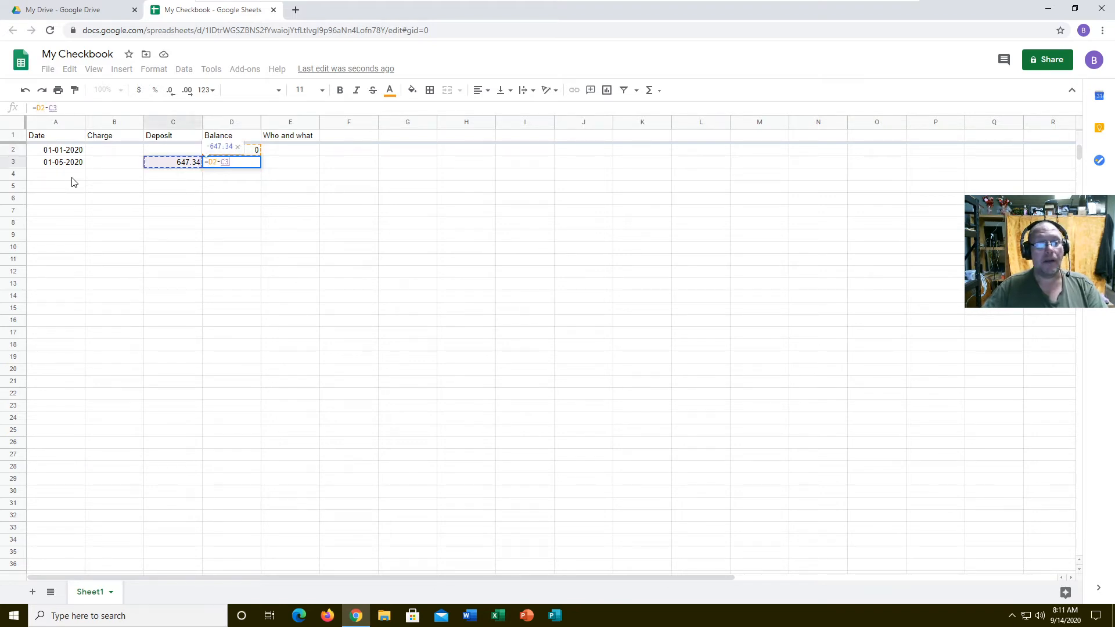
click(114, 162)
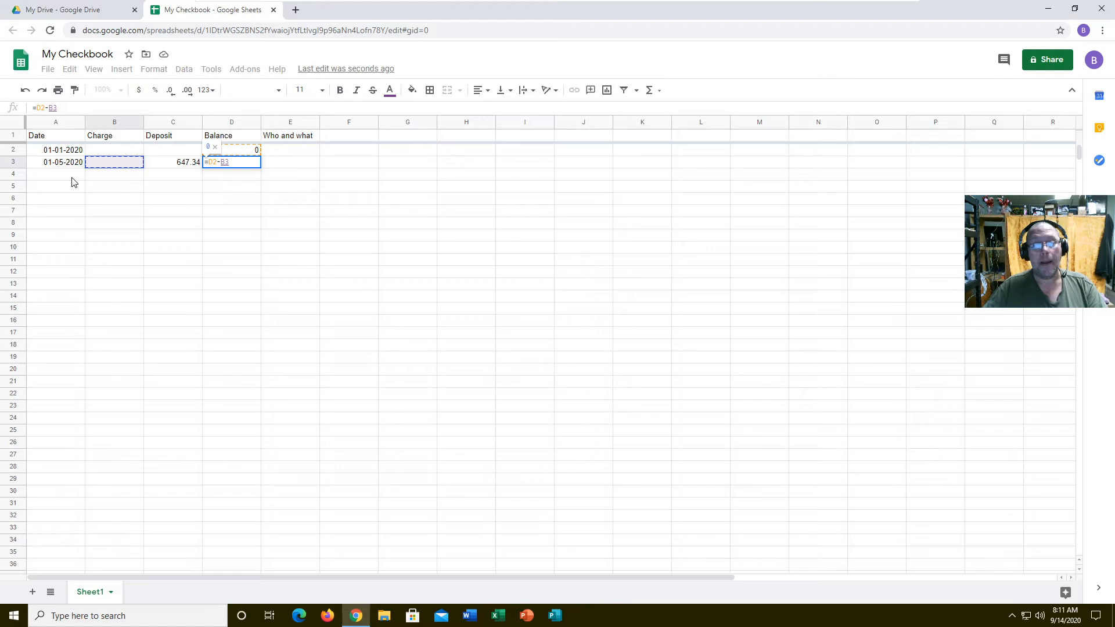
click(173, 162)
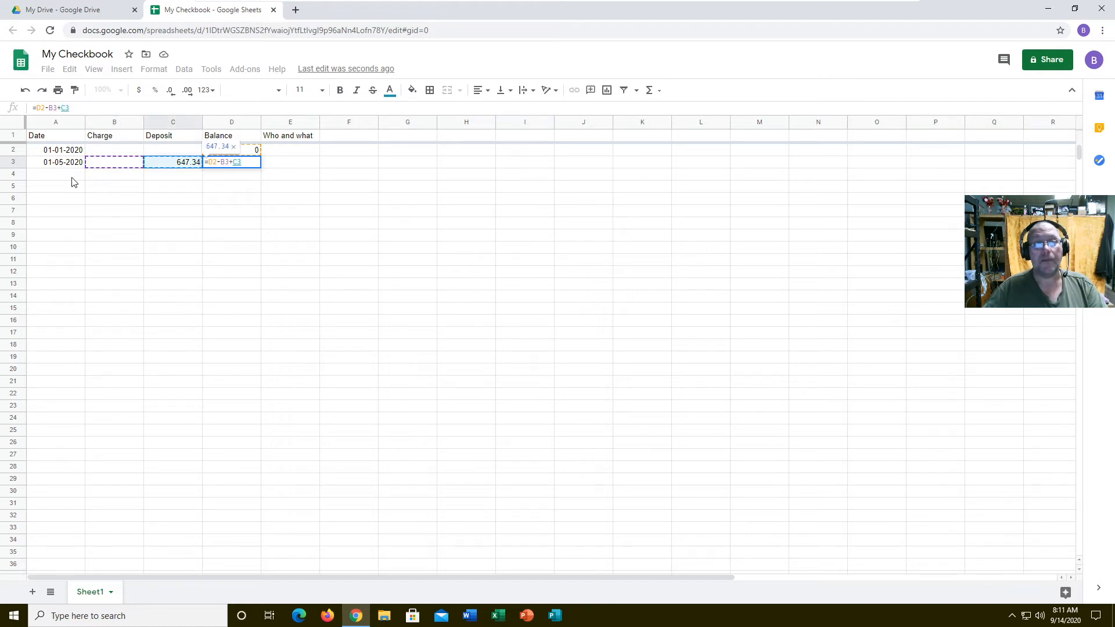
key(Return)
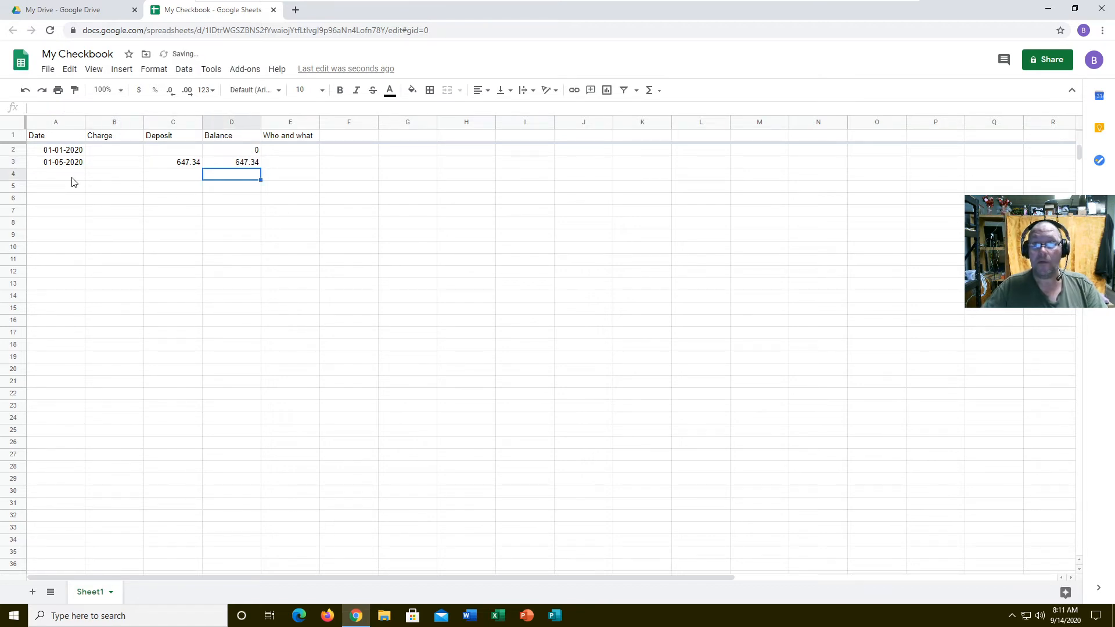
click(231, 162)
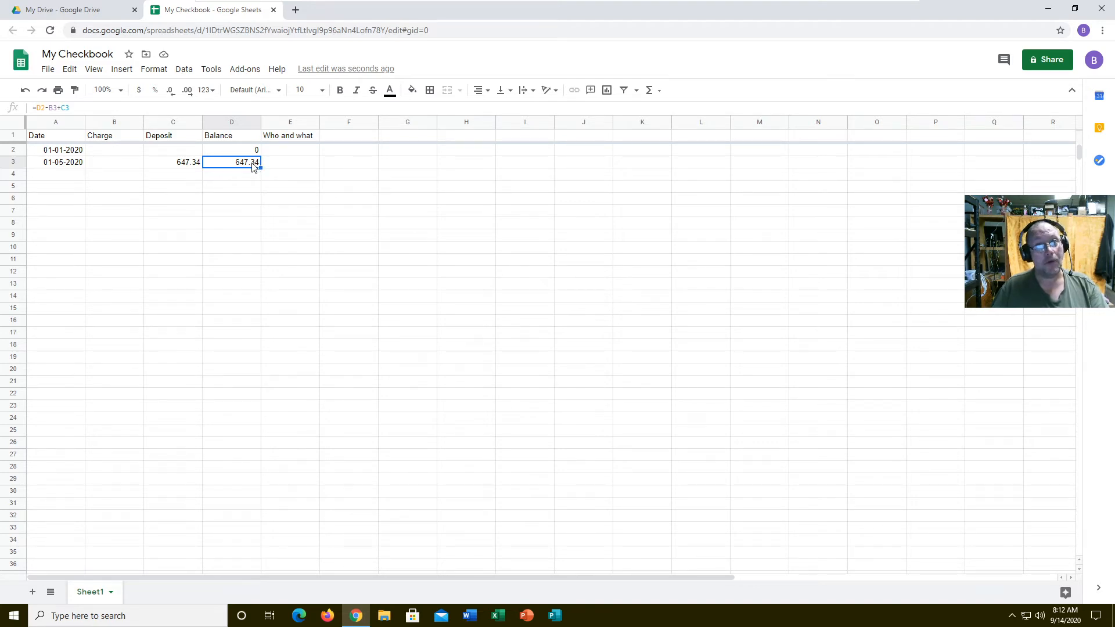
right_click(231, 162)
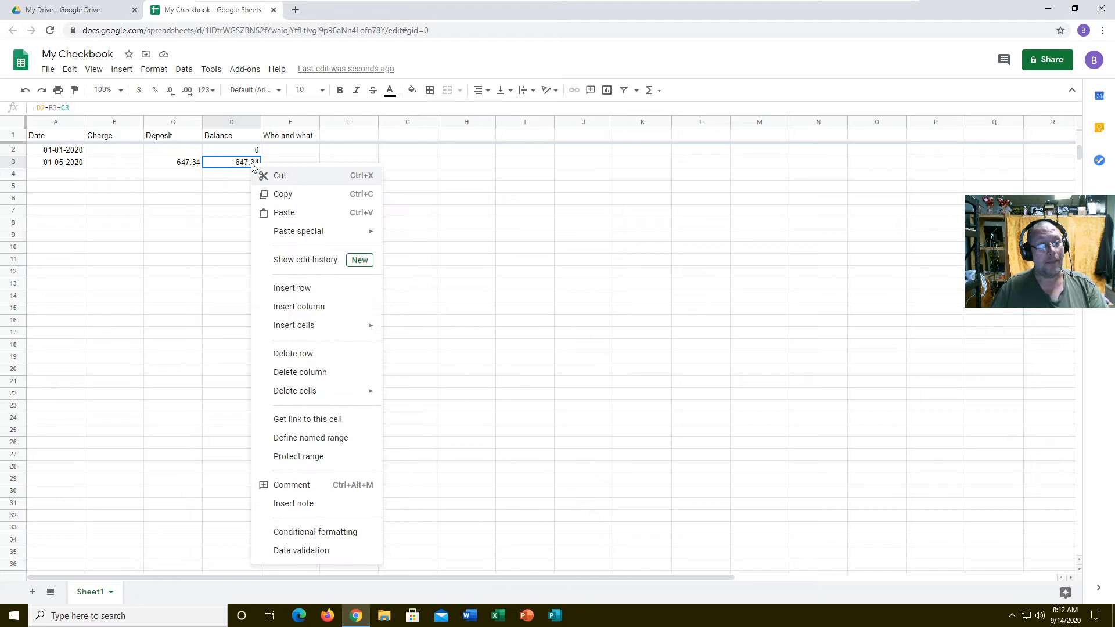
Copy the D3 balance formula and paste it into D4:D66
click(282, 193)
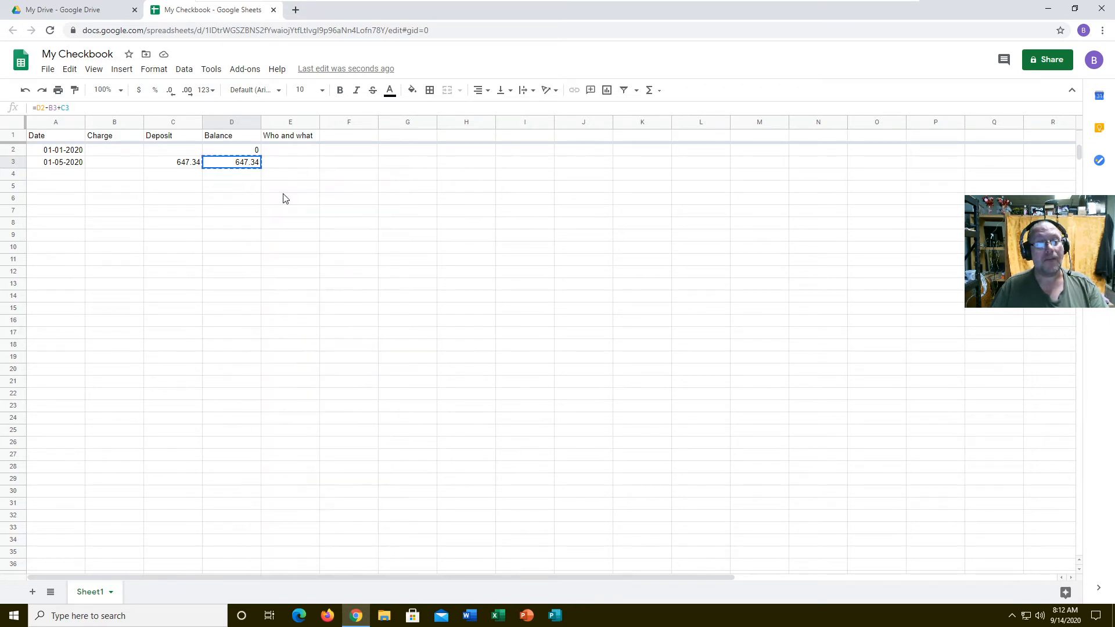
click(231, 174)
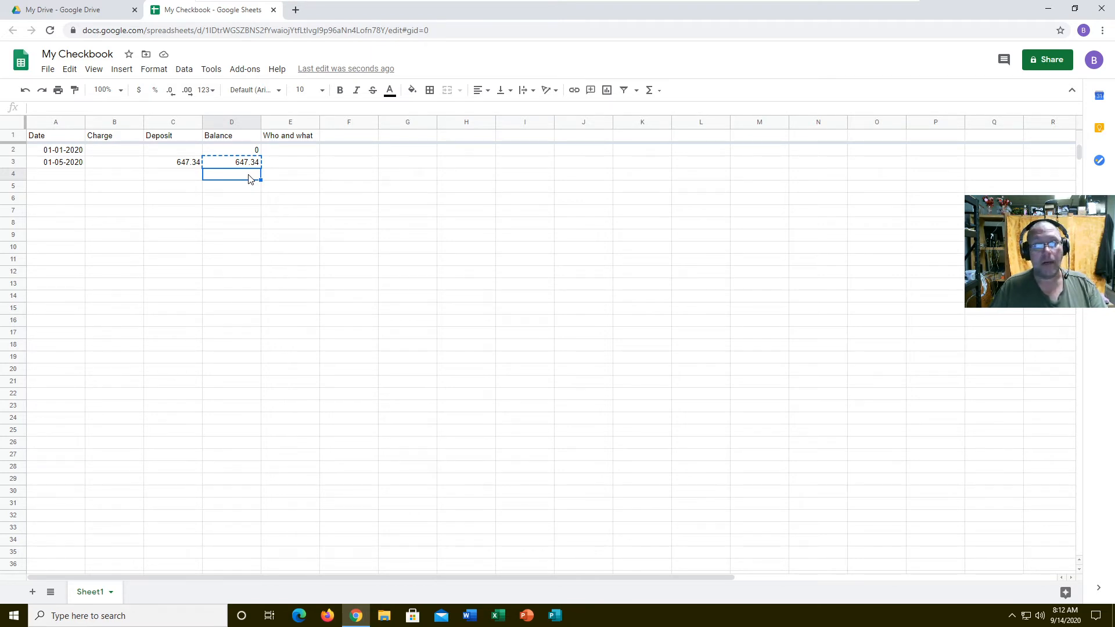
drag(231, 174, 231, 235)
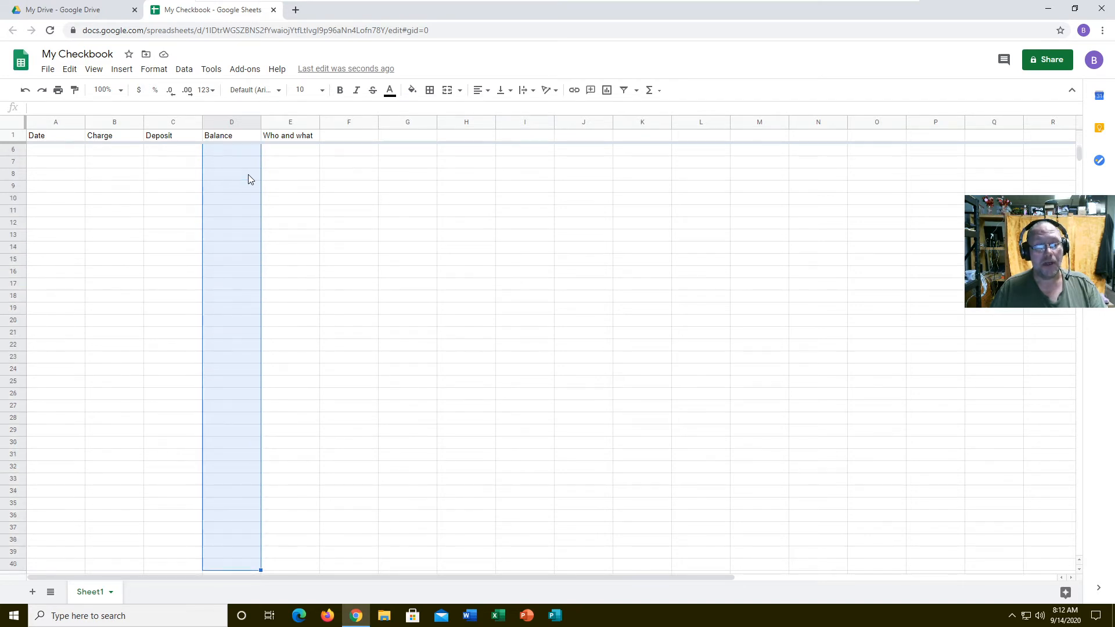
scroll(down, 3)
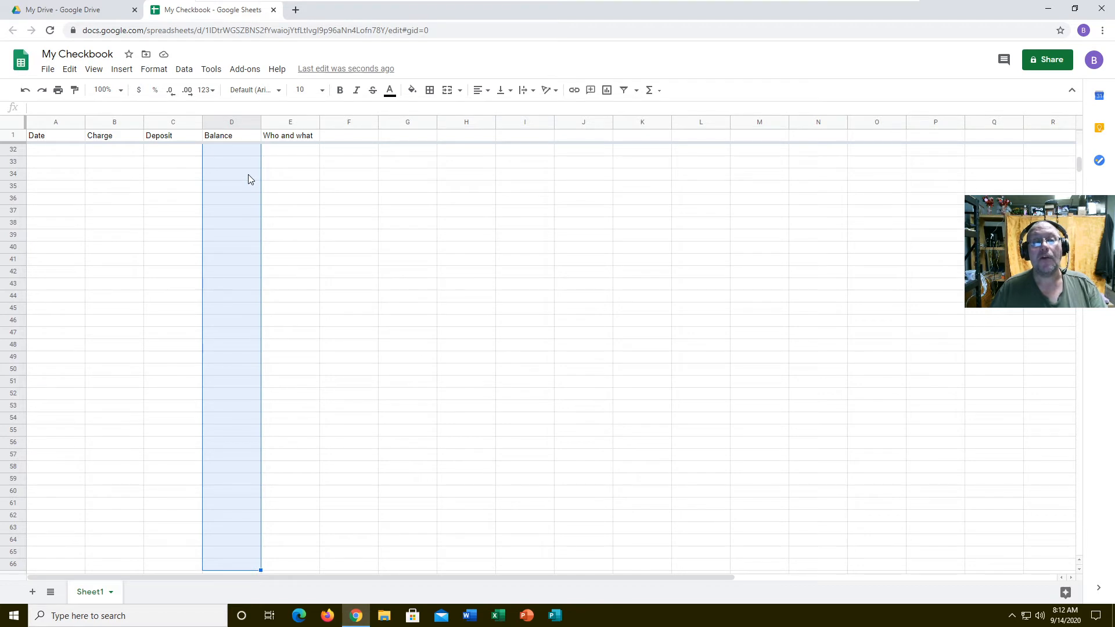
right_click(231, 171)
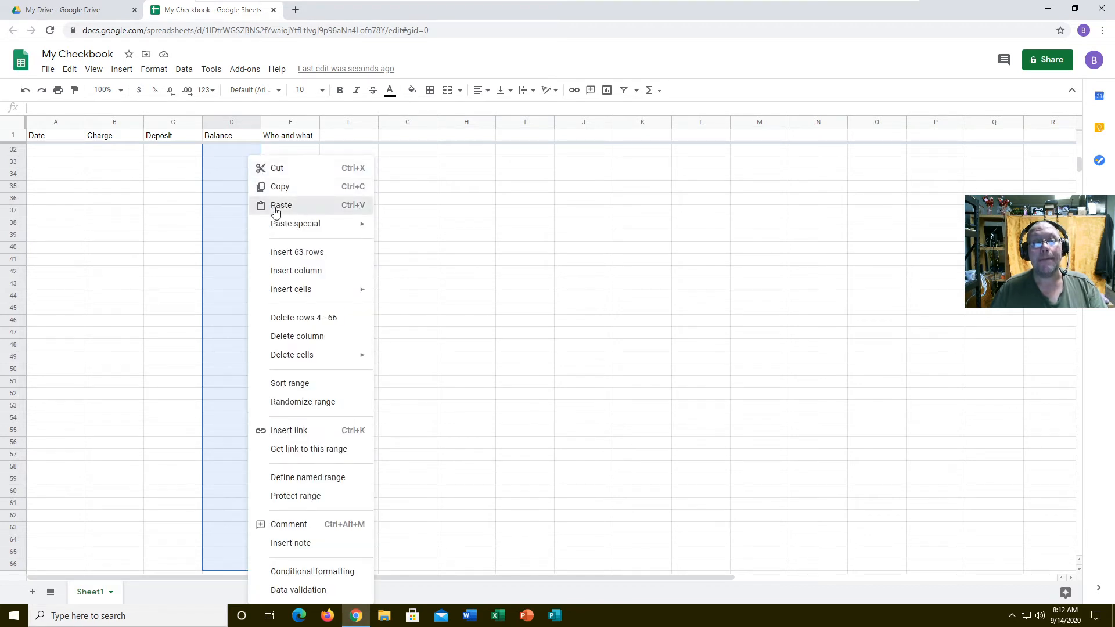
click(281, 205)
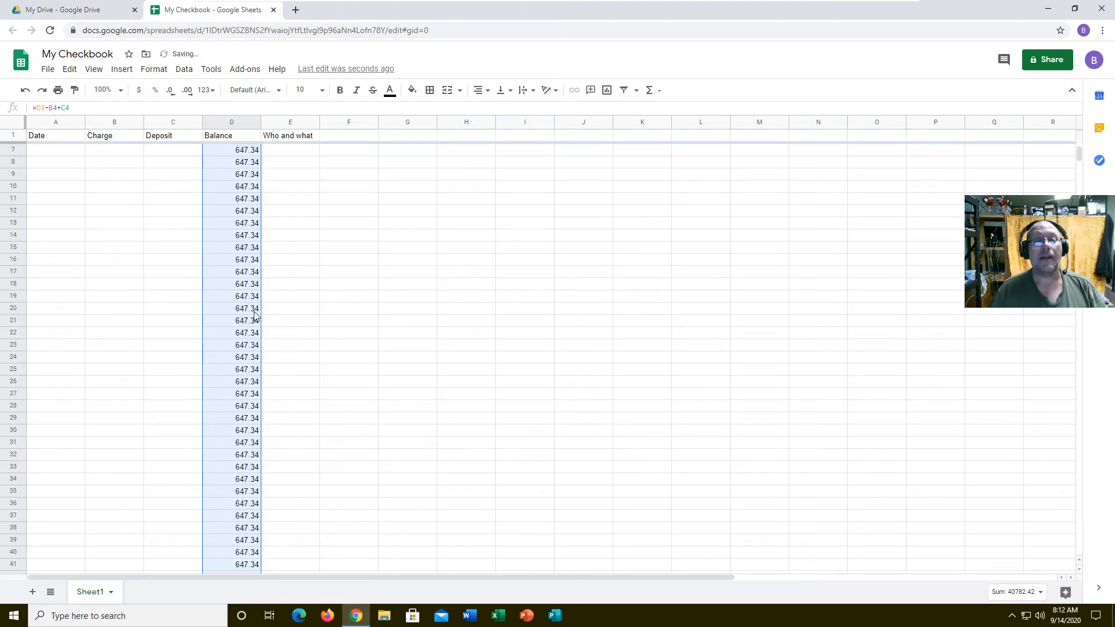
scroll(up, 3)
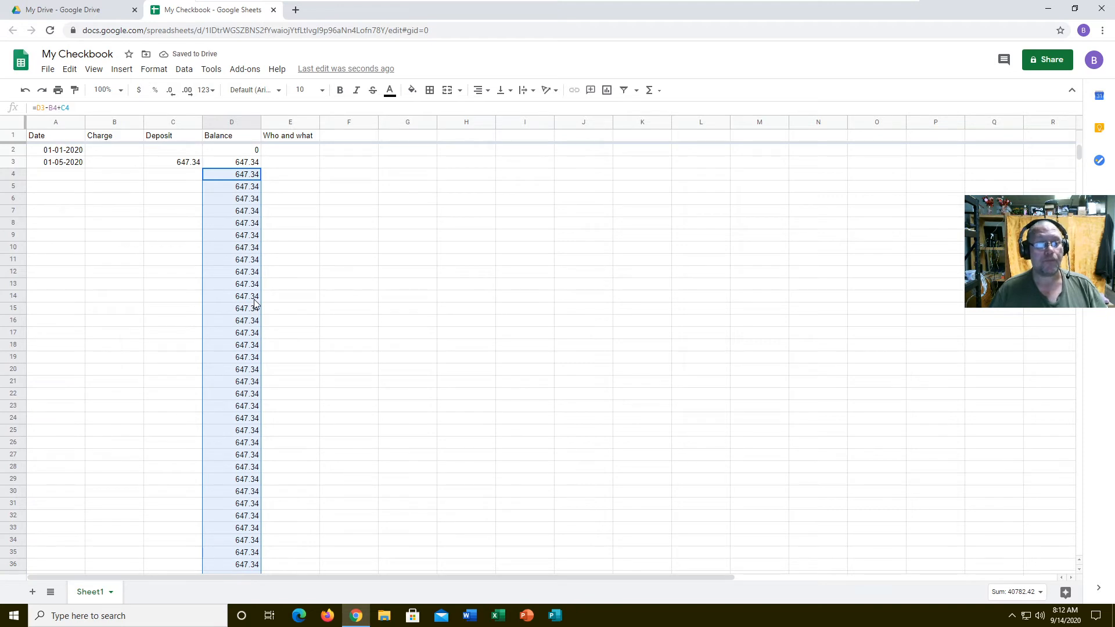
click(56, 174)
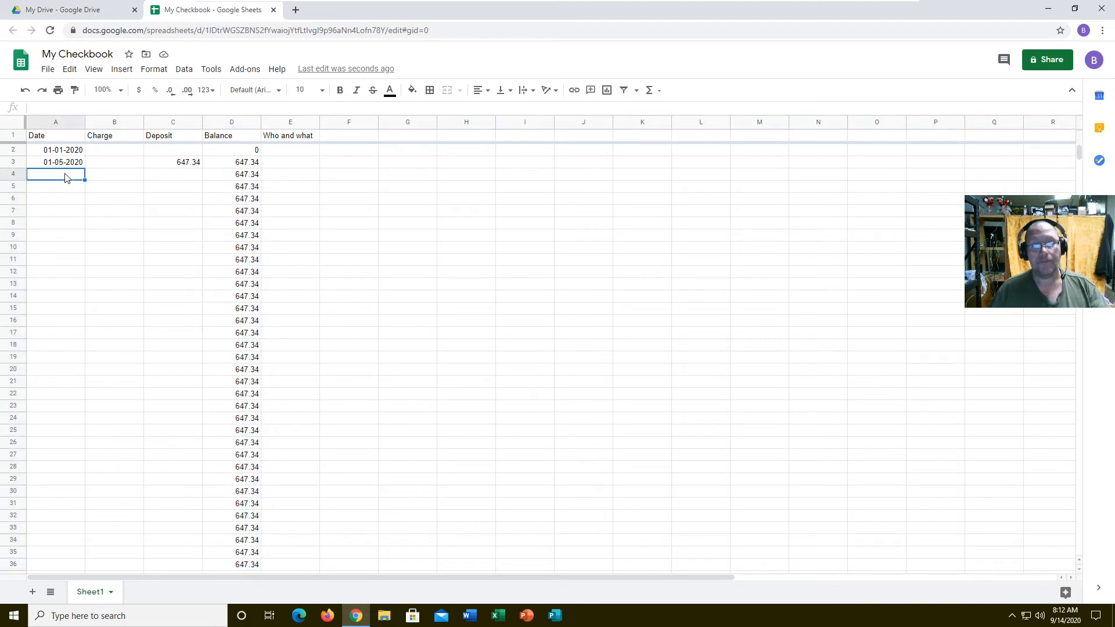
mouse_move(301, 167)
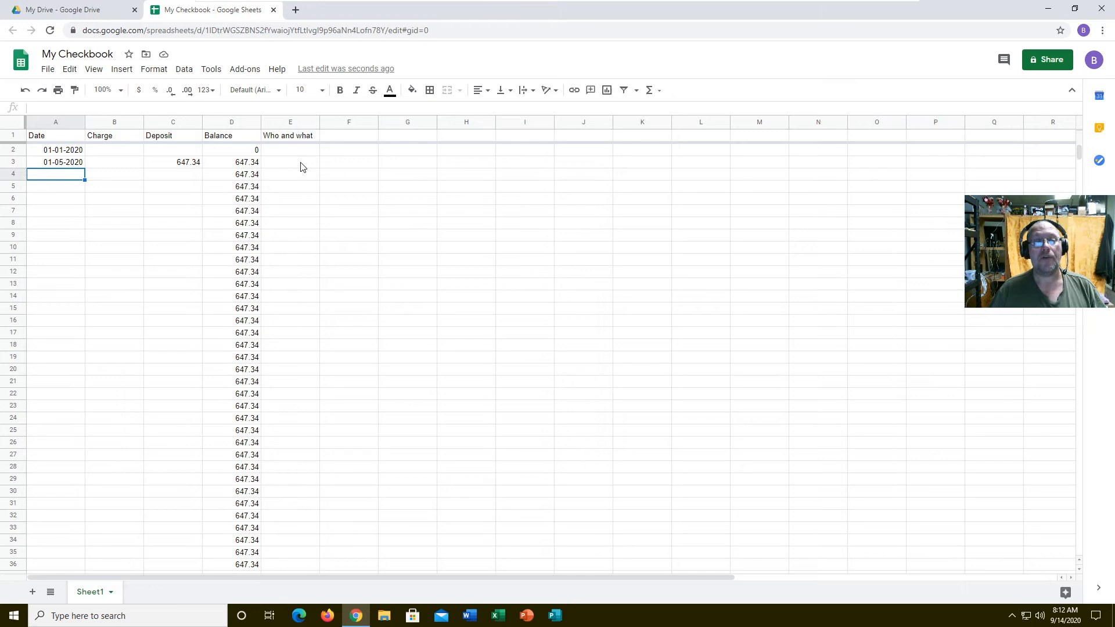
Enter the 01-05-2020 date and a 6.47 charge in row 4
text(Pay)
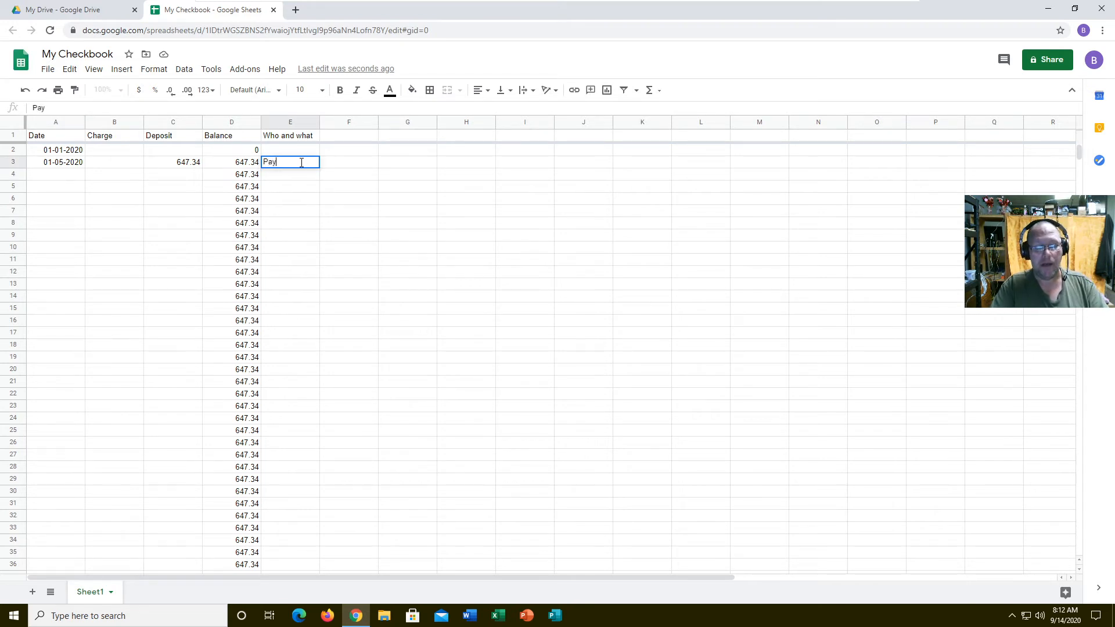
text(check)
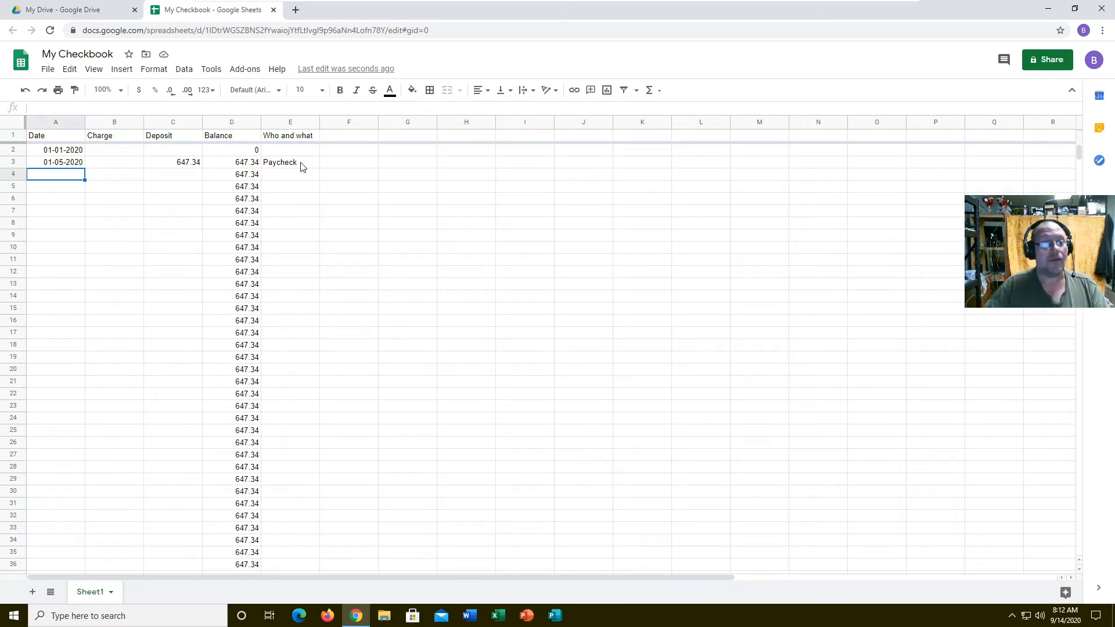
text(01-)
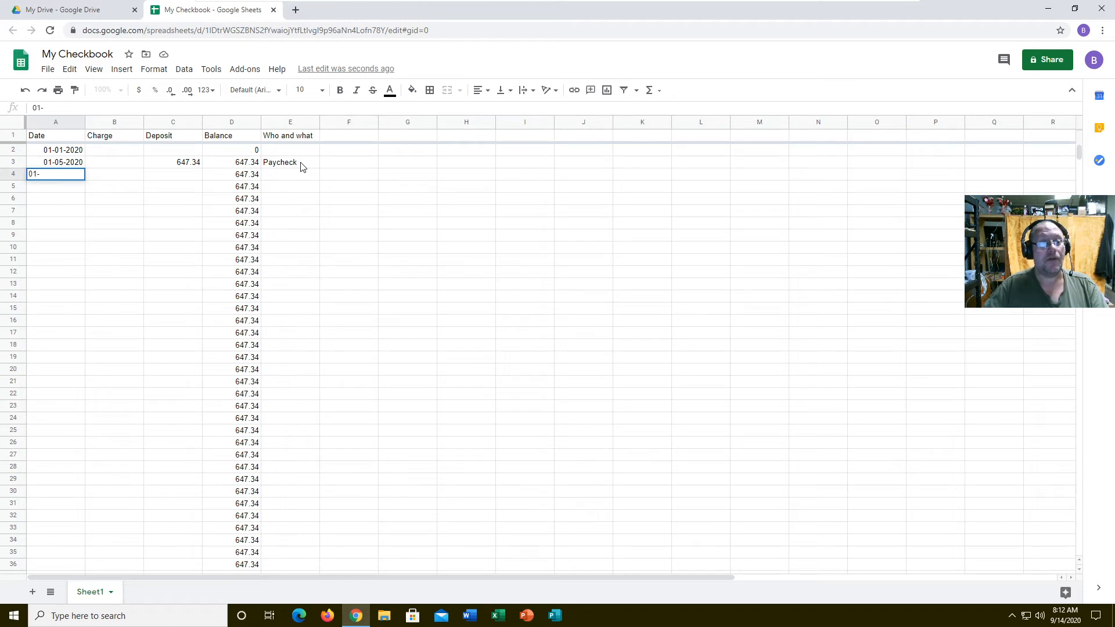
key(Enter)
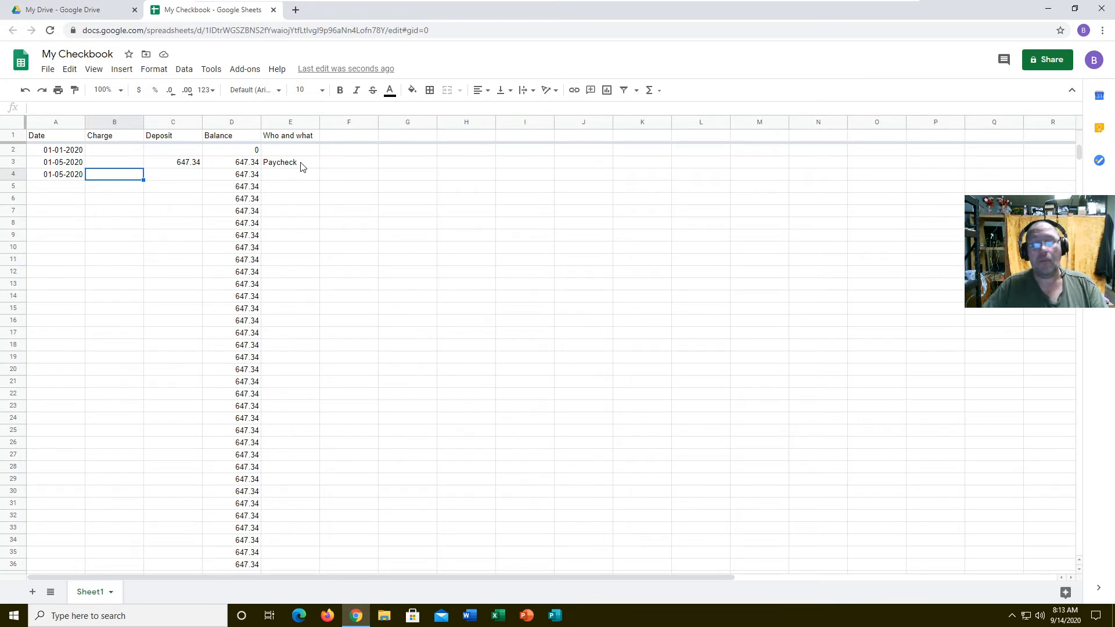
text(6.47)
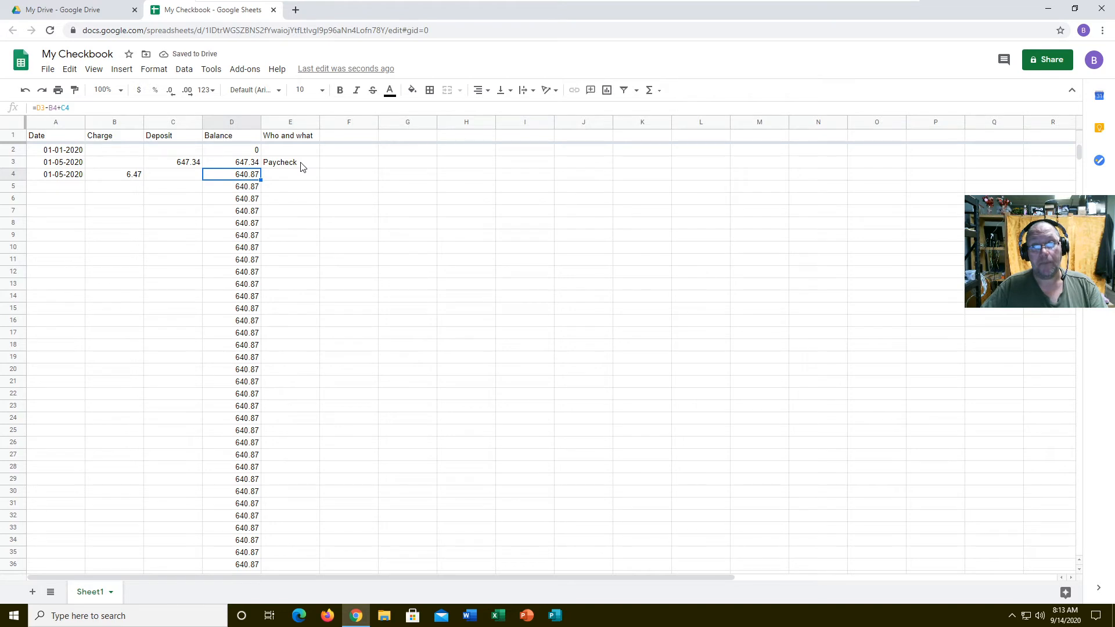
Describe the row 4 charge as Mcdonalds, bringing the balance to 640.87
click(289, 174)
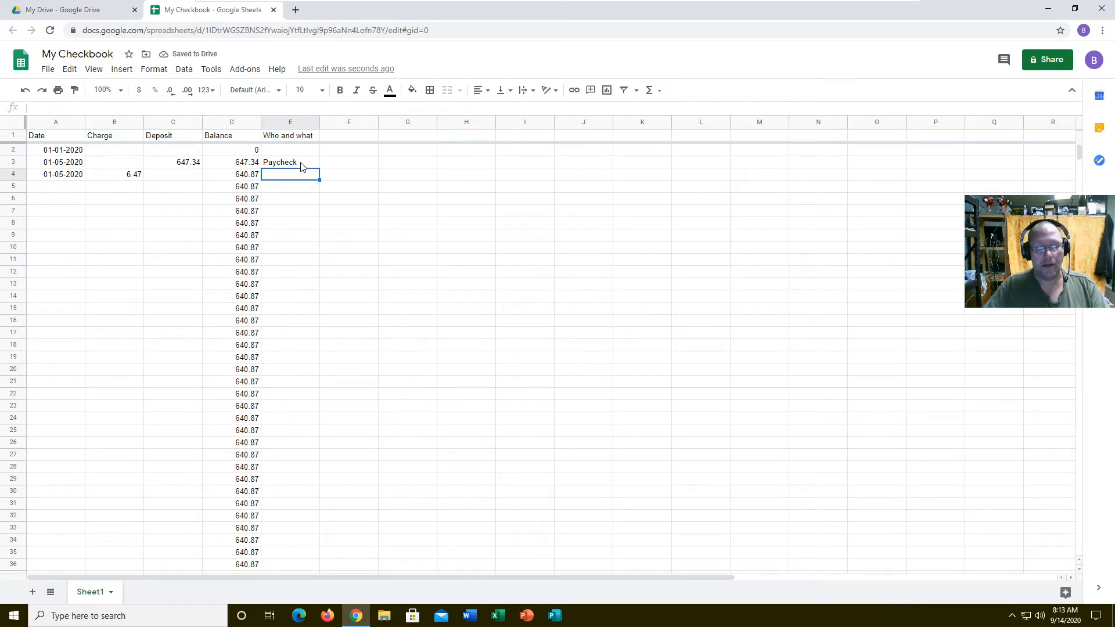
text(Mcdoan)
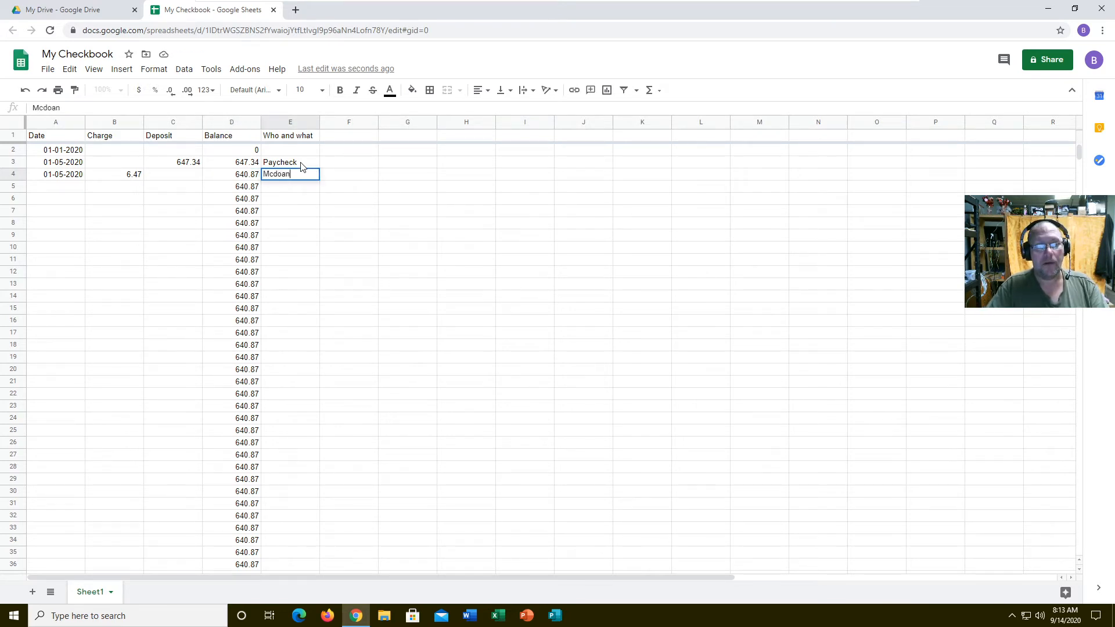
key(Backspace)
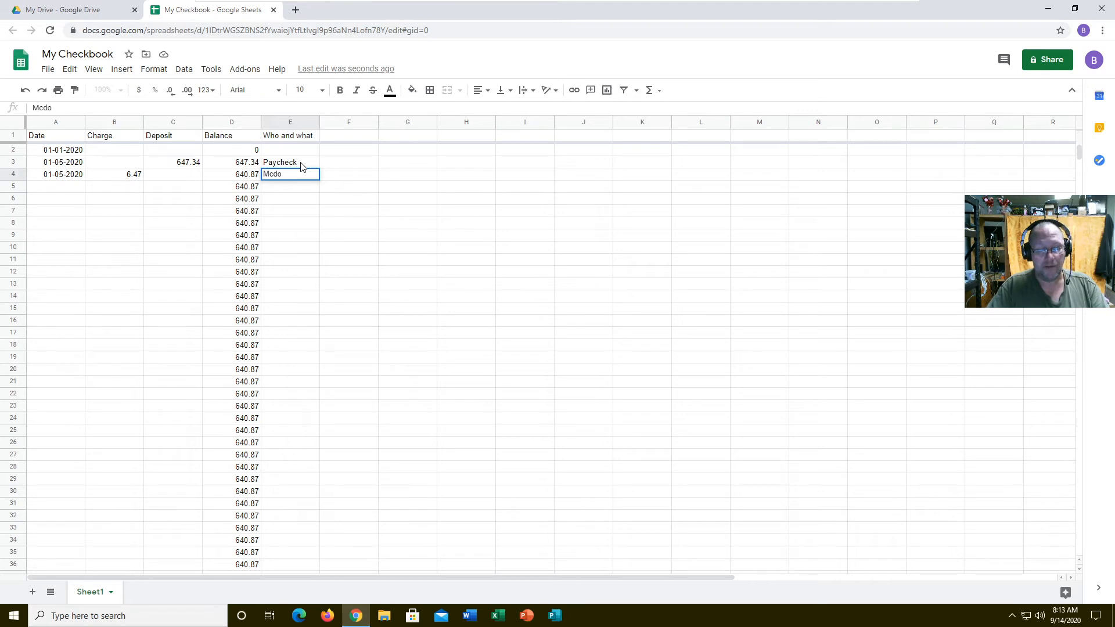
key(enter)
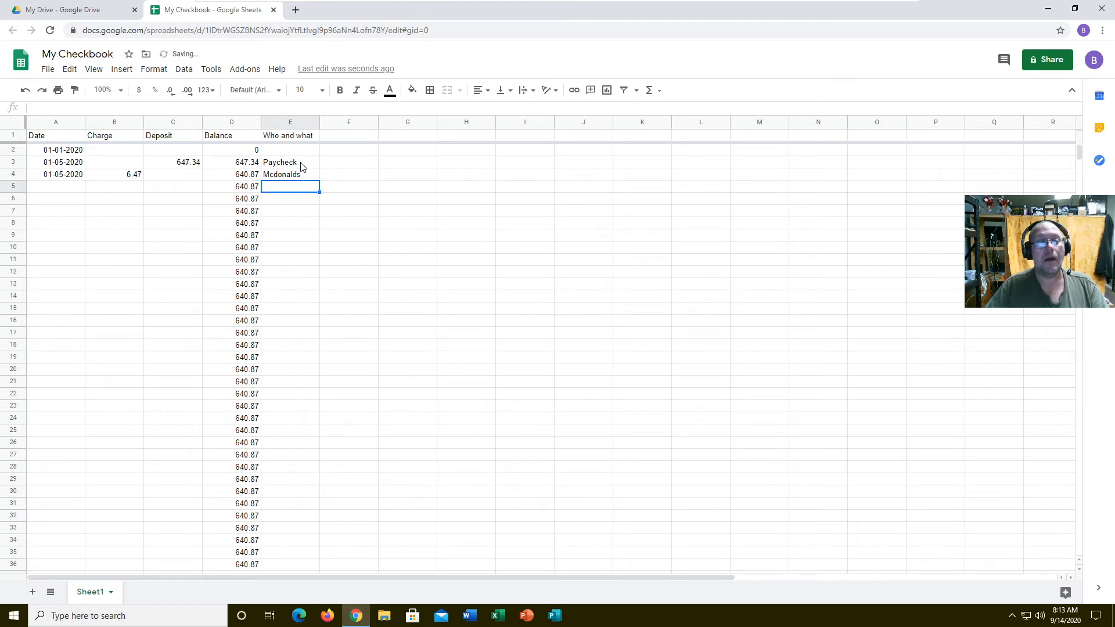
click(56, 187)
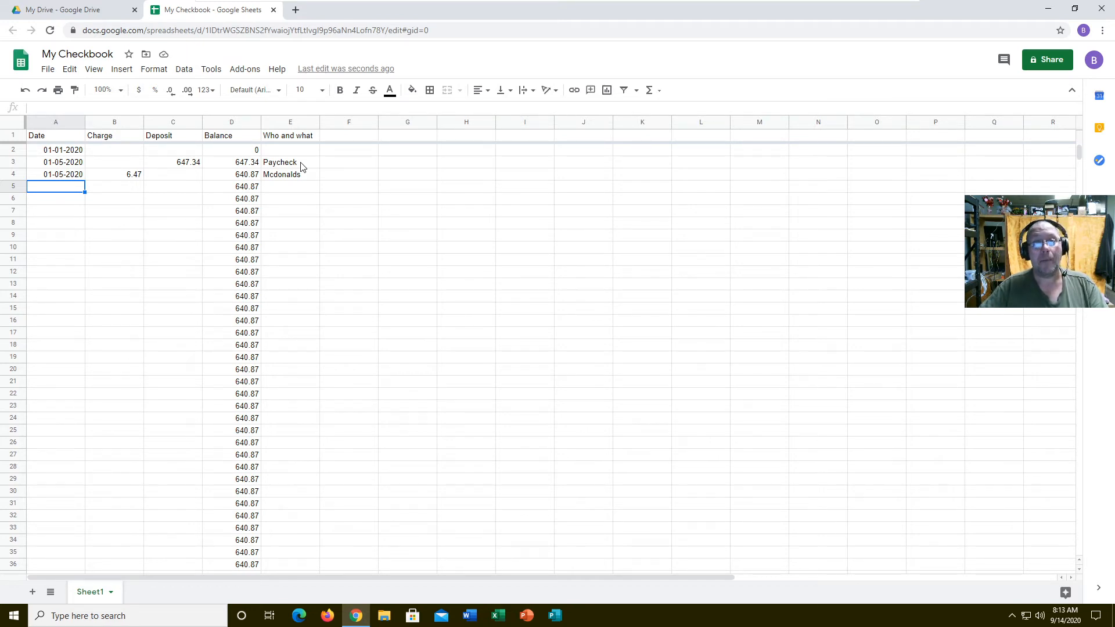
Log a 53.67 walmart charge dated 01-06-2020 in row 5, balance 587.2
text(01-06-2020)
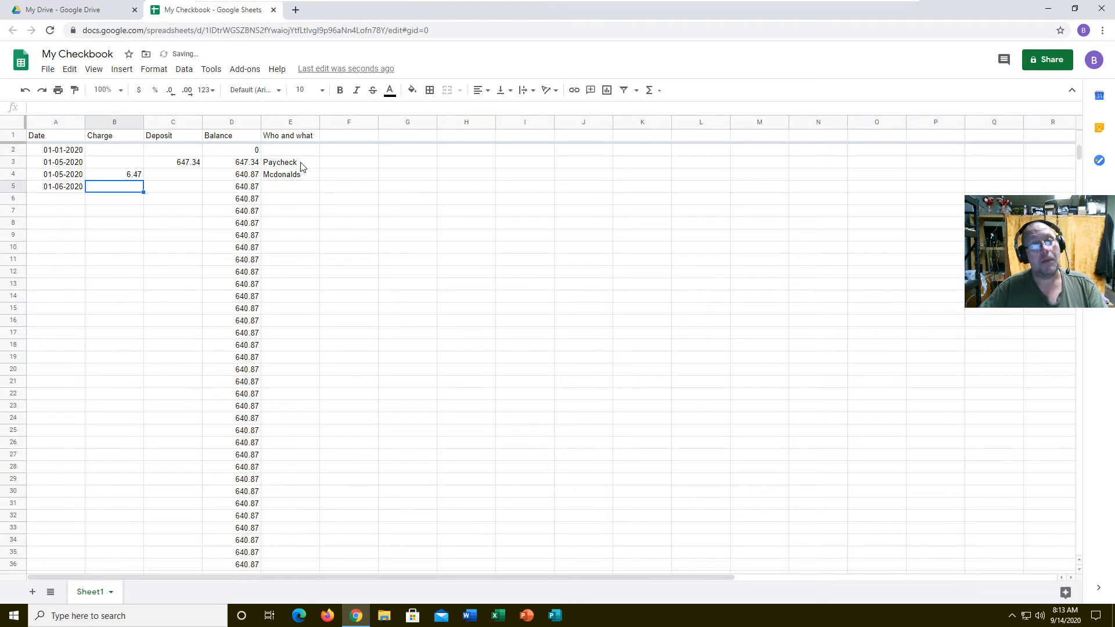
text(53.)
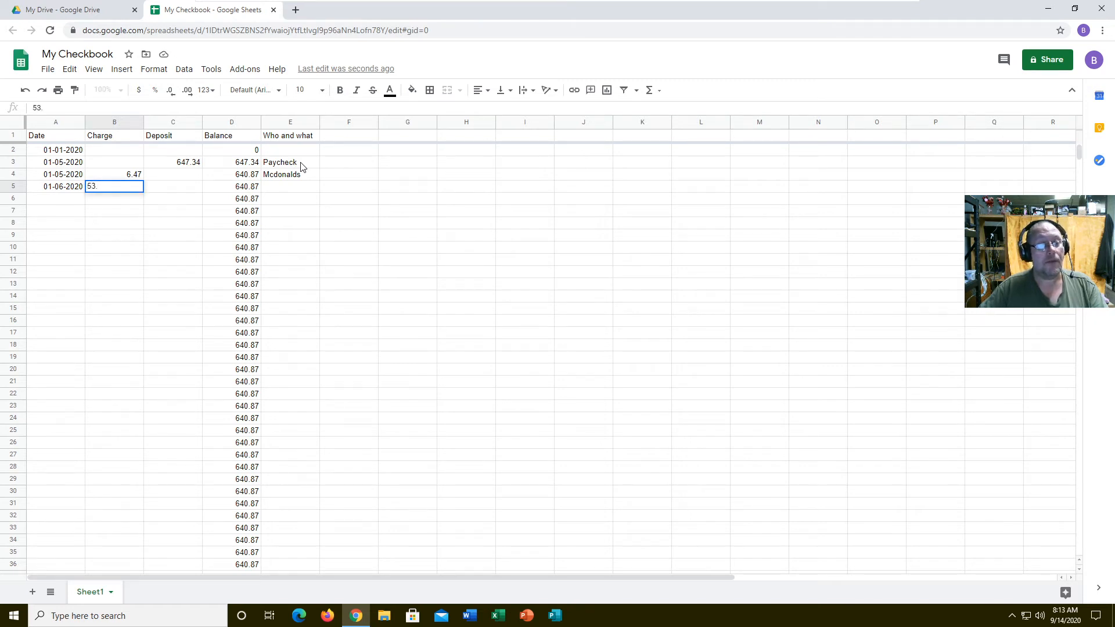
text(67)
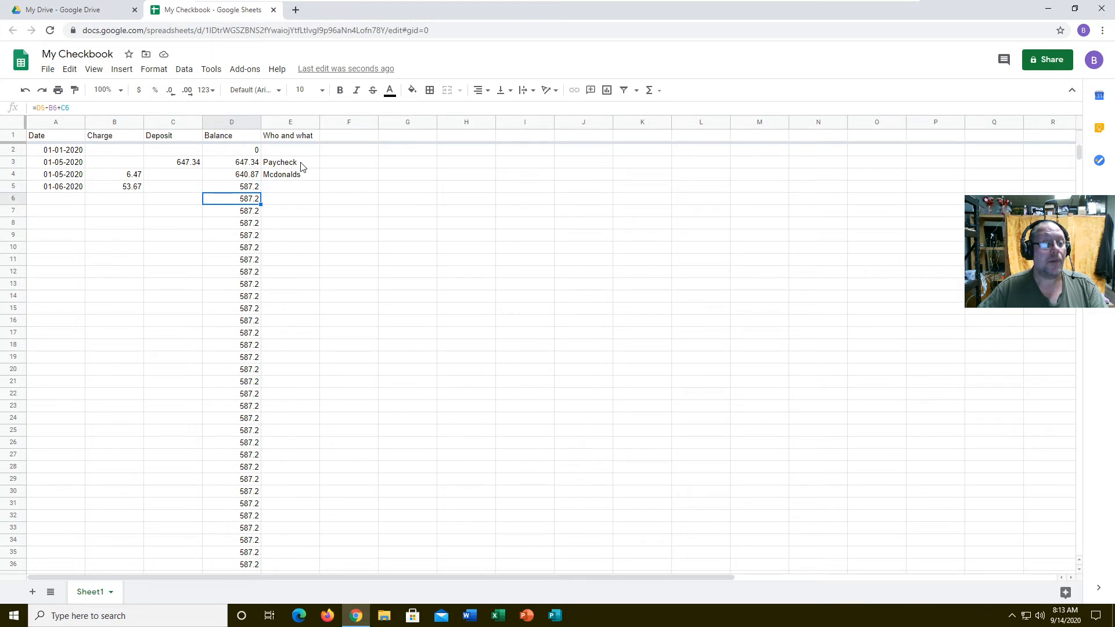
click(231, 186)
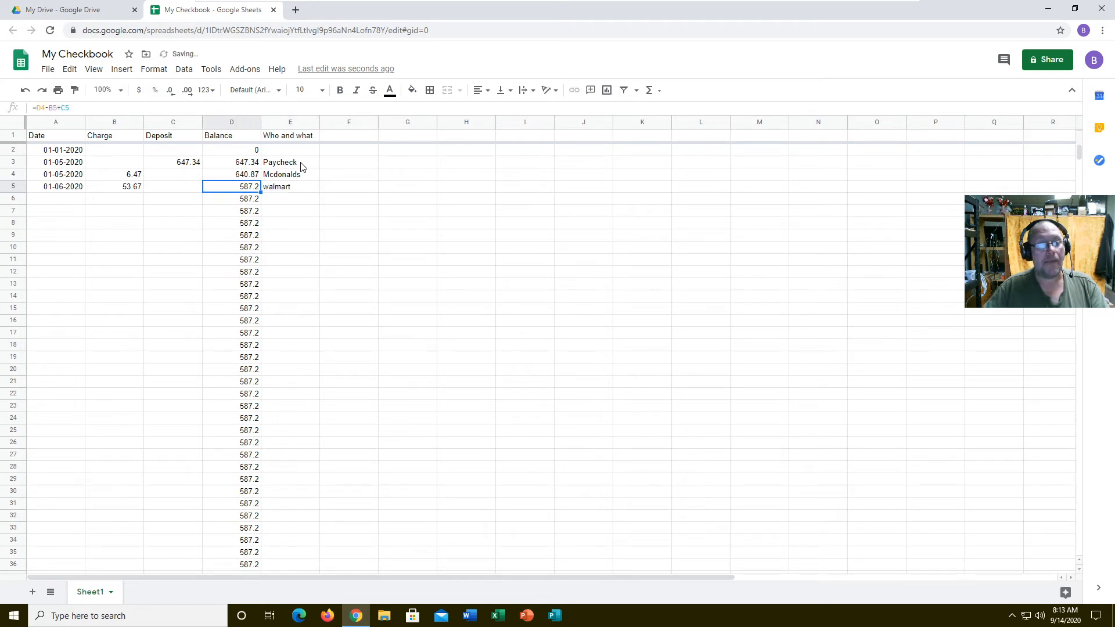
mouse_move(247, 168)
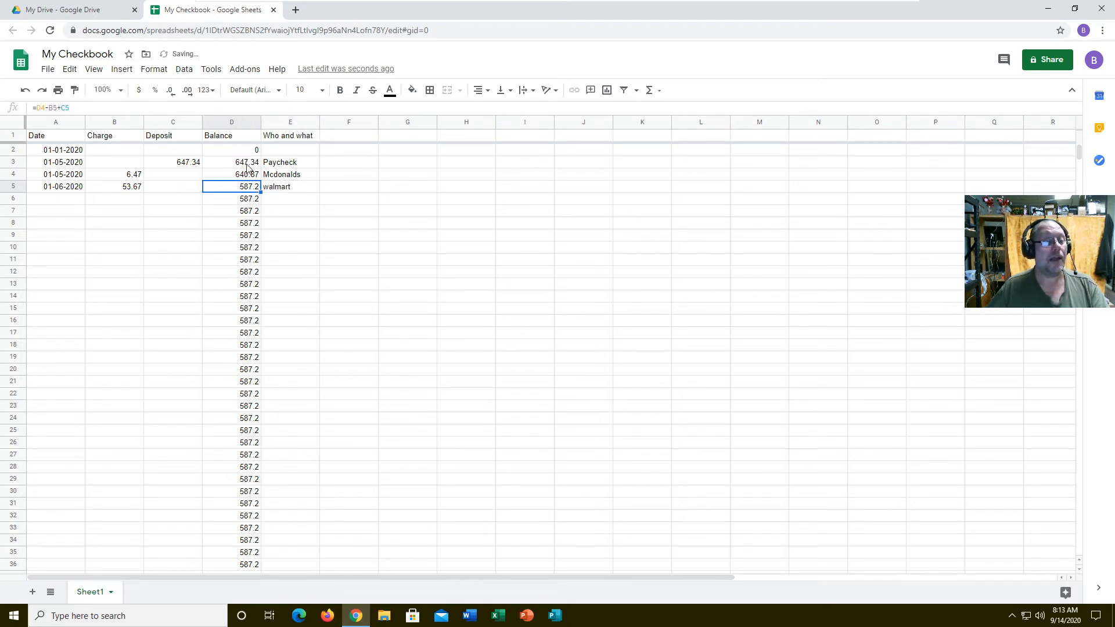
click(232, 122)
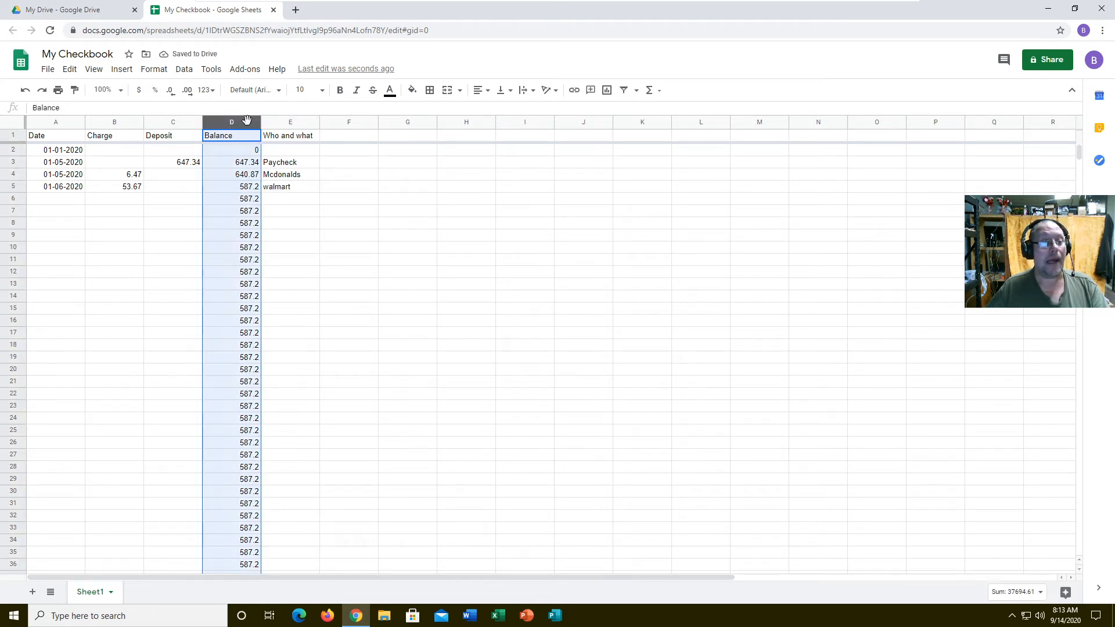
Select the Charge, Deposit and Balance cells B2:D46 and show the More formats list
click(231, 149)
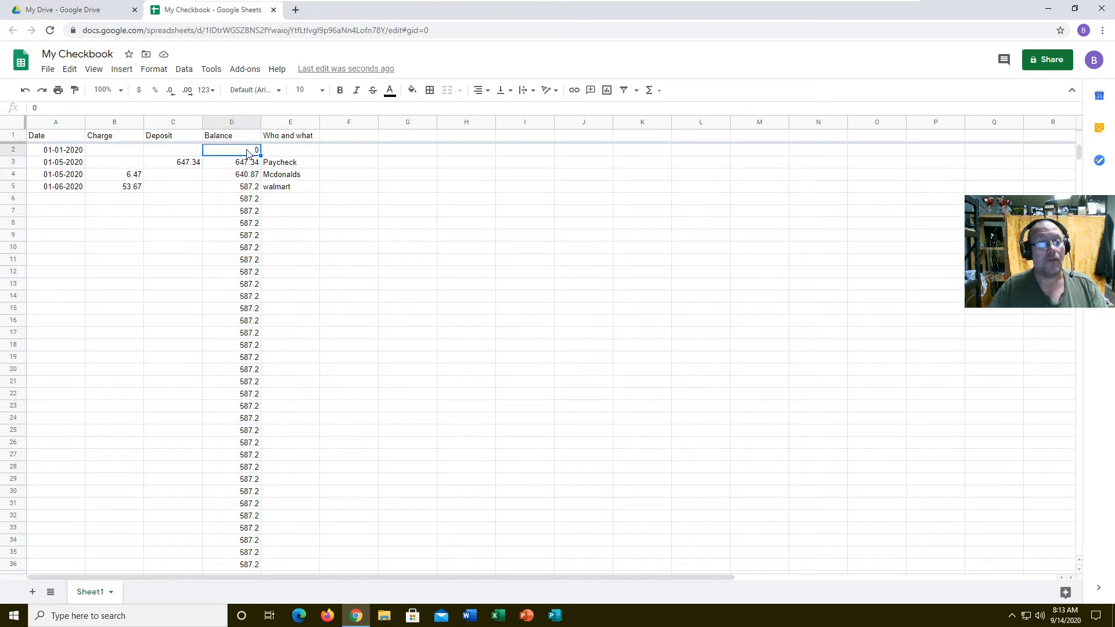
click(114, 150)
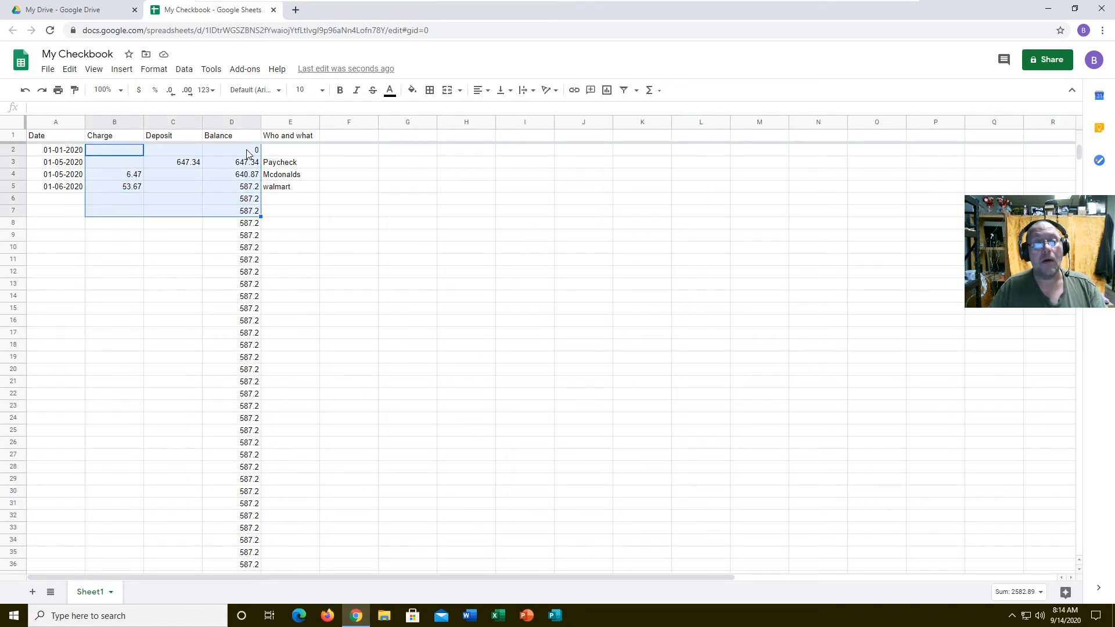
scroll(down, 3)
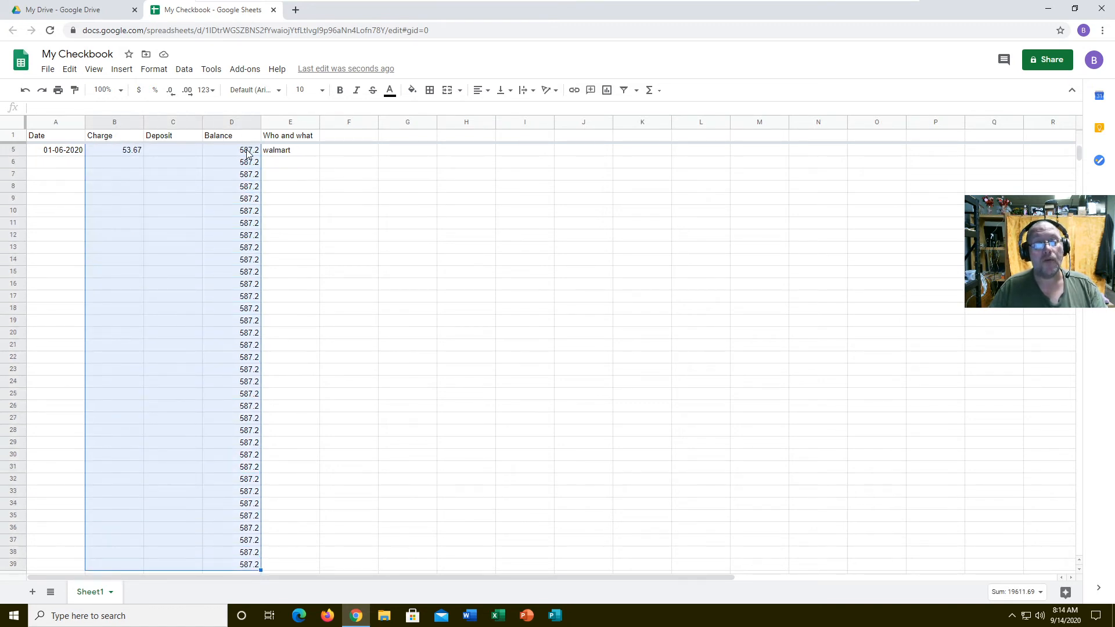
scroll(down, 3)
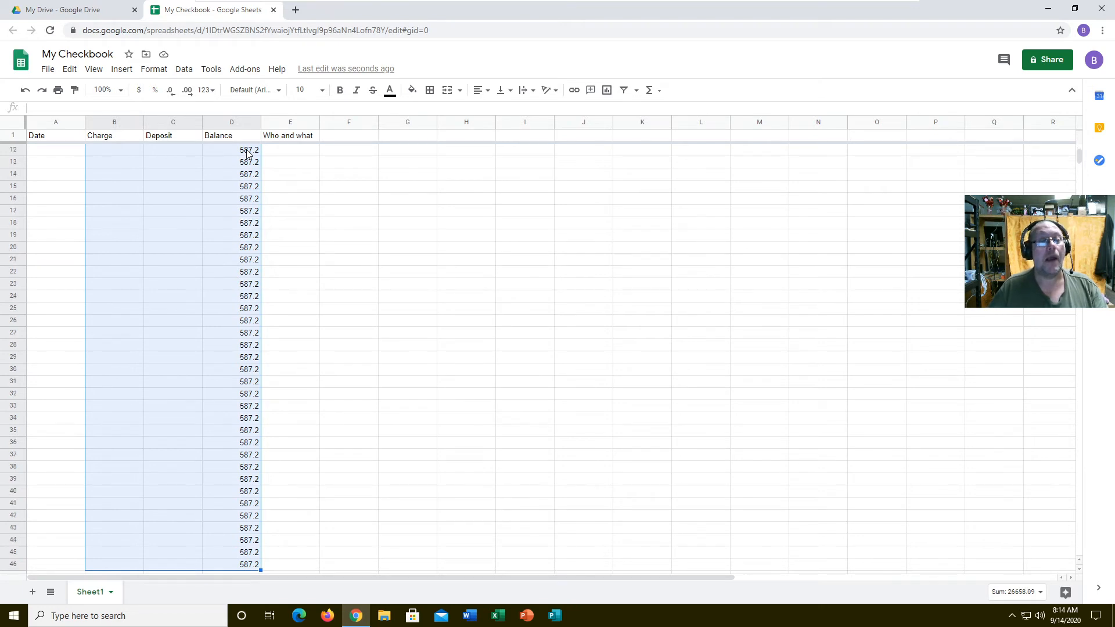
mouse_move(154, 90)
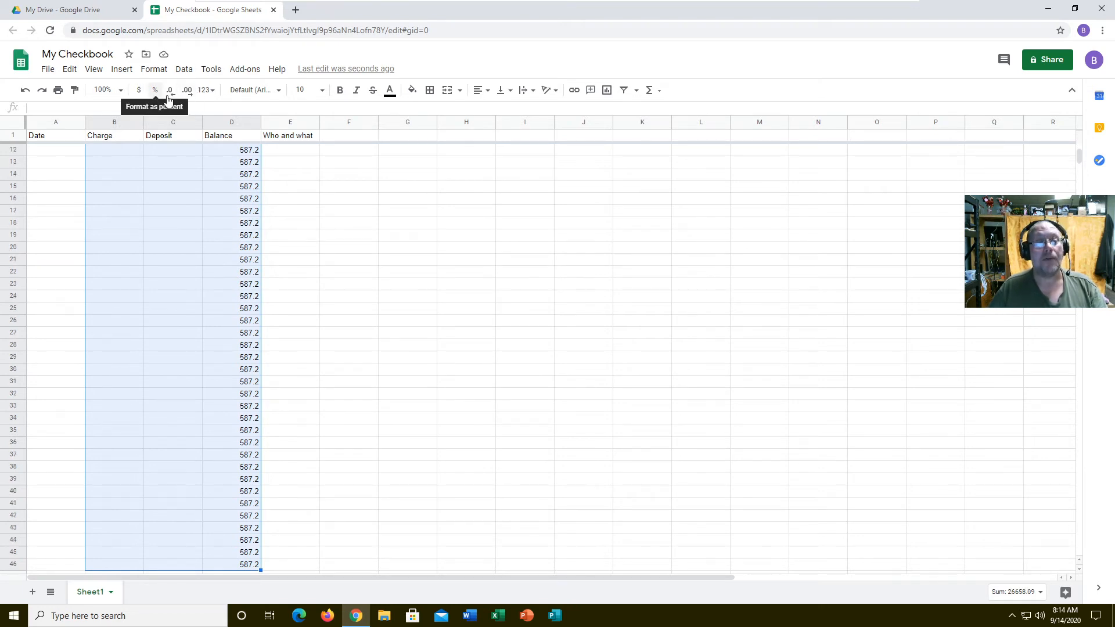
mouse_move(206, 91)
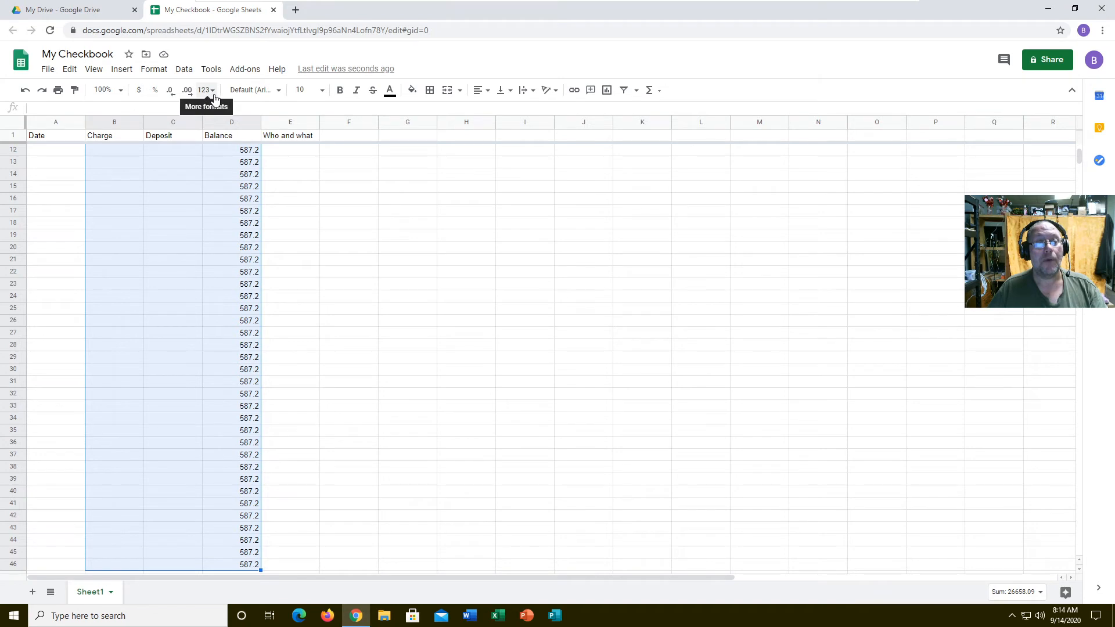
click(205, 90)
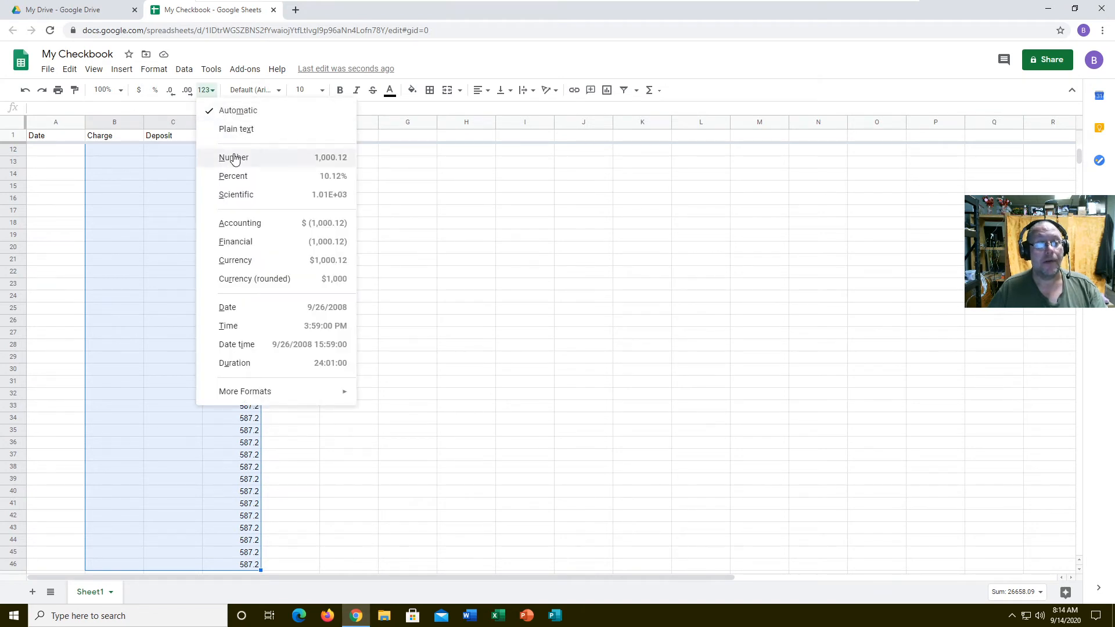
mouse_move(247, 241)
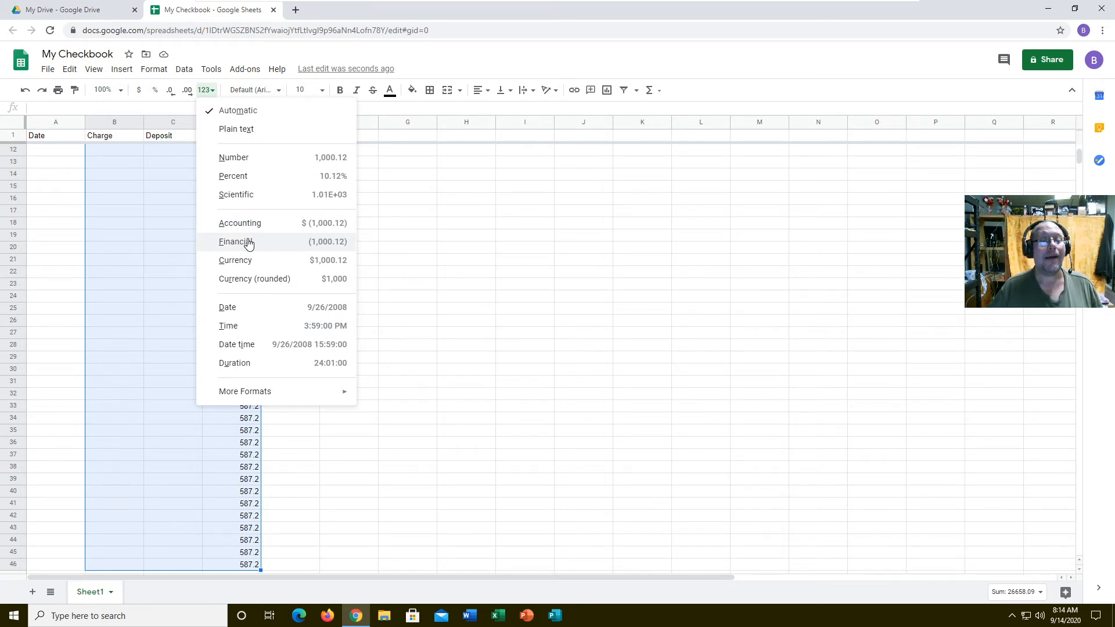
mouse_move(249, 228)
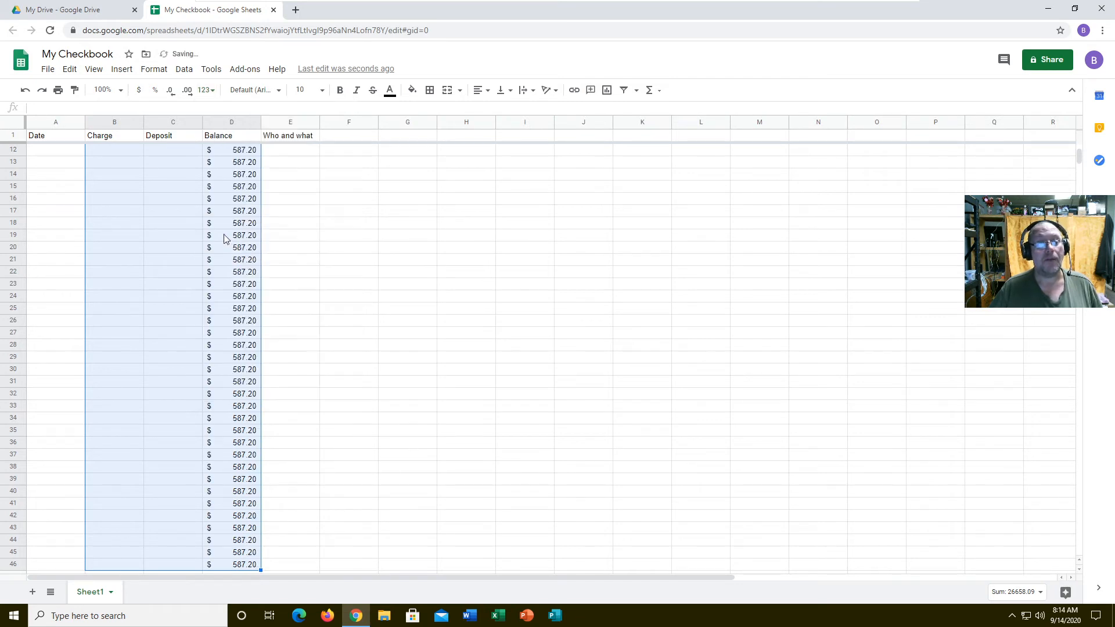
Scroll back to the top after applying Accounting format to the amounts
scroll(up, 3)
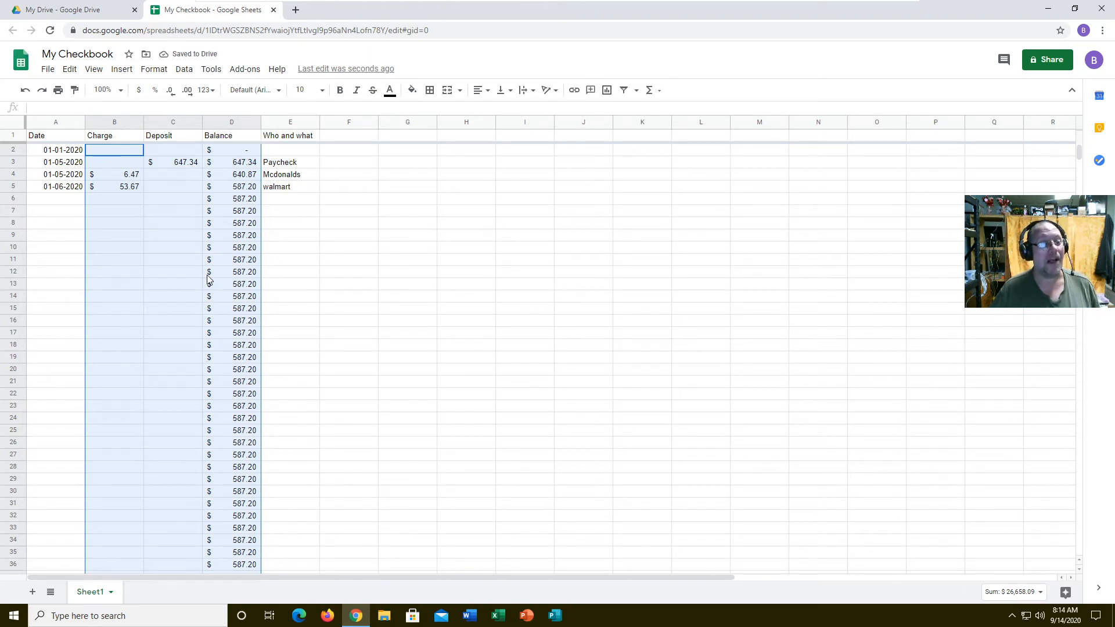
Record a $350.00 rent charge dated 01-06 in row 6
click(55, 198)
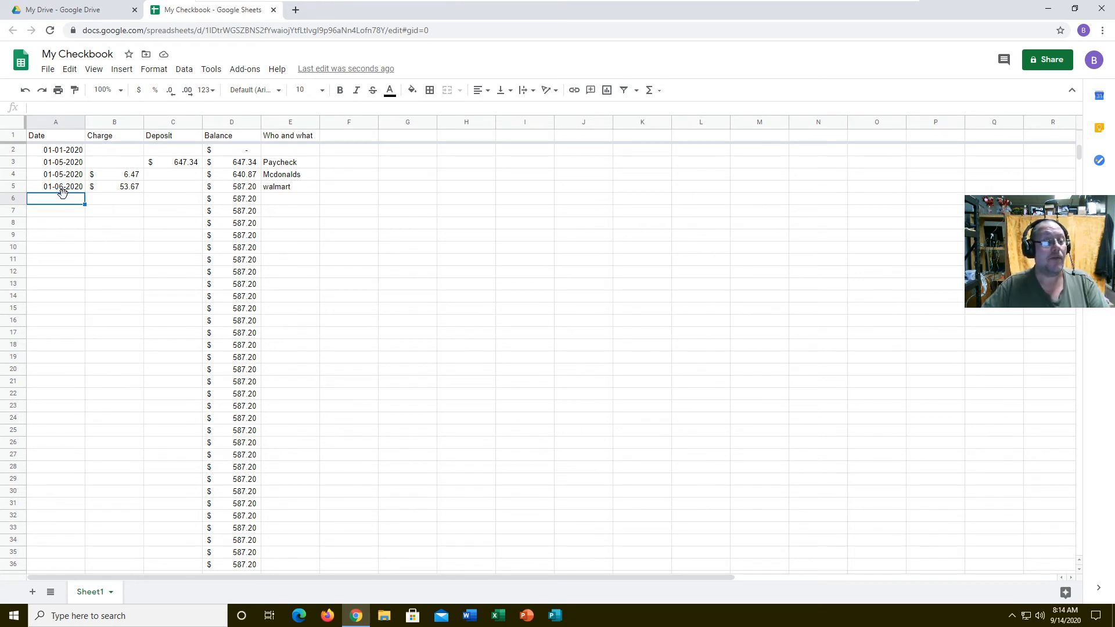
text(01-06-)
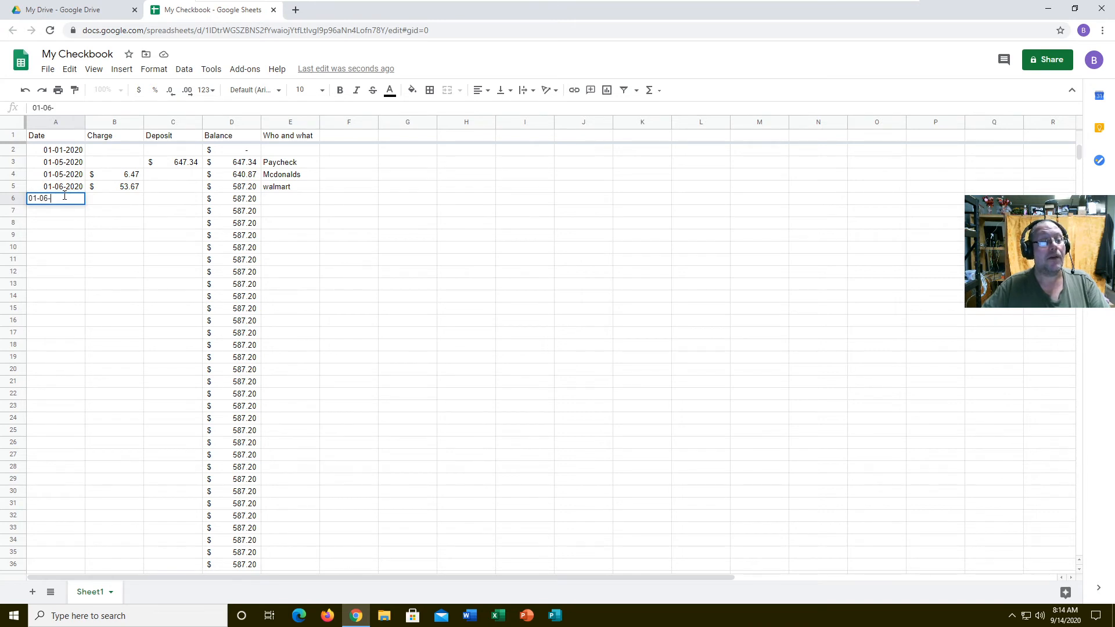
key(Tab)
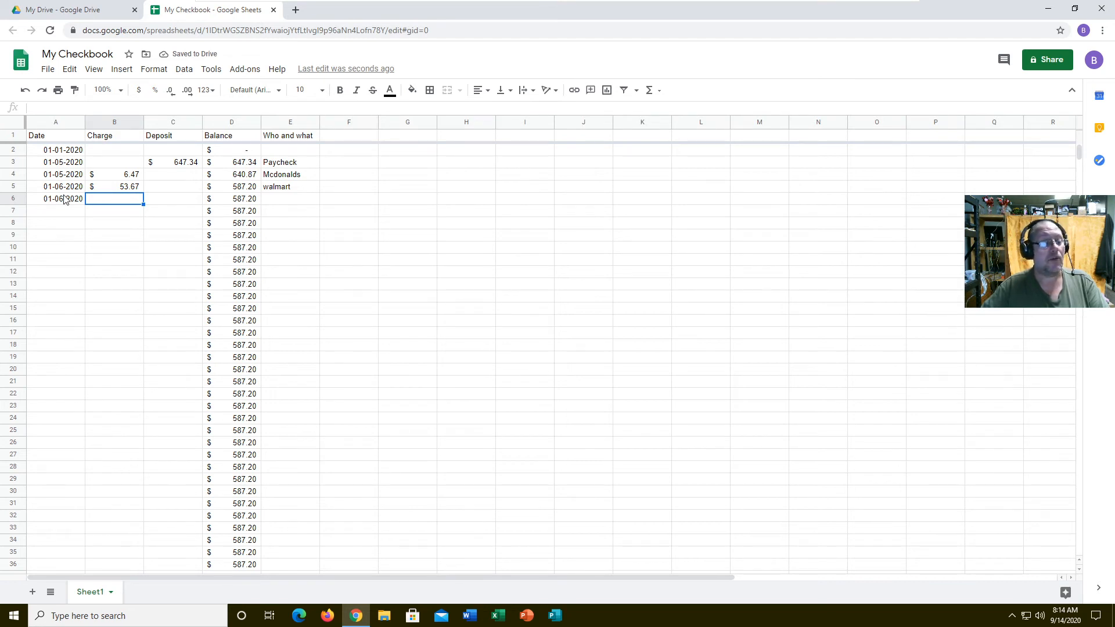
text(350.00)
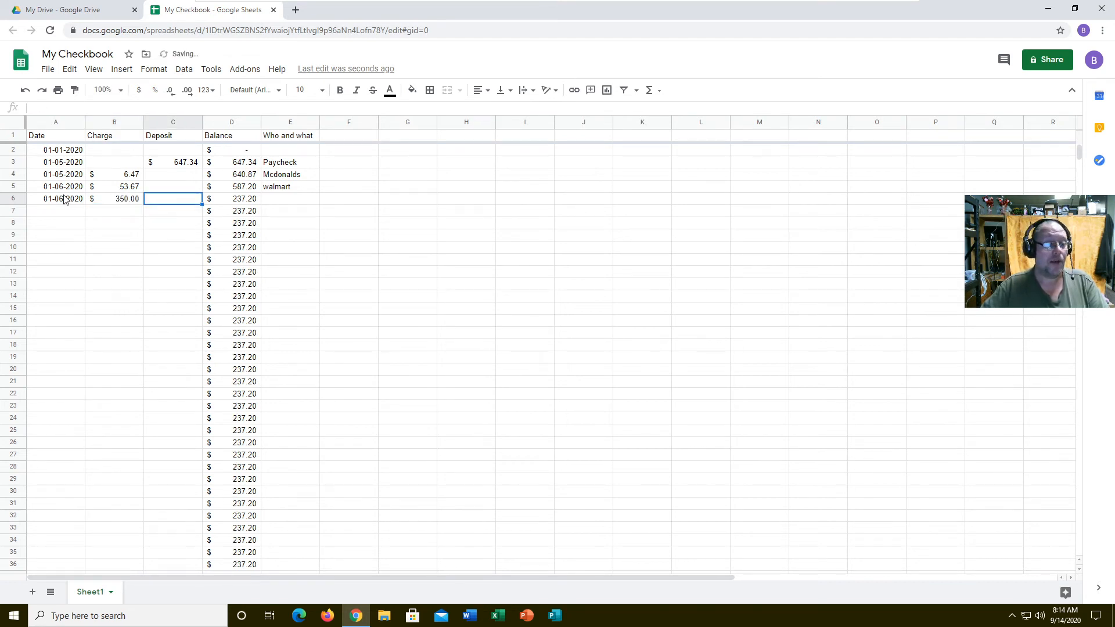
click(289, 199)
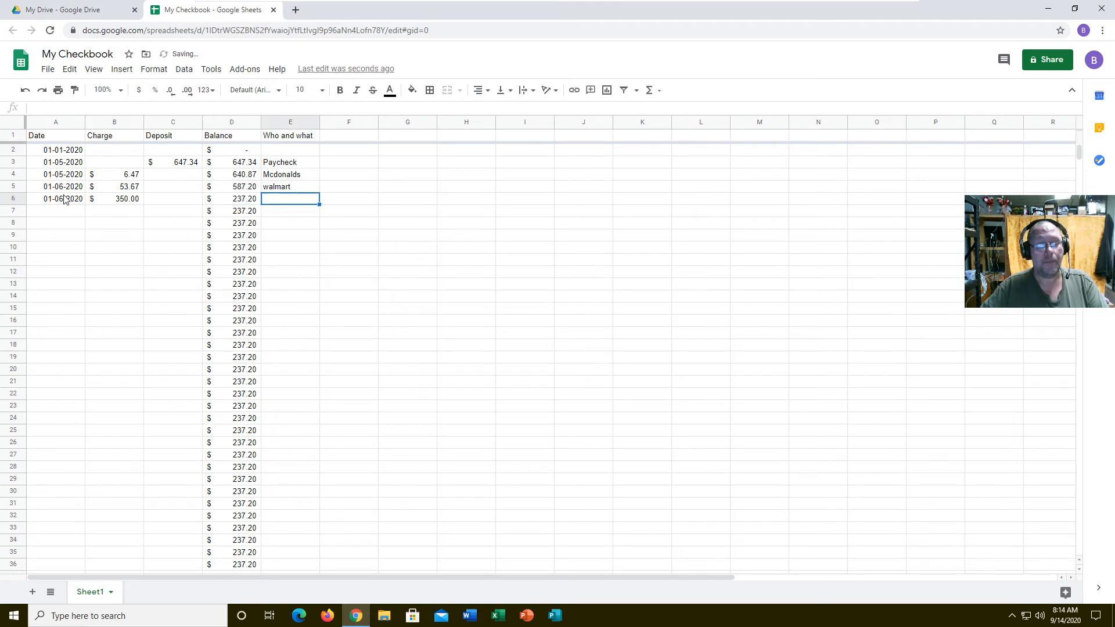
text(rent)
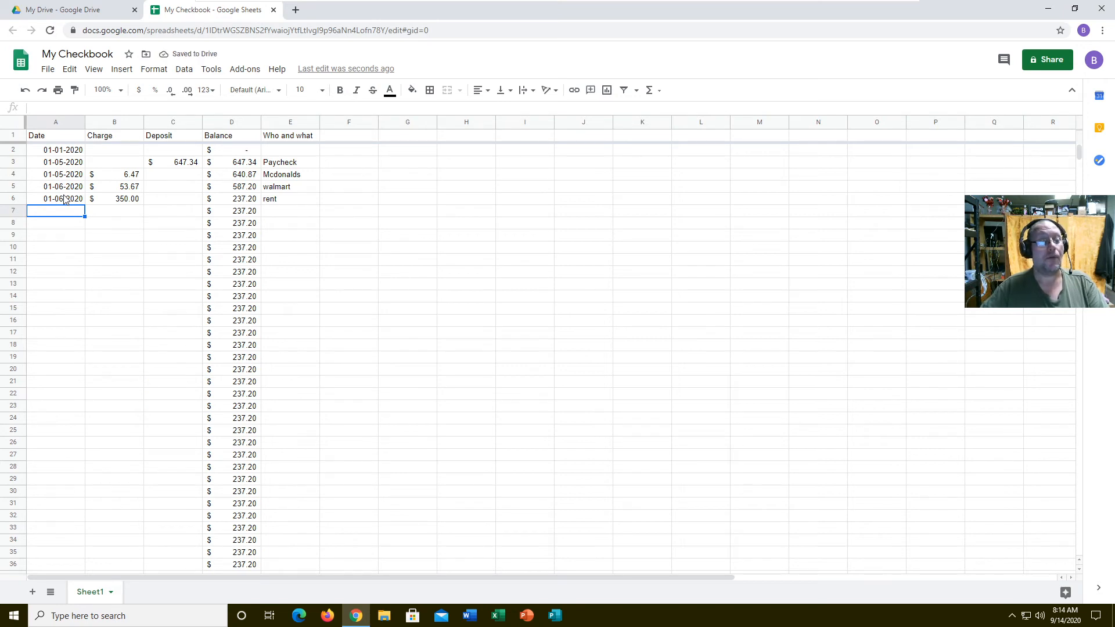
Log a $647.34 paycheck deposit dated 01-12-2020 in row 7, raising the balance to $884.54
text(01-12-2020)
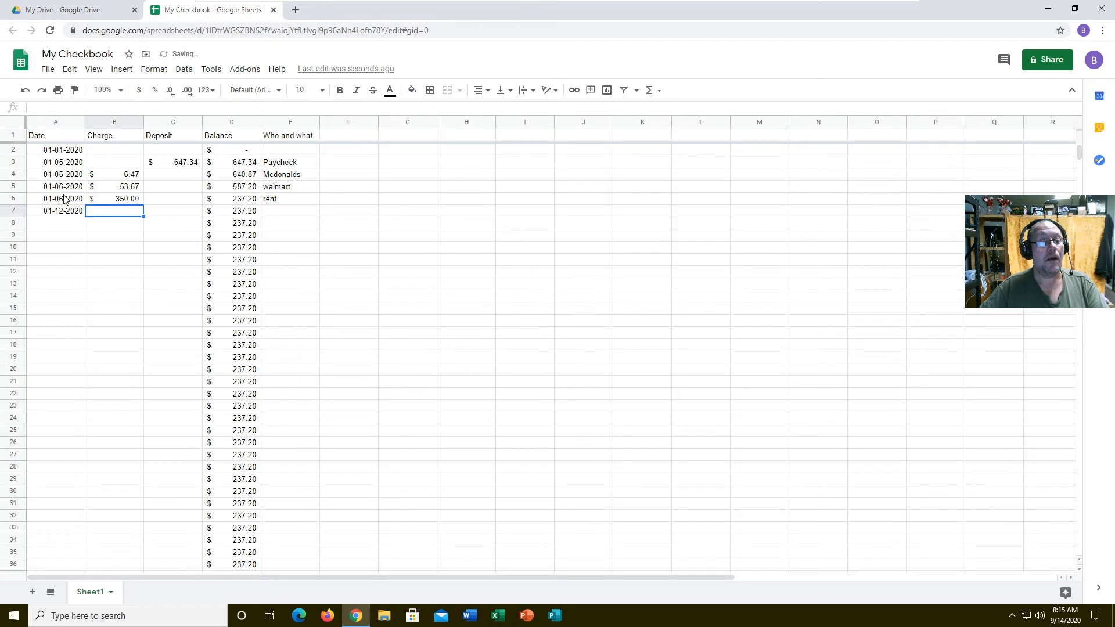
text(647.34)
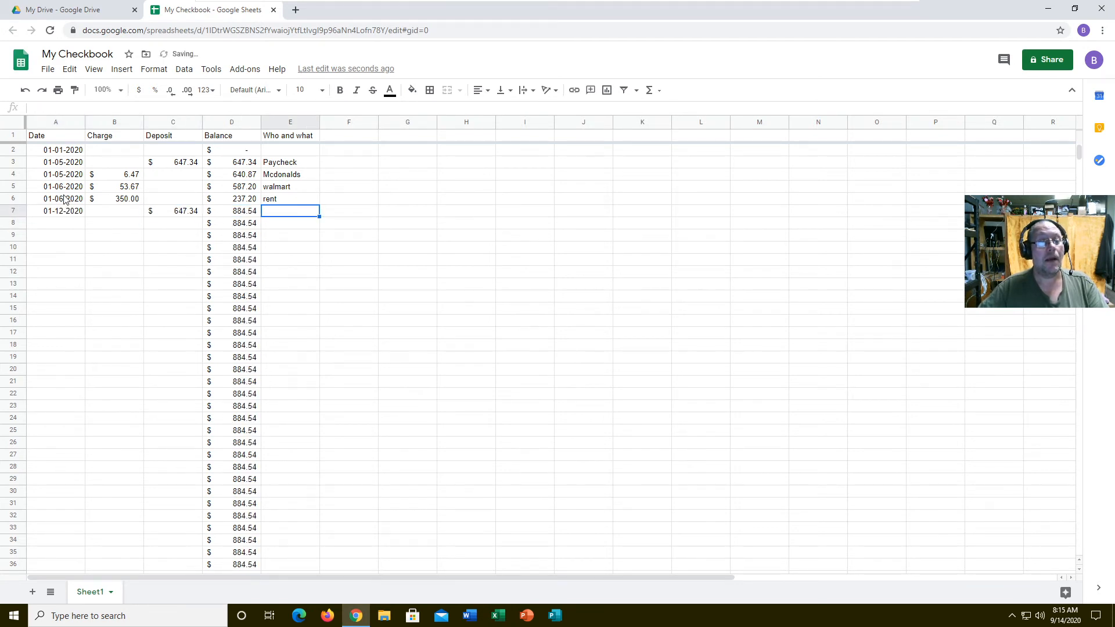
text(de)
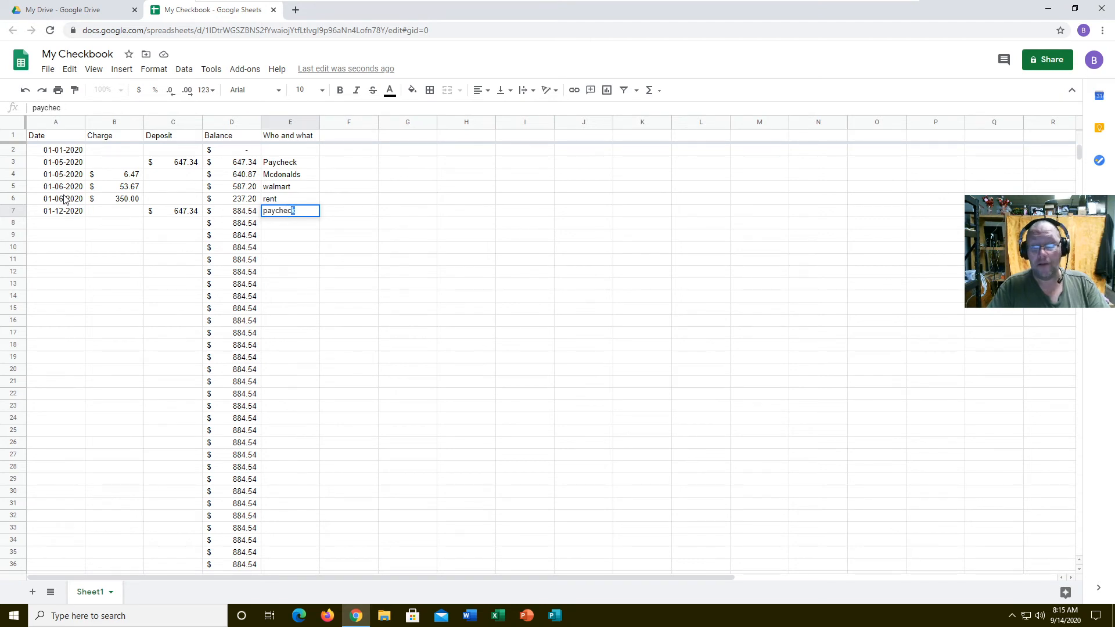
key(Return)
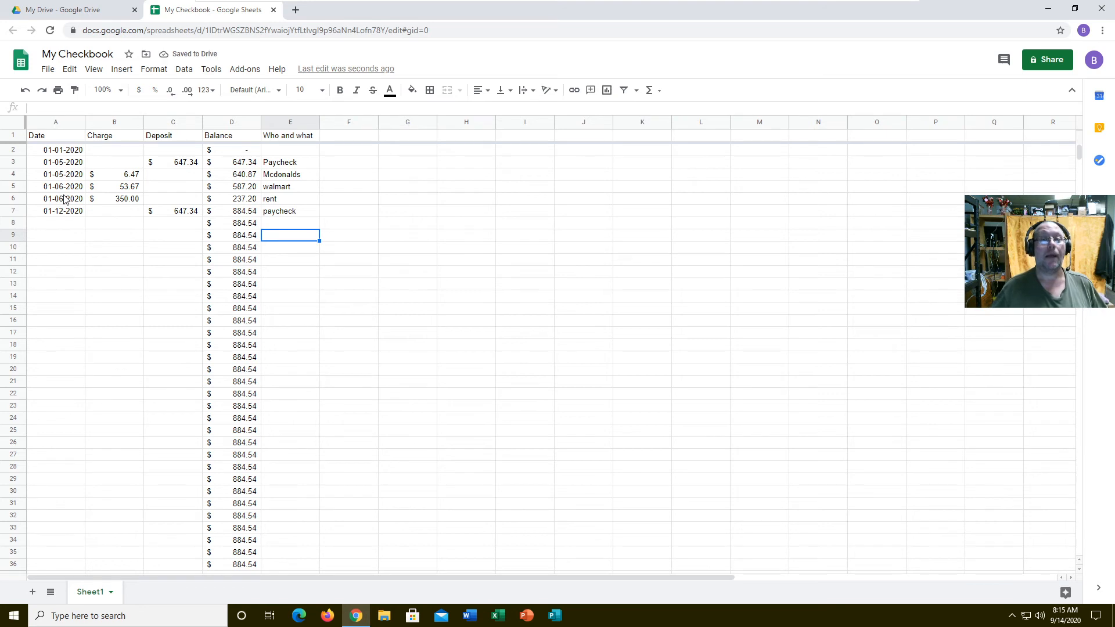
mouse_move(449, 236)
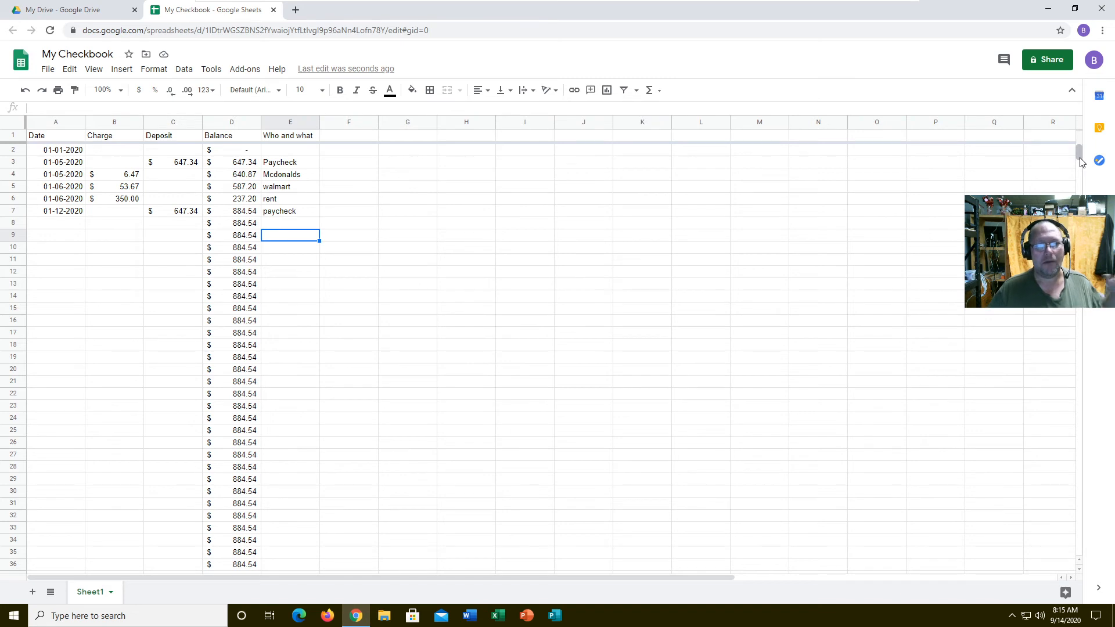
scroll(down, 3)
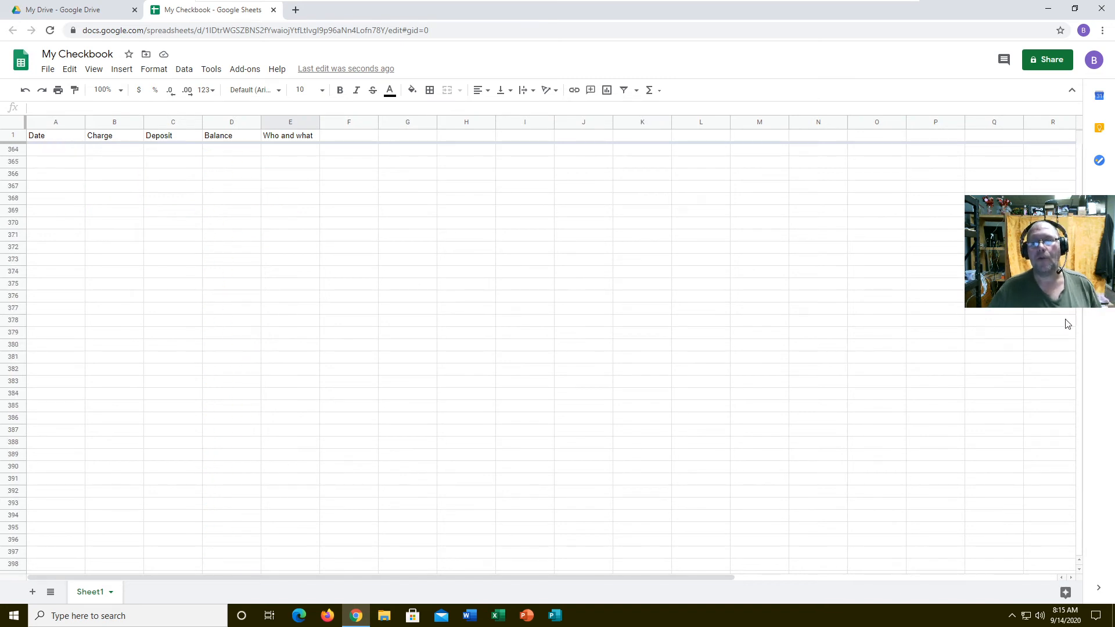
scroll(down, 3)
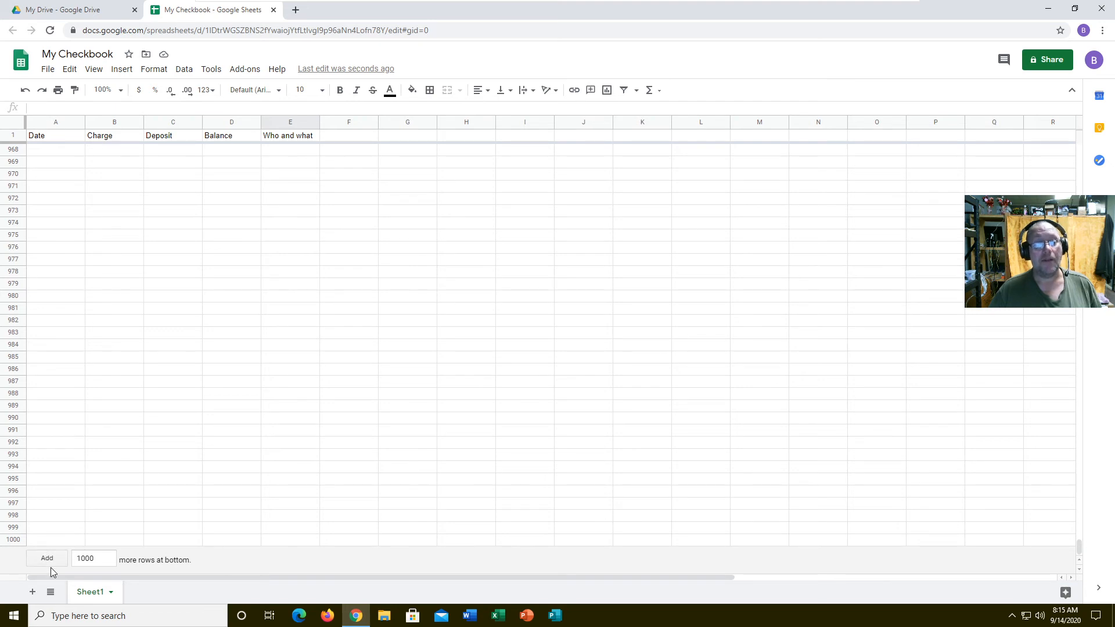
mouse_move(897, 522)
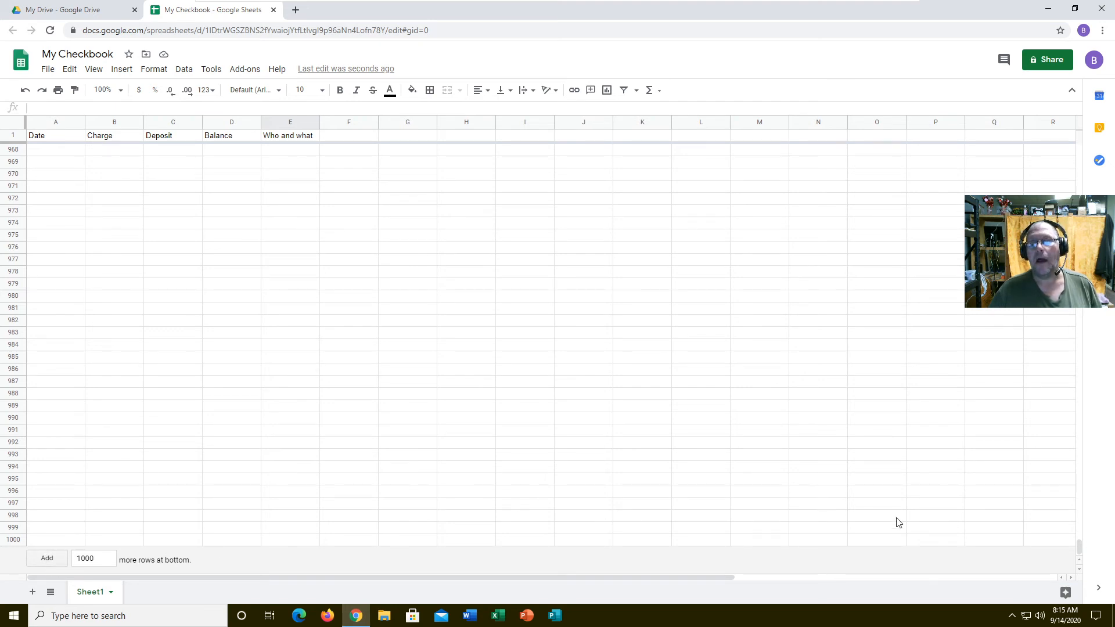
scroll(up, 3)
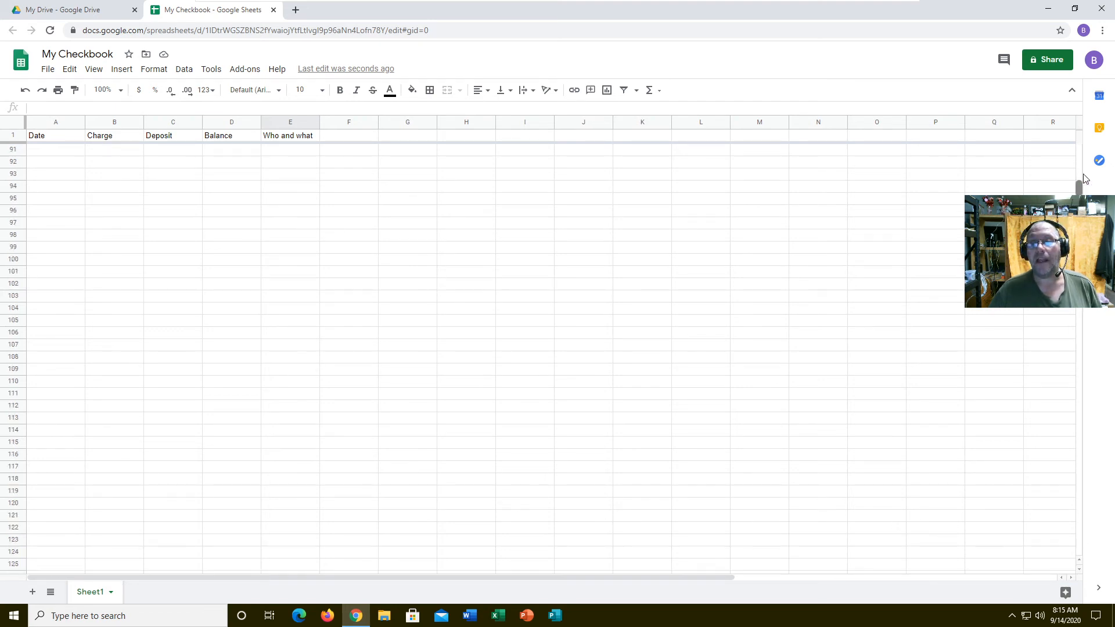
scroll(up, 3)
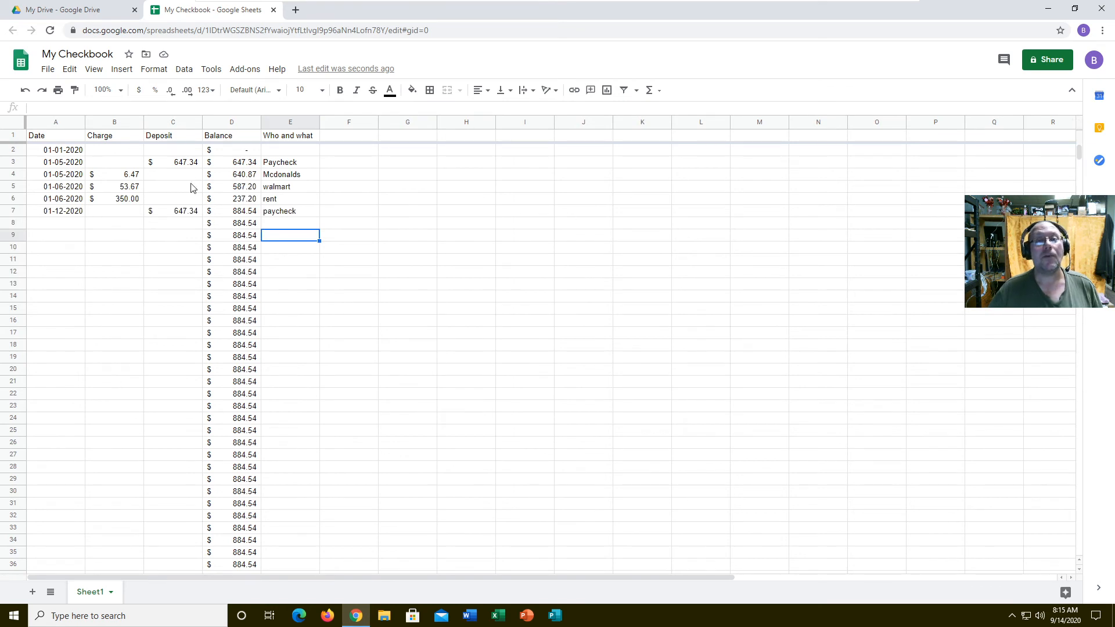
mouse_move(282, 241)
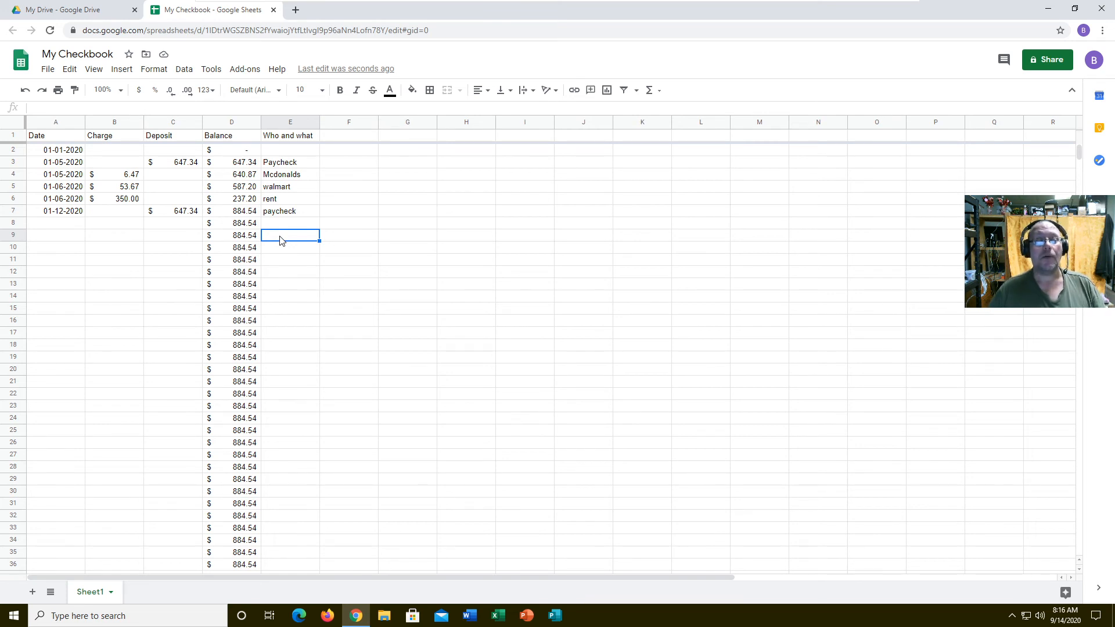
mouse_move(62, 211)
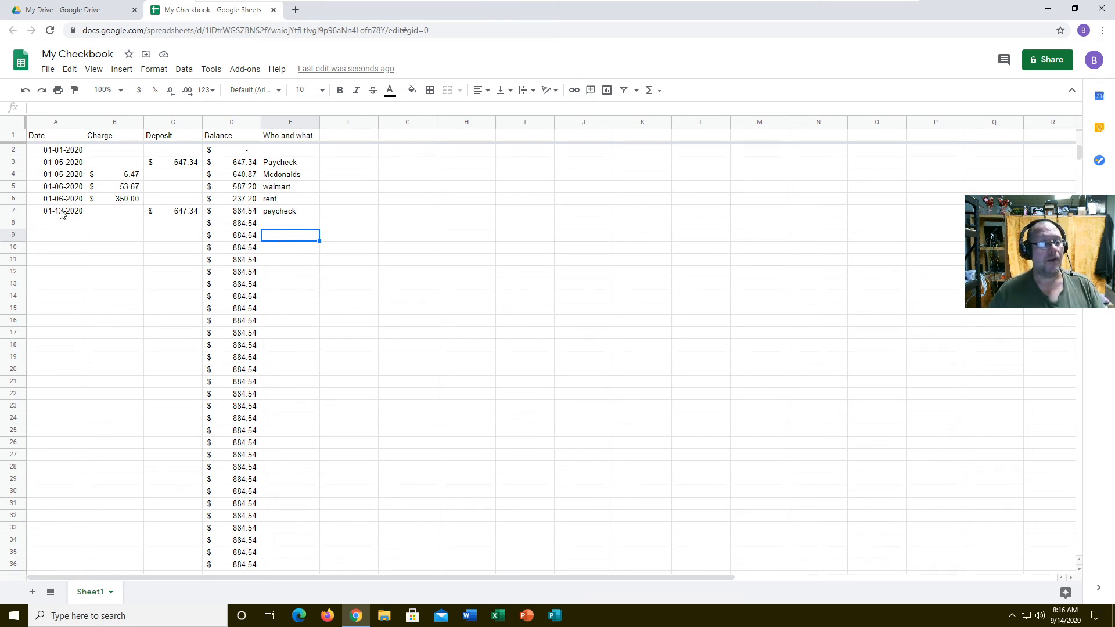
Add a $35.00 electric charge dated 01-02-2020 in row 8
click(55, 222)
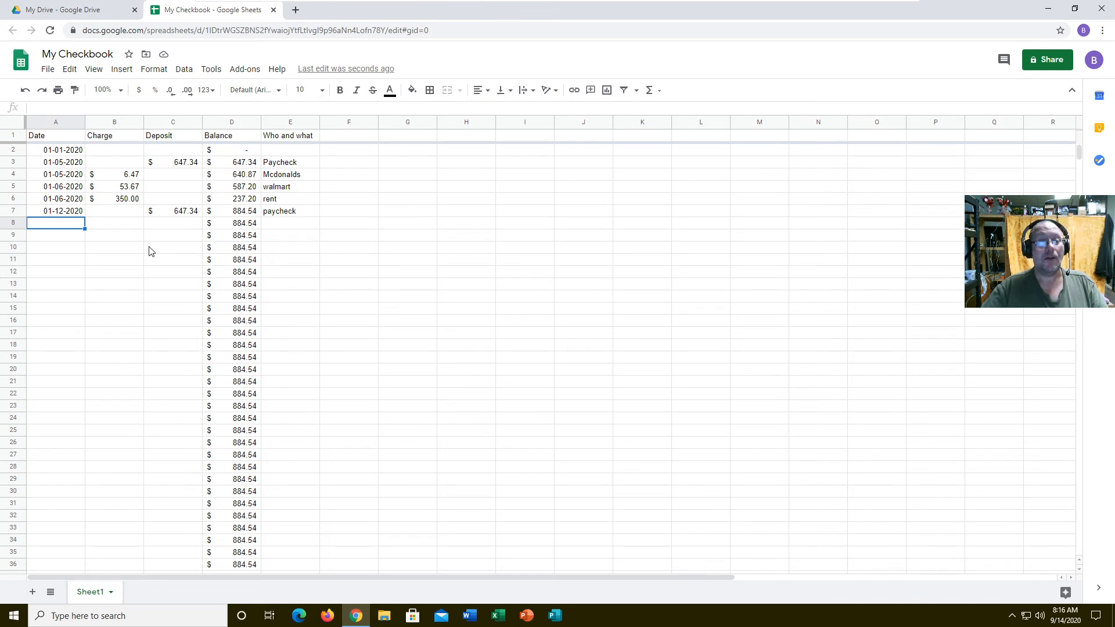
text(01-02-202)
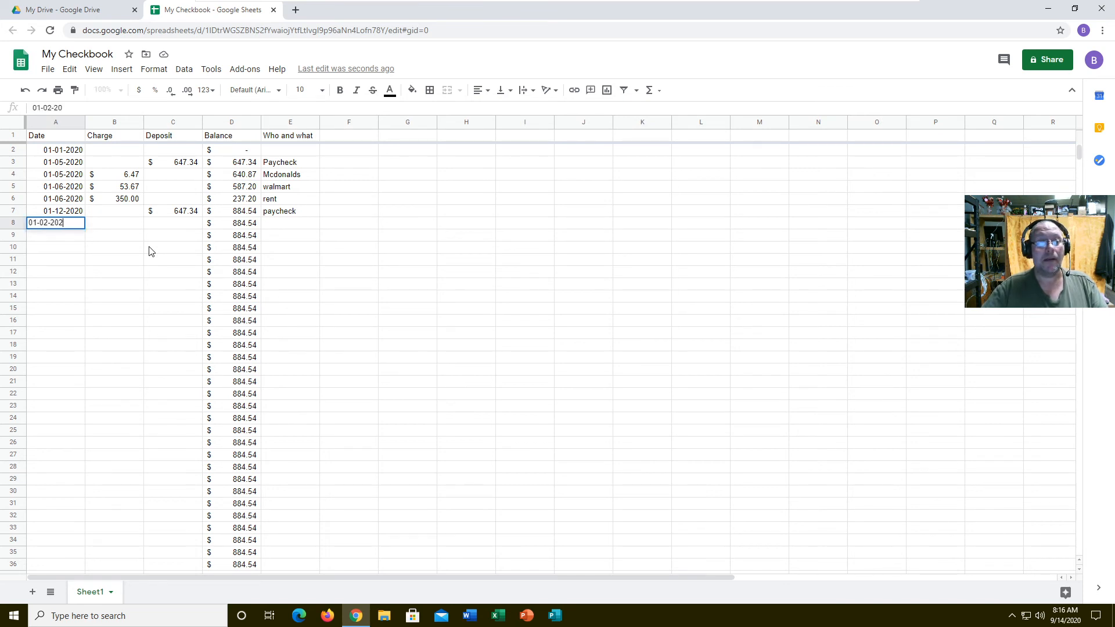
key(Tab)
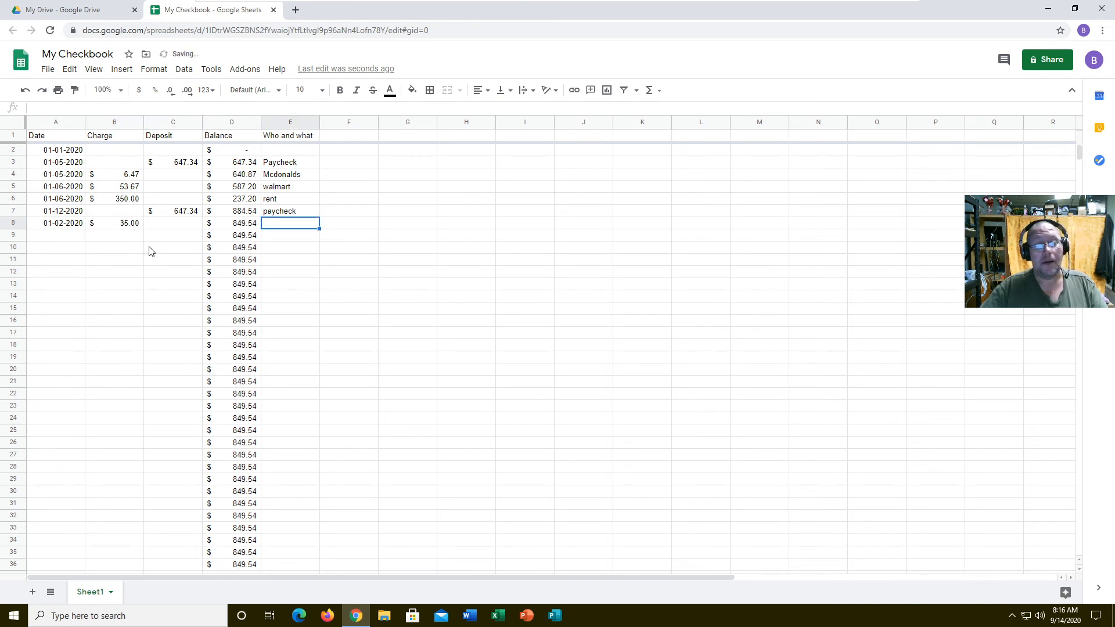
text(electric)
click(55, 235)
text(01)
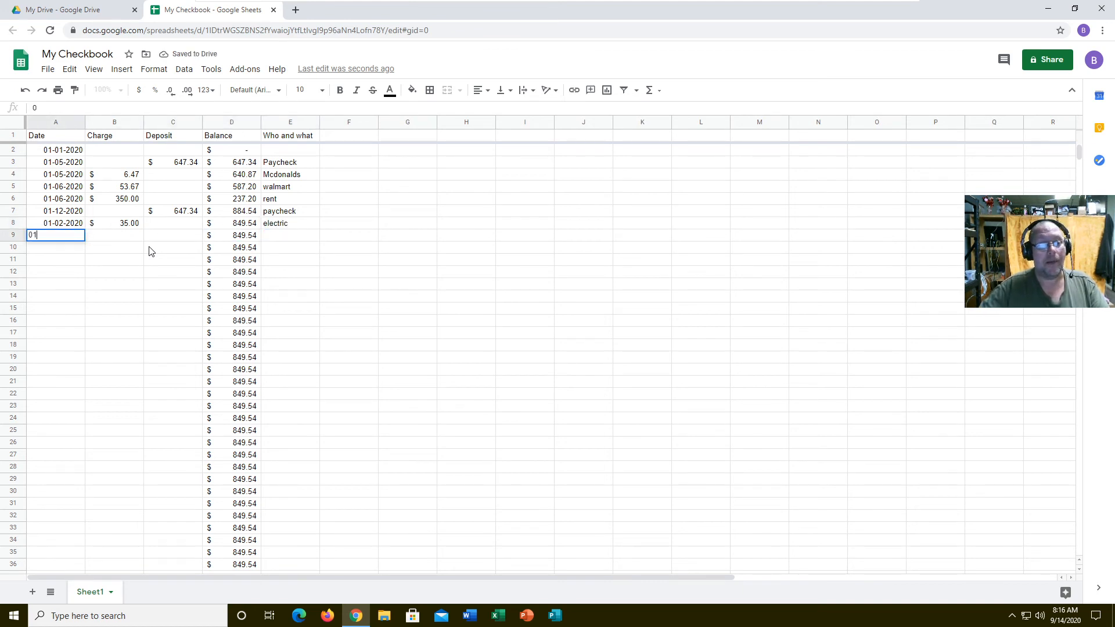
Add a $212.00 cable charge dated 01-08-2020 in row 9, leaving a $637.54 balance
text(-0-)
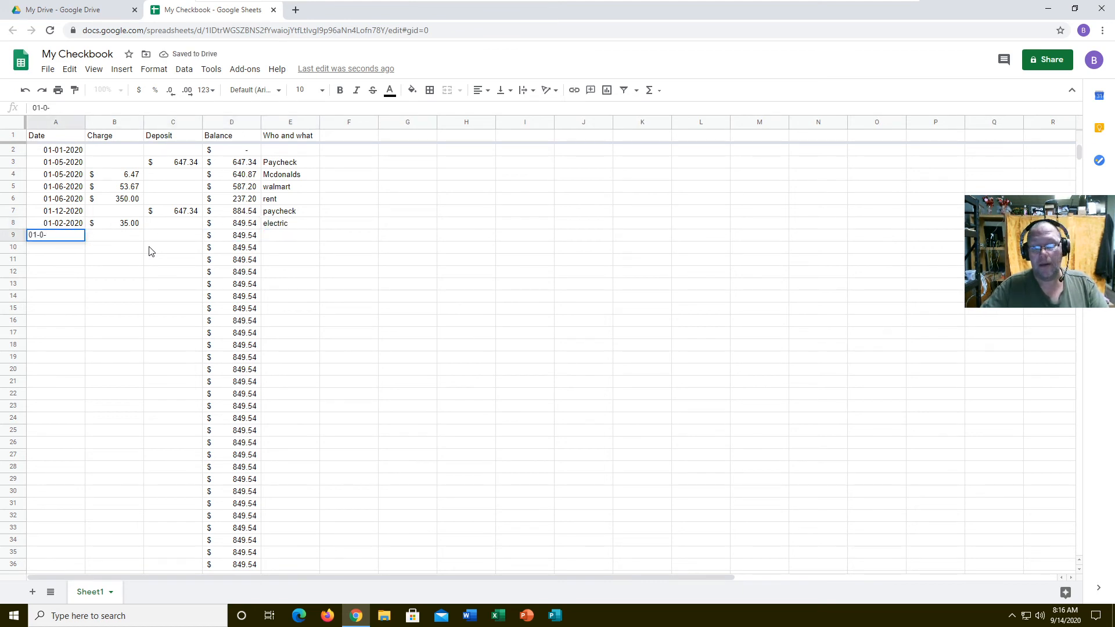
text(8-2020)
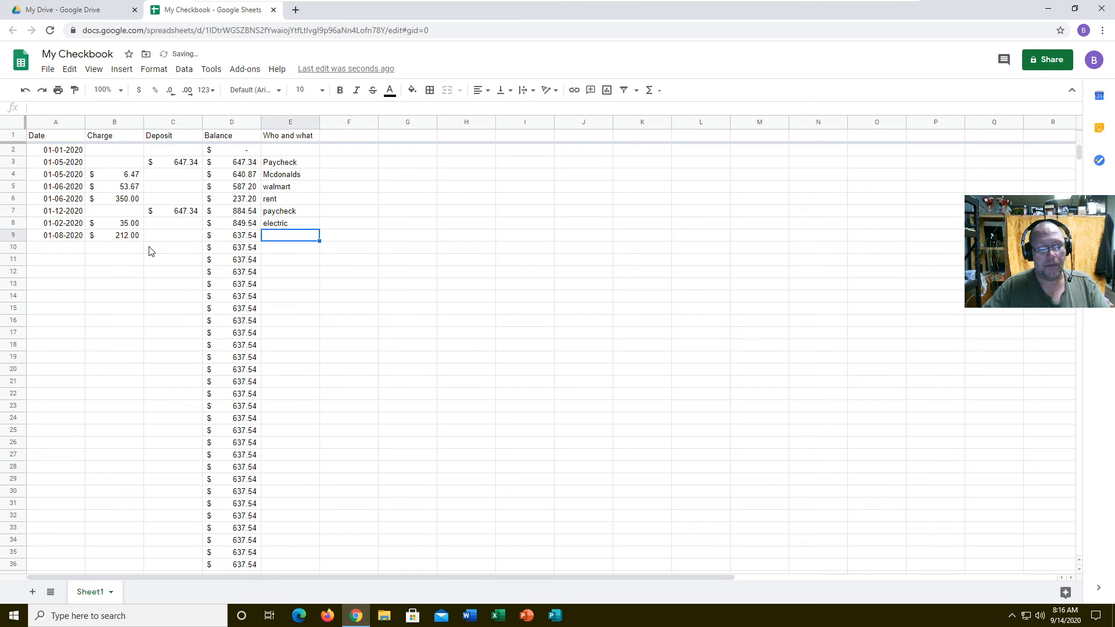
text(cable)
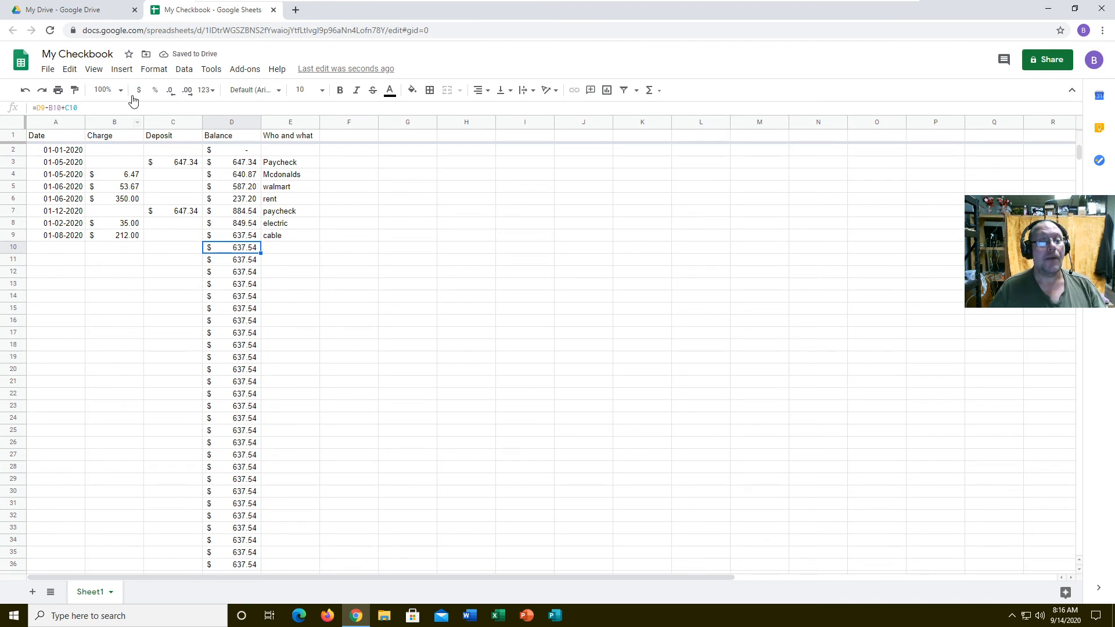
click(184, 70)
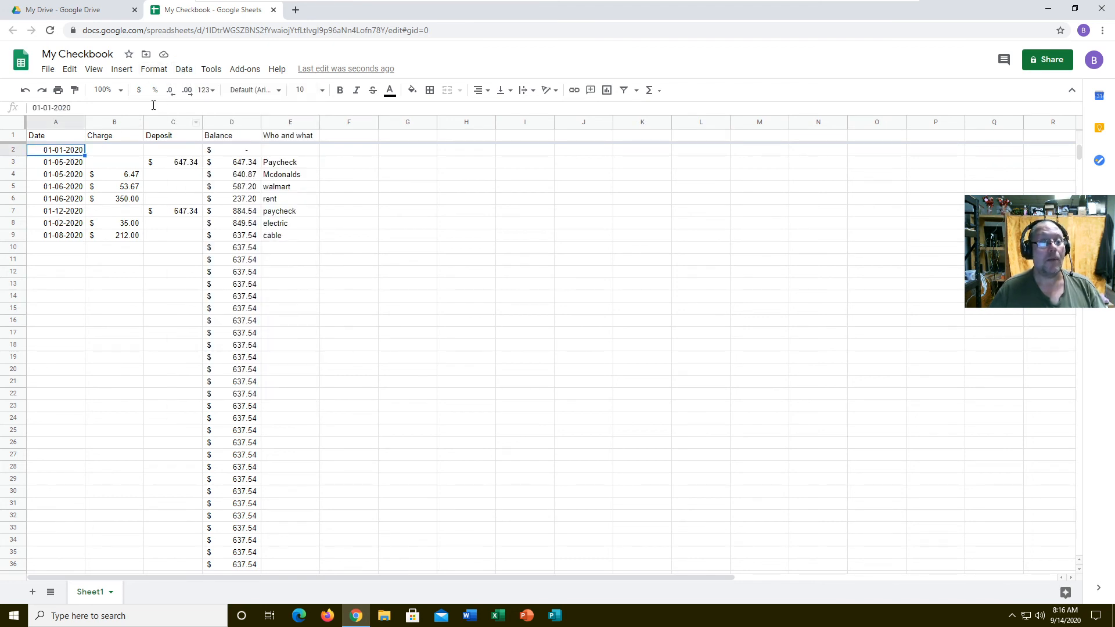
Sort the whole sheet by column A (Date), A to Z, oldest first
click(184, 68)
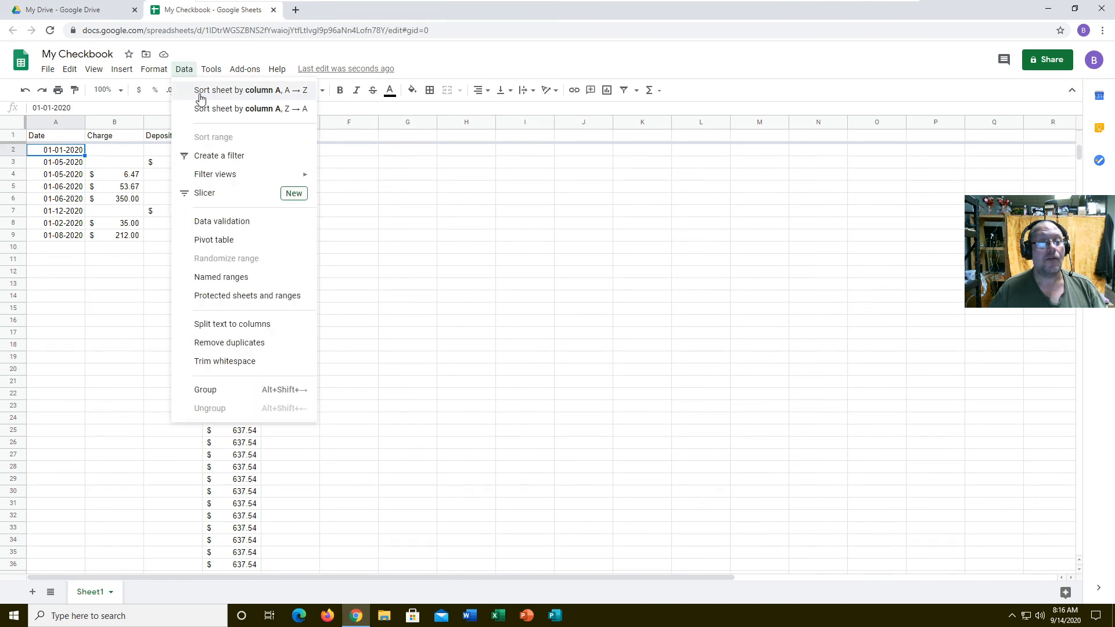
click(250, 89)
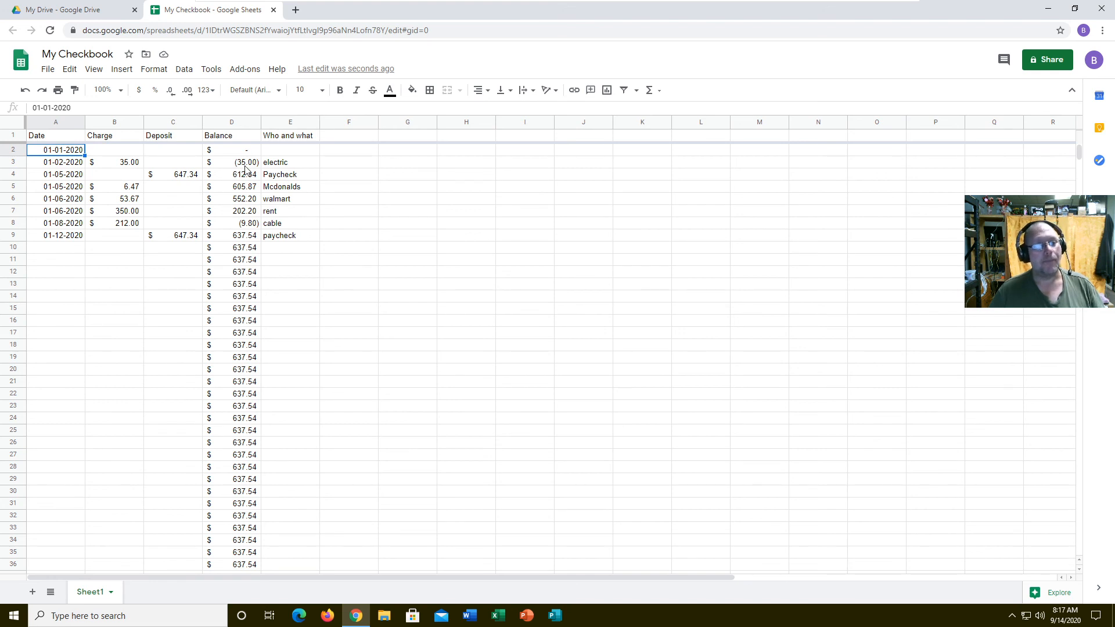
click(56, 247)
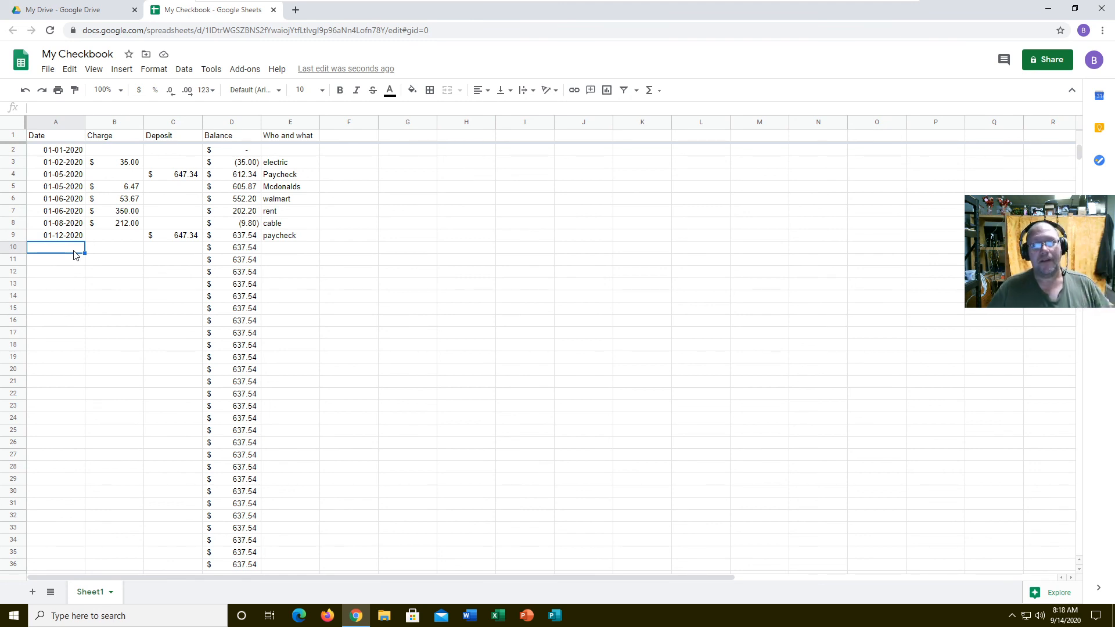
mouse_move(390, 266)
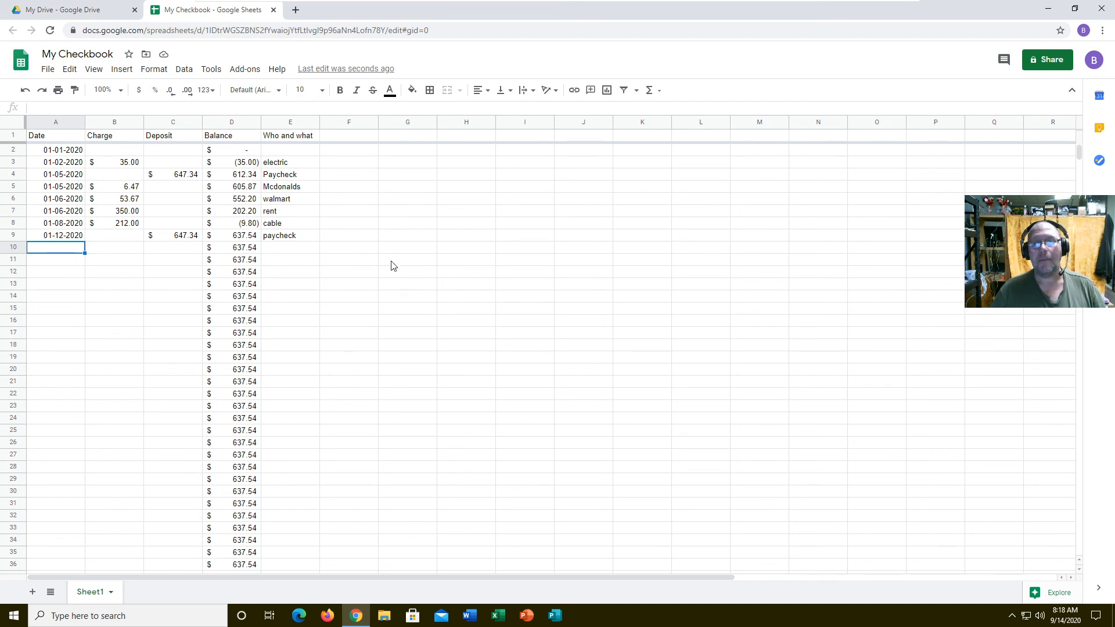
mouse_move(400, 269)
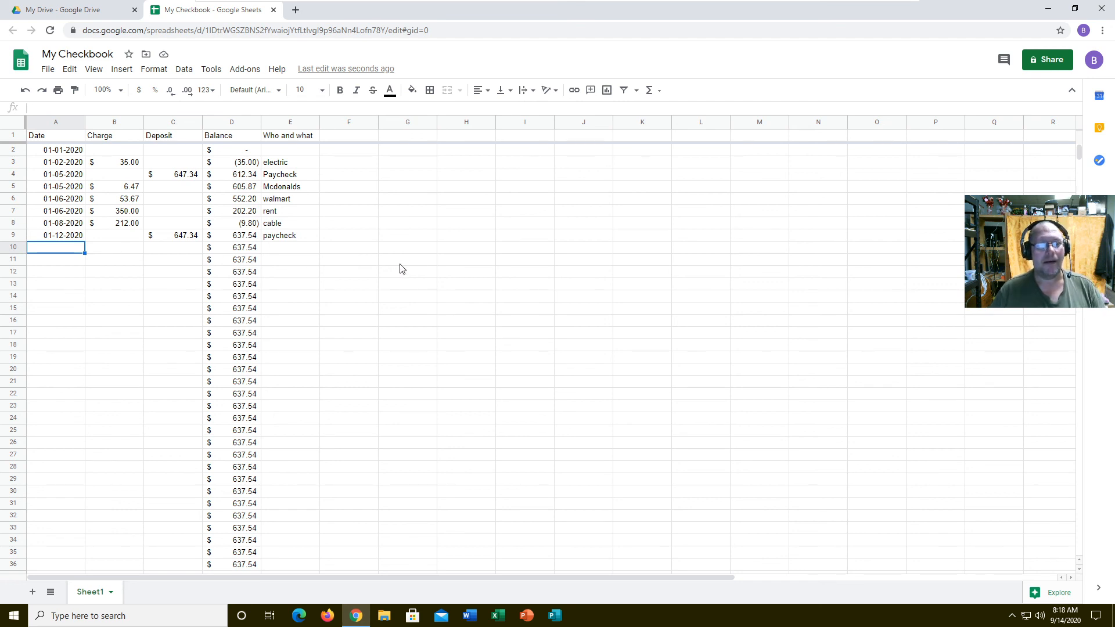
mouse_move(467, 269)
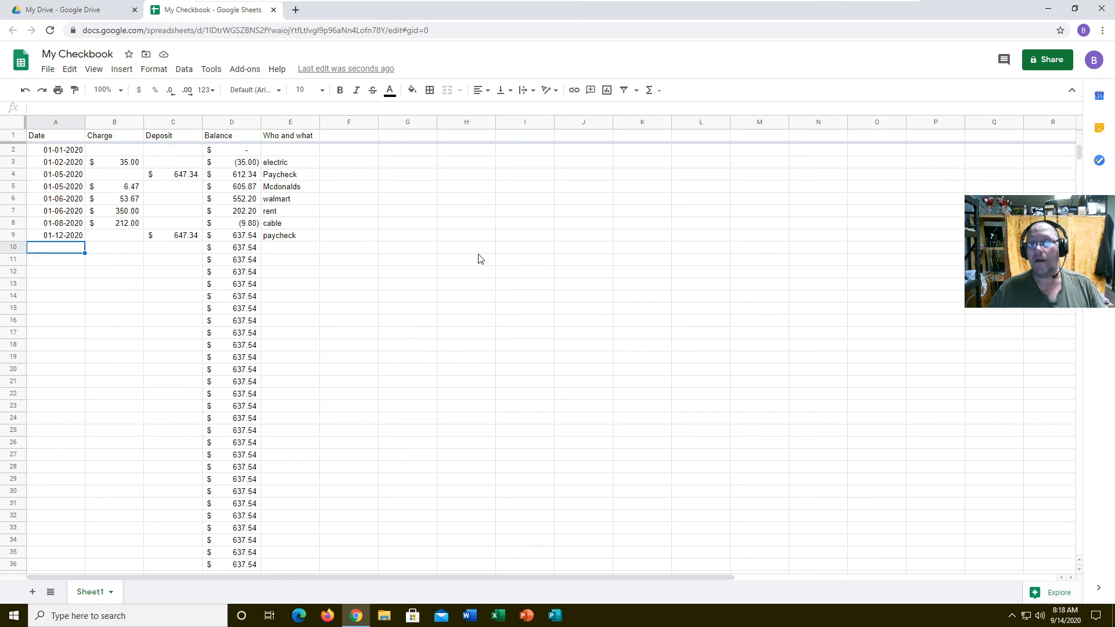
mouse_move(653, 200)
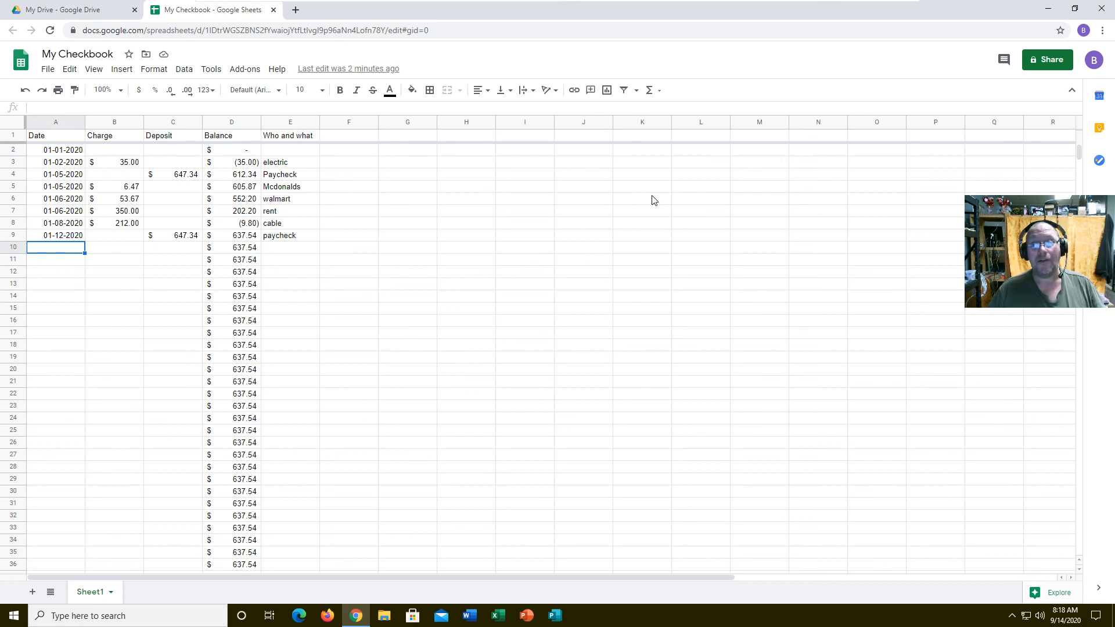